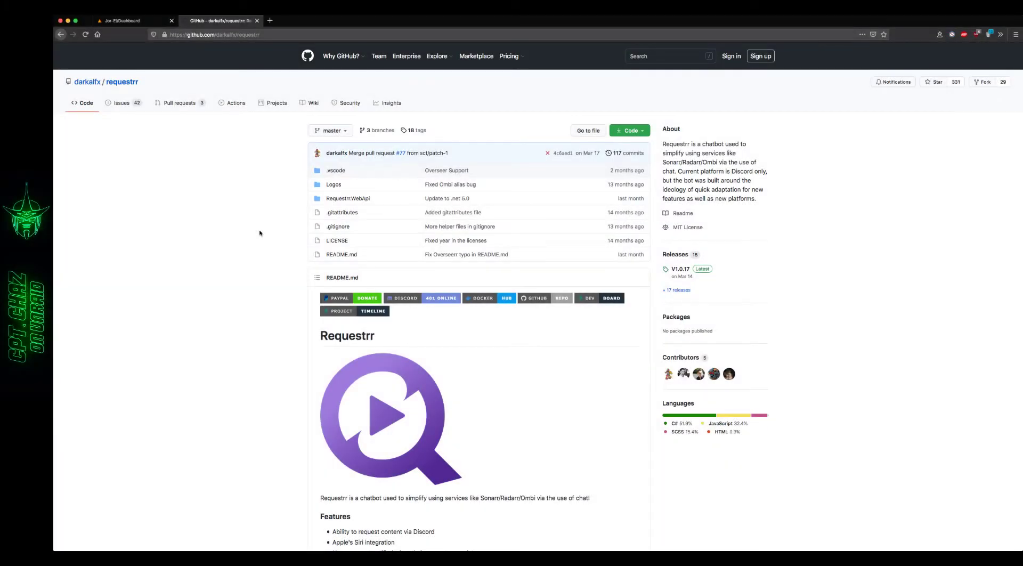
Review the Requestrr README on GitHub, then return to the Unraid dashboard.
scroll(down, 3)
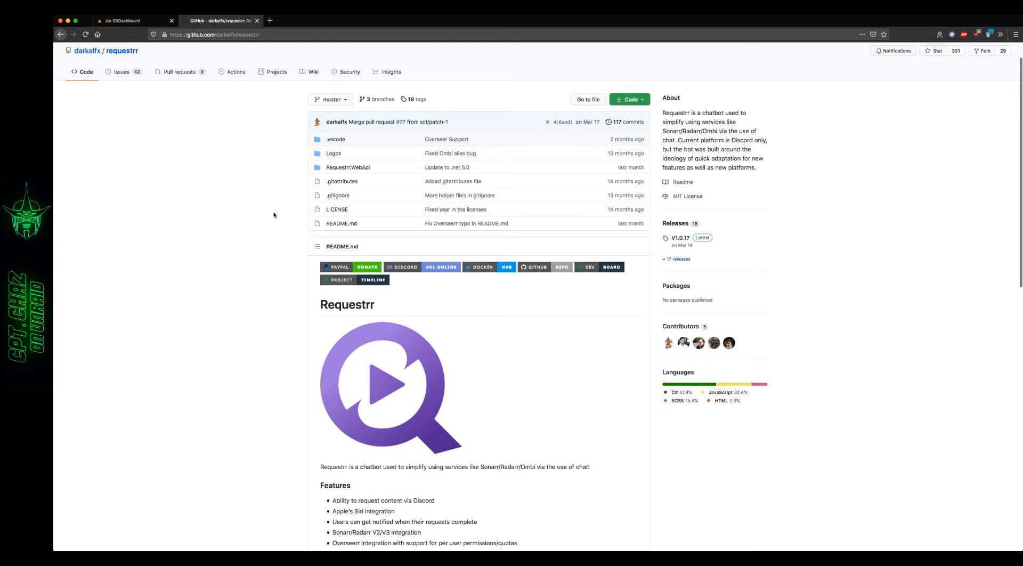
scroll(down, 3)
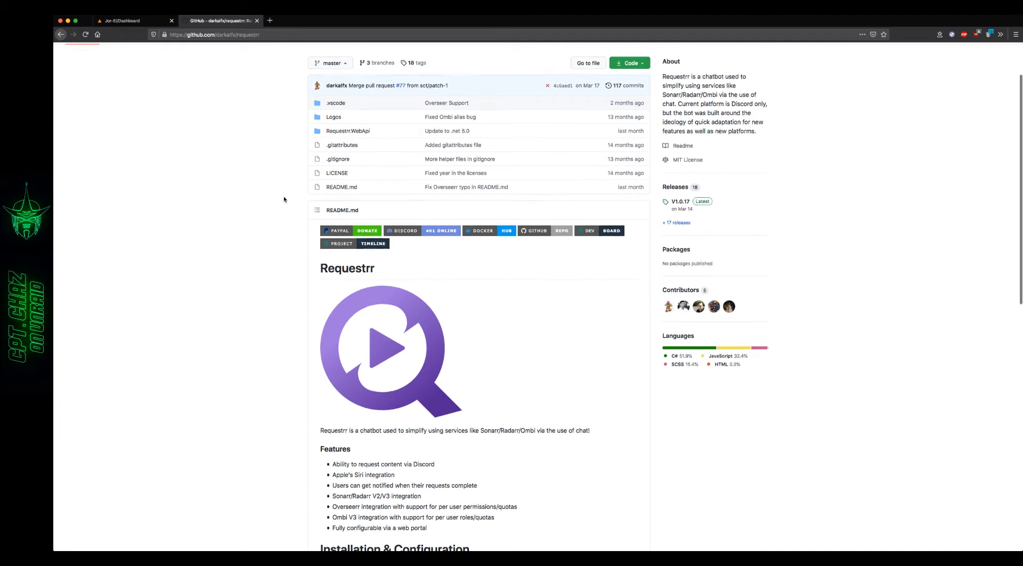
scroll(down, 3)
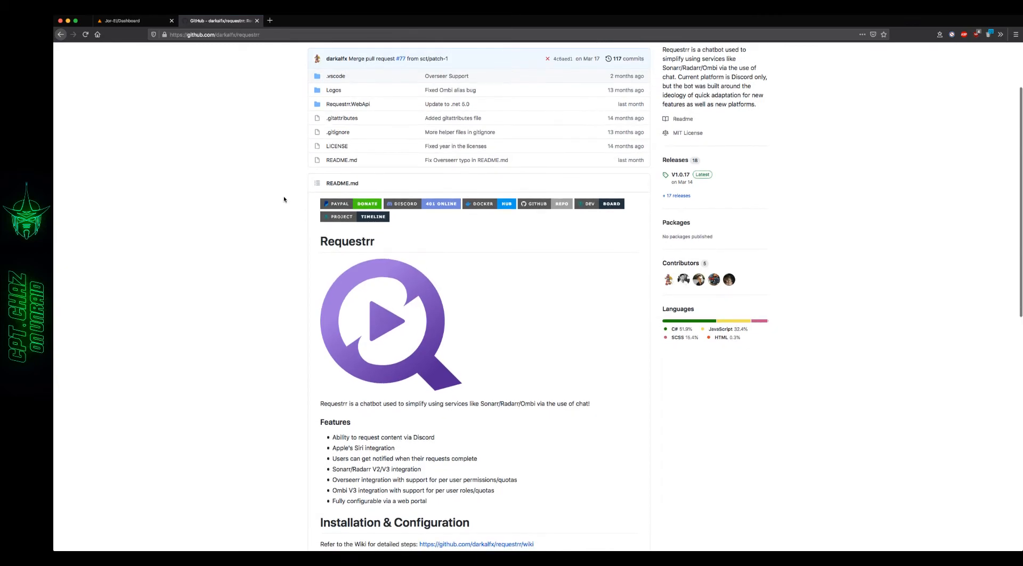
click(121, 20)
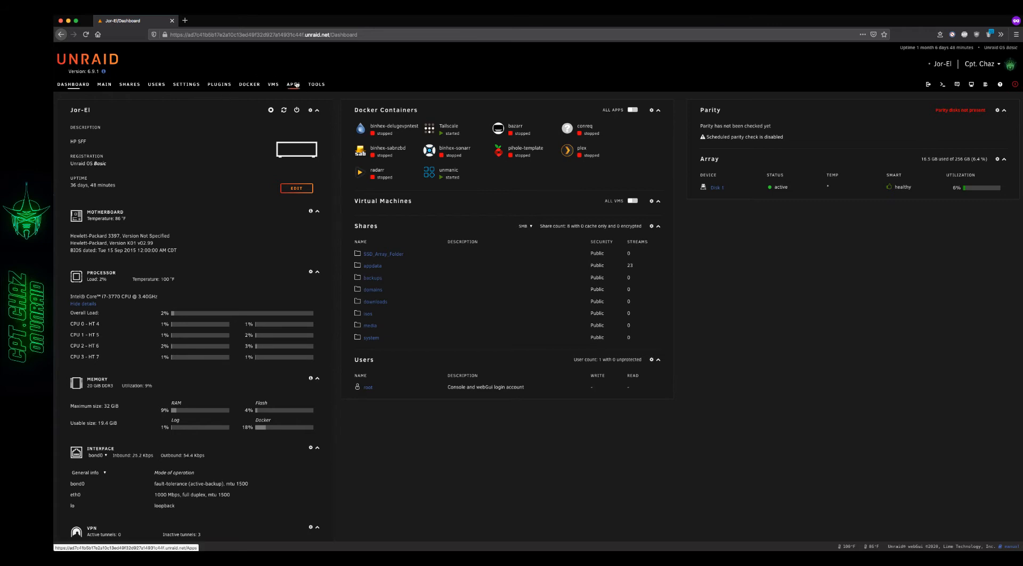
Search the Unraid Community Applications store for requestrr.
click(293, 83)
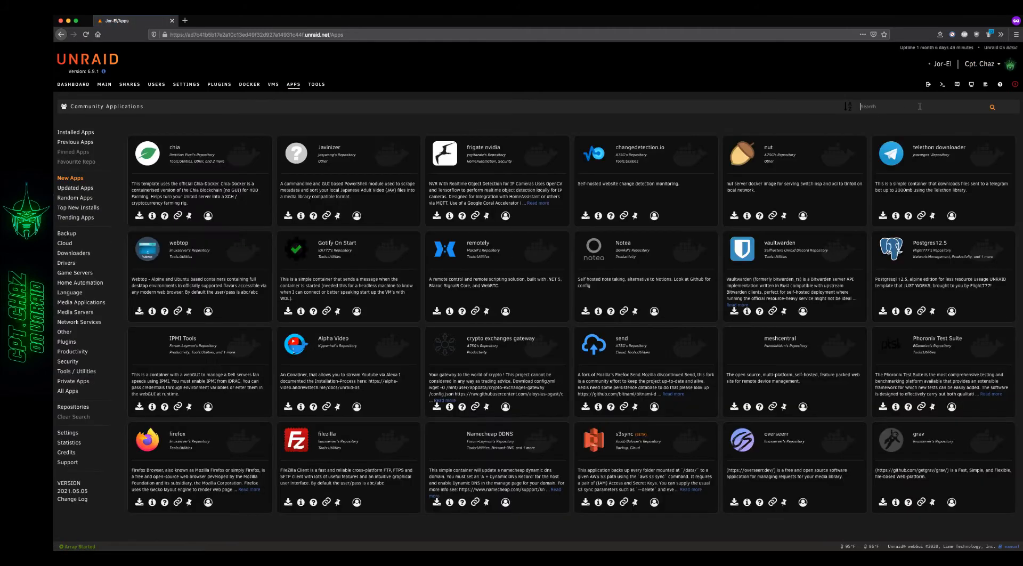
text(requestrr)
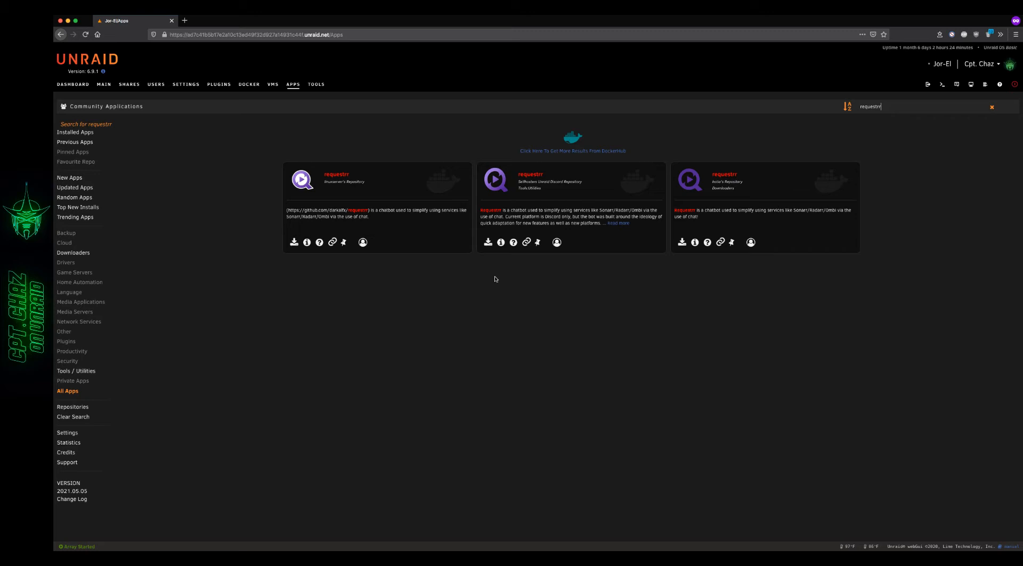
mouse_move(486, 280)
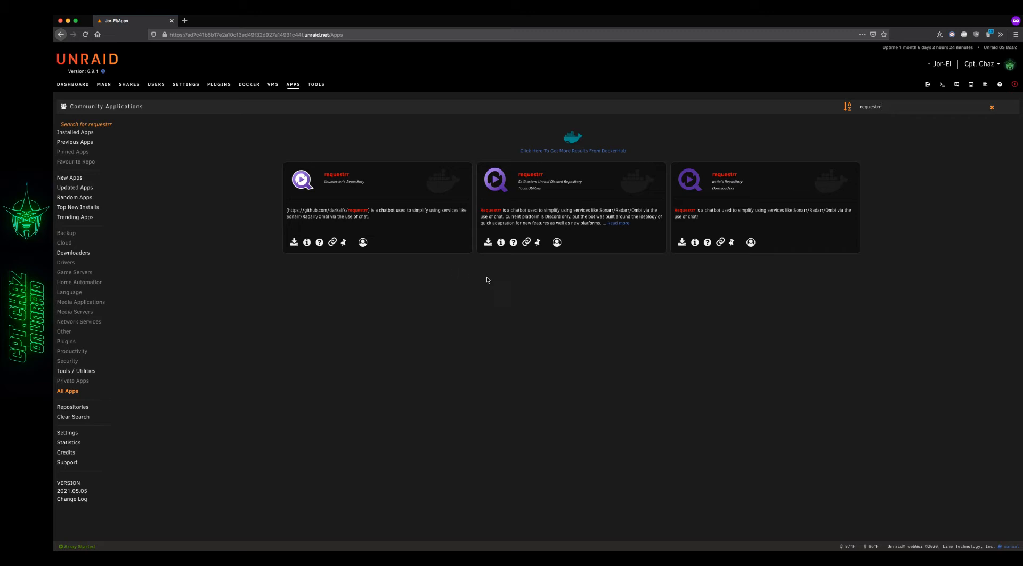
mouse_move(708, 289)
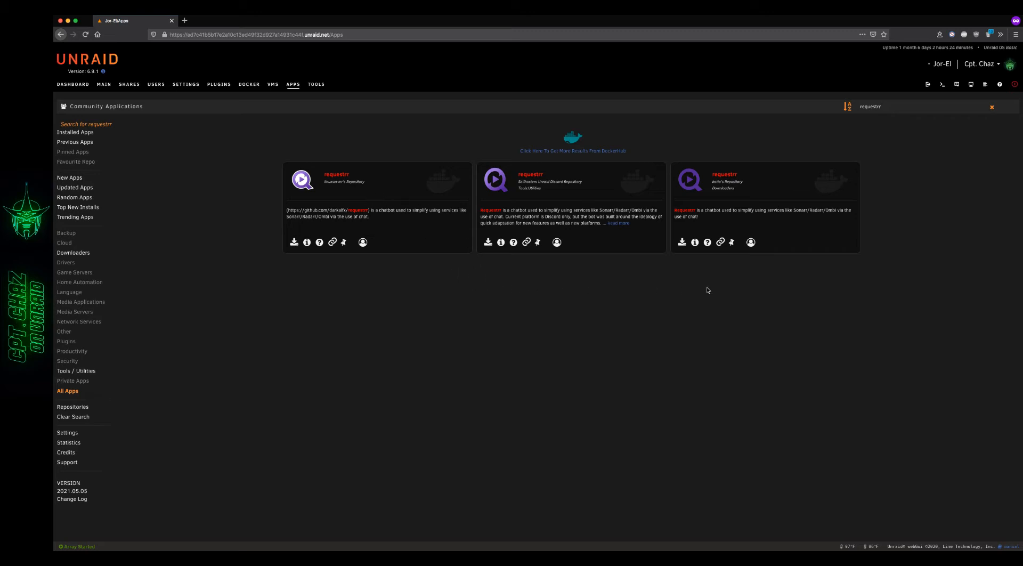
mouse_move(713, 220)
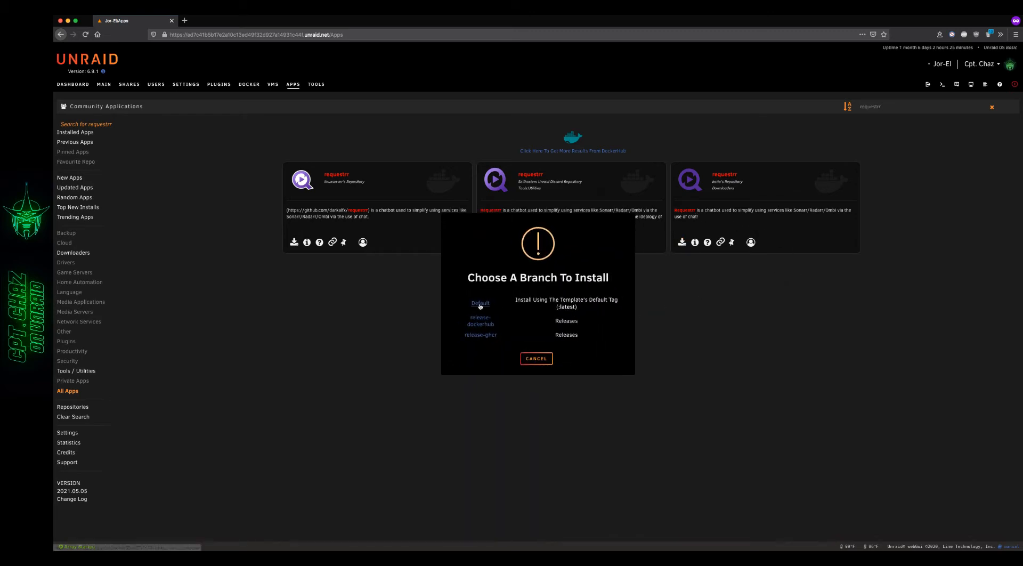
Install requestrr from the Default branch with host port 4545 and config at /mnt/user/appdata/requestrr.
click(481, 302)
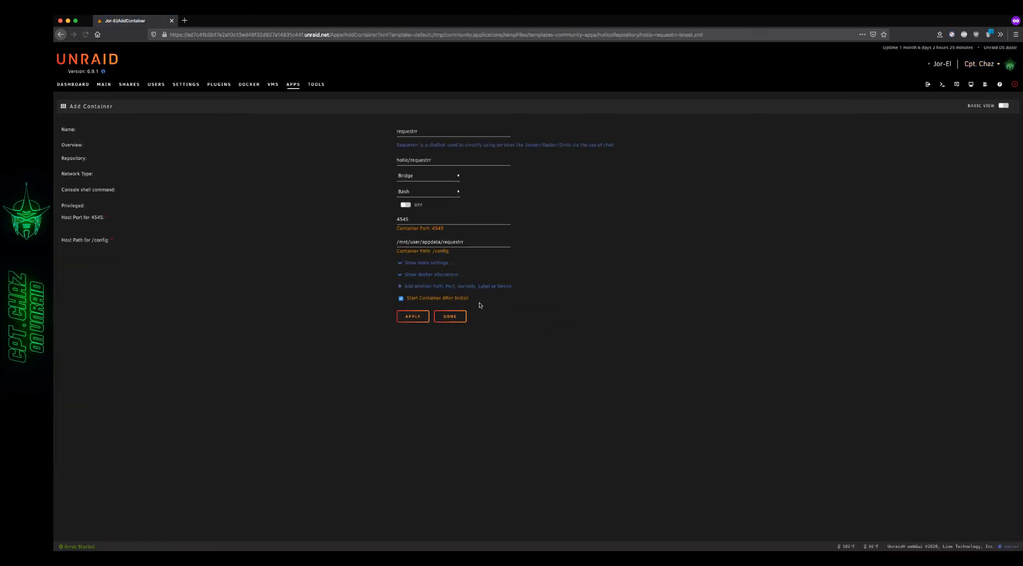
mouse_move(472, 355)
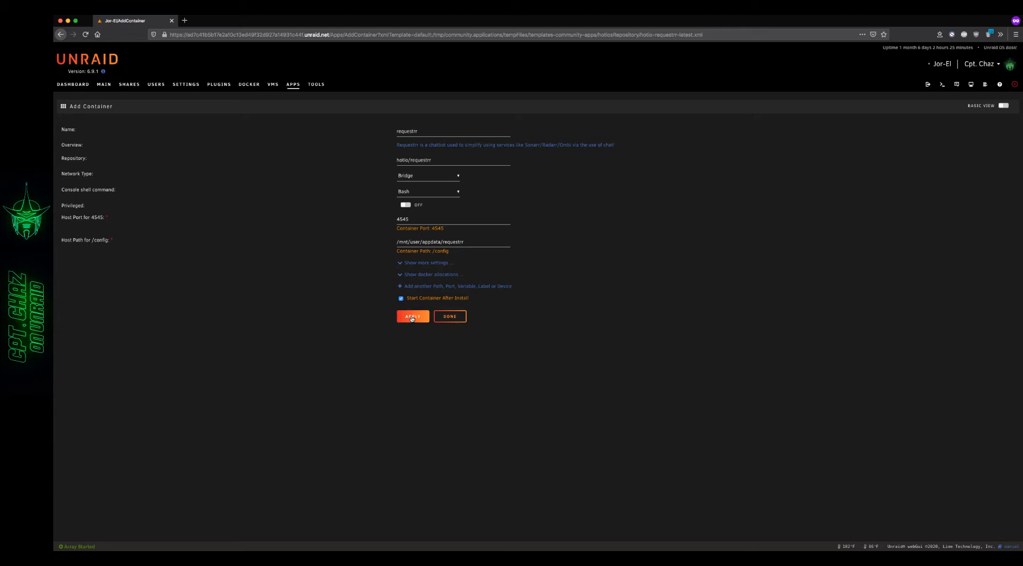
click(412, 316)
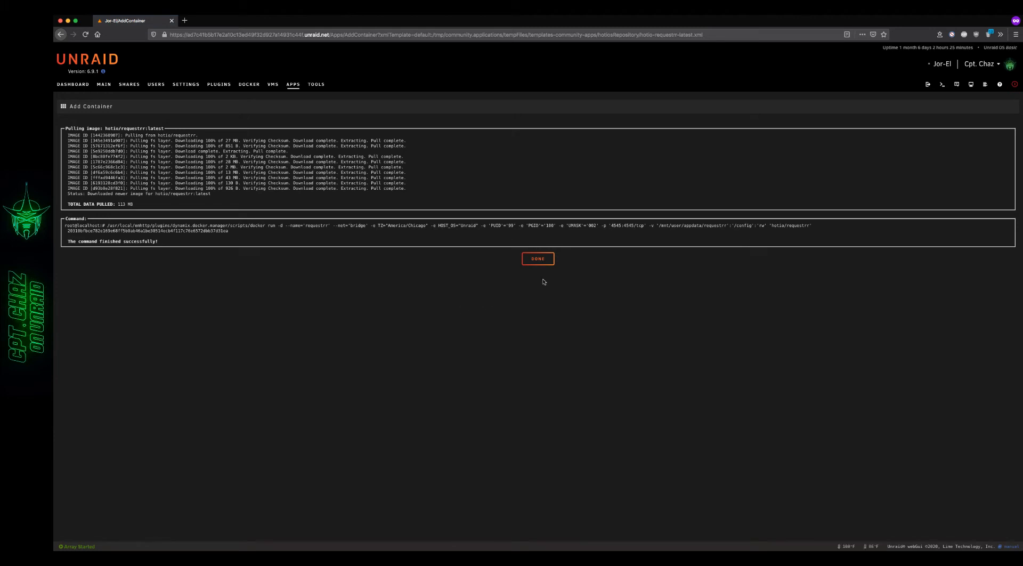
click(536, 259)
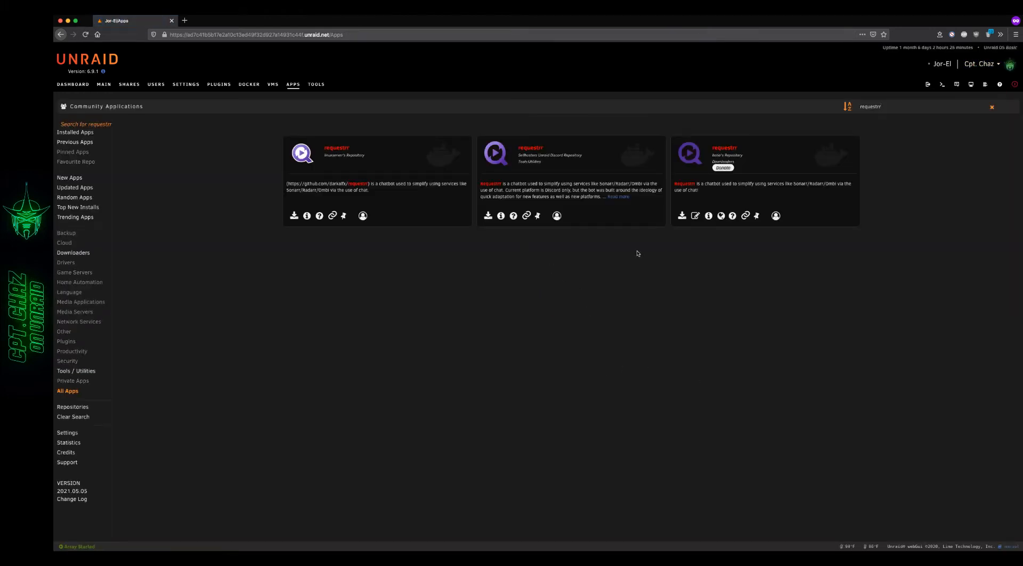
mouse_move(249, 84)
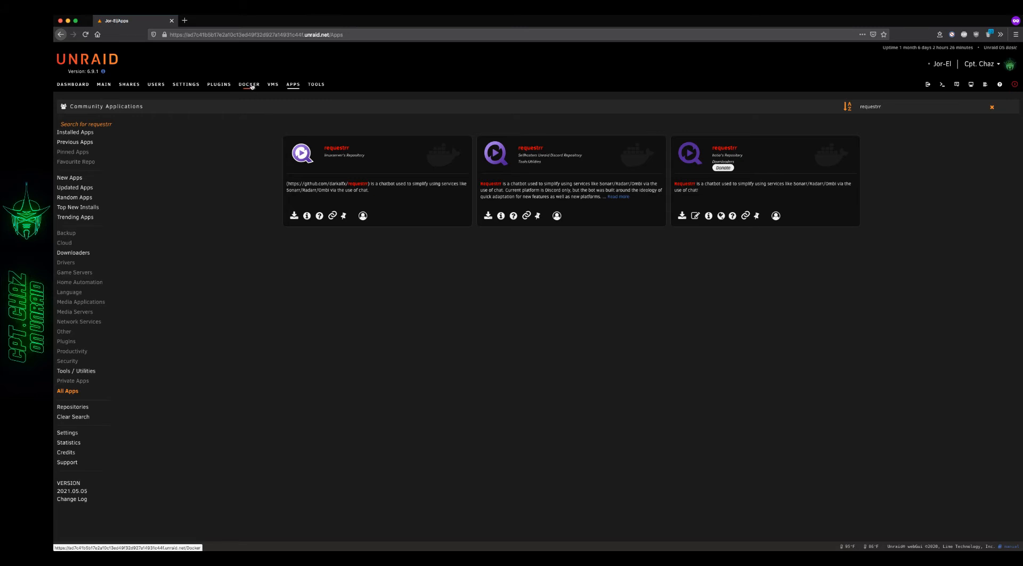
Launch the requestrr WebUI from the Unraid Docker container list.
click(249, 86)
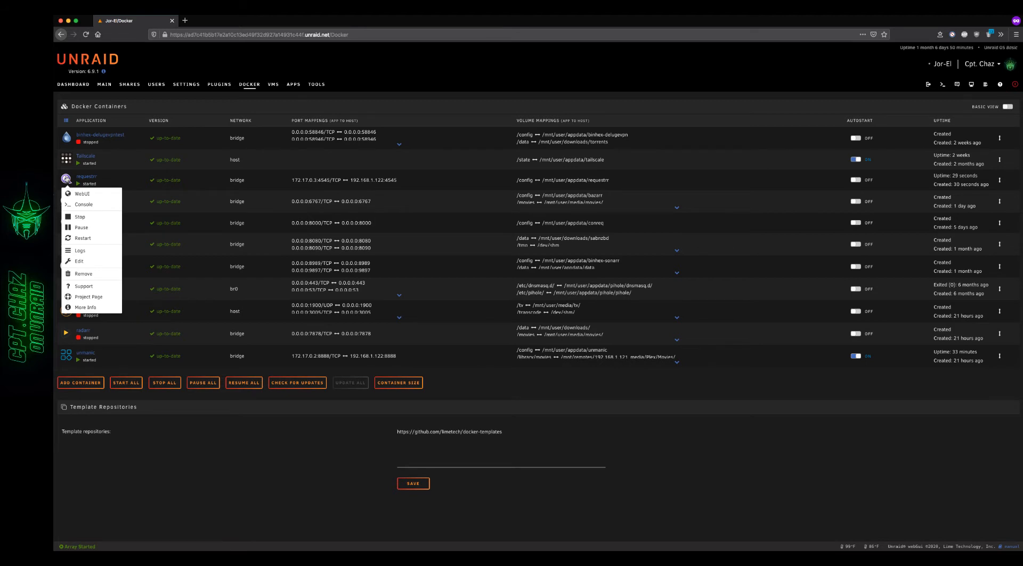
mouse_move(86, 202)
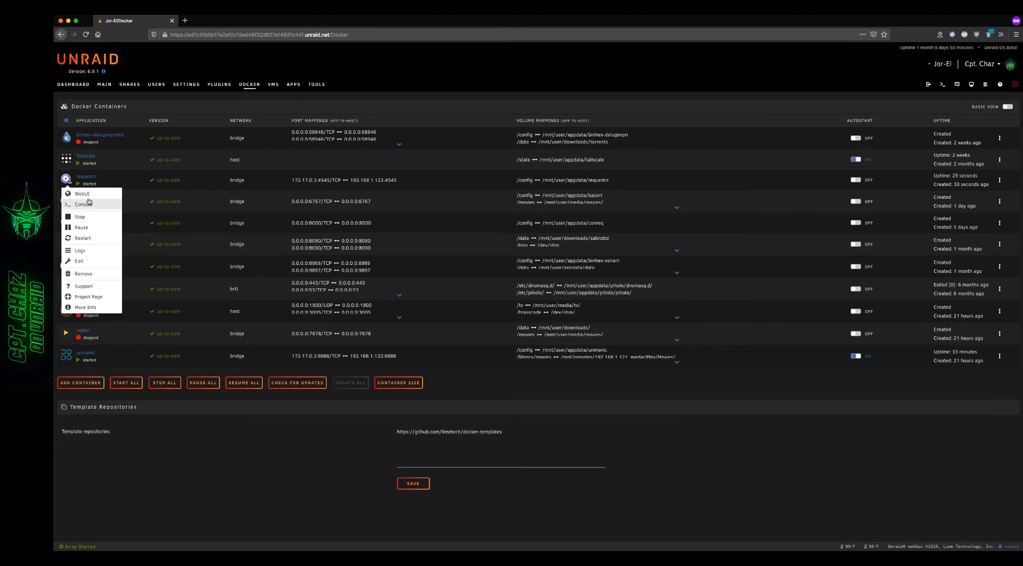
click(82, 193)
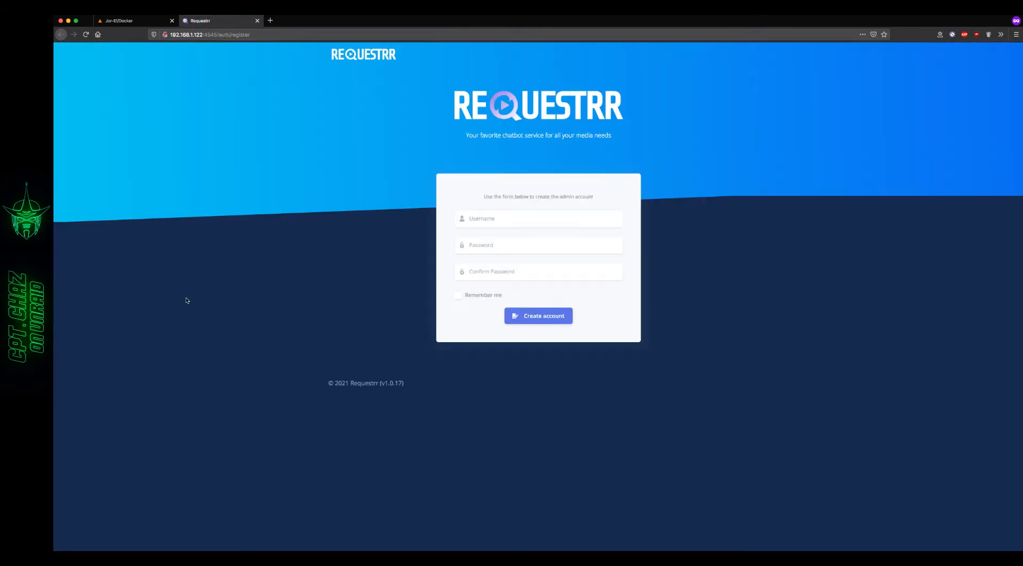
mouse_move(409, 361)
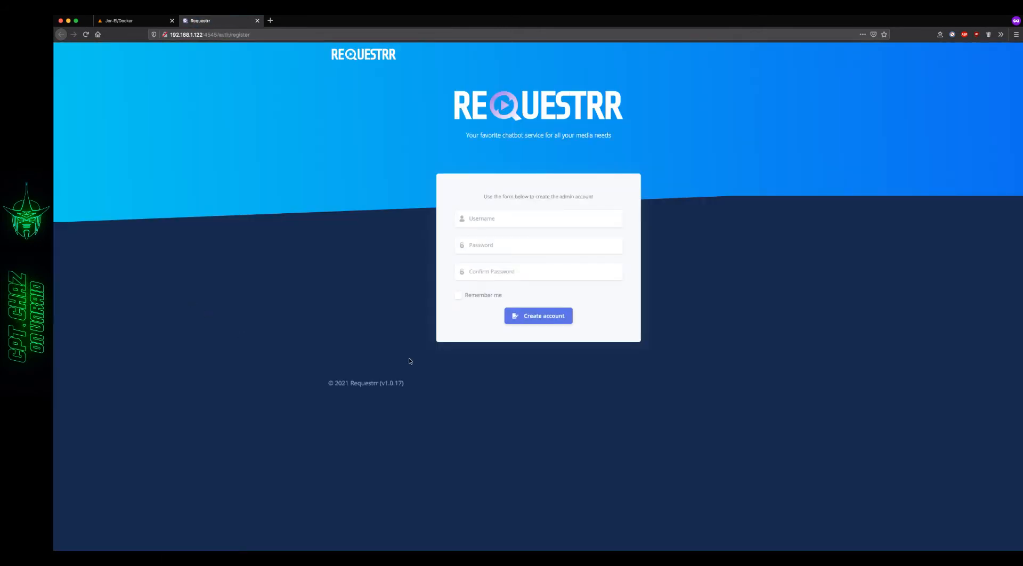
mouse_move(457, 372)
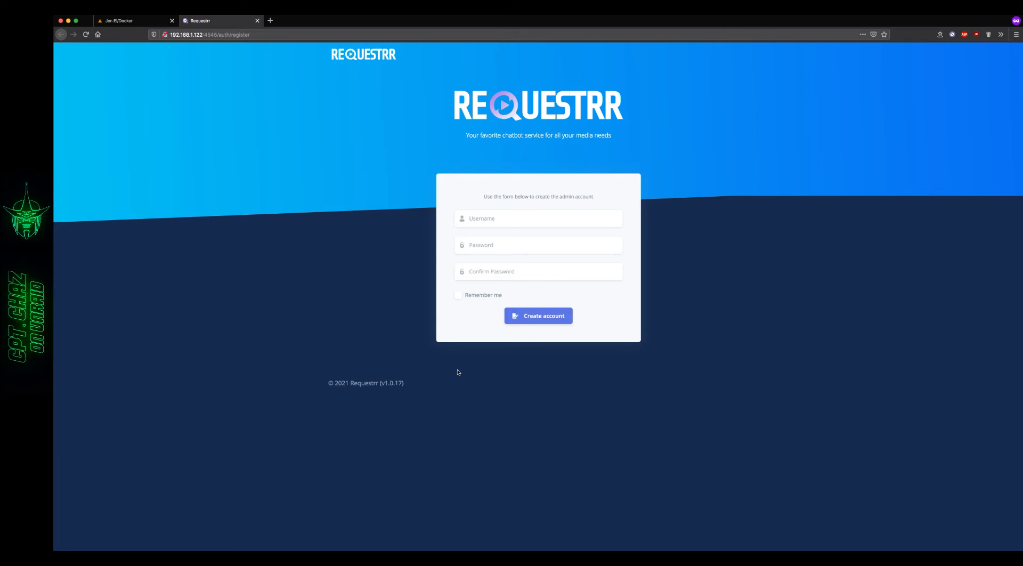
mouse_move(374, 240)
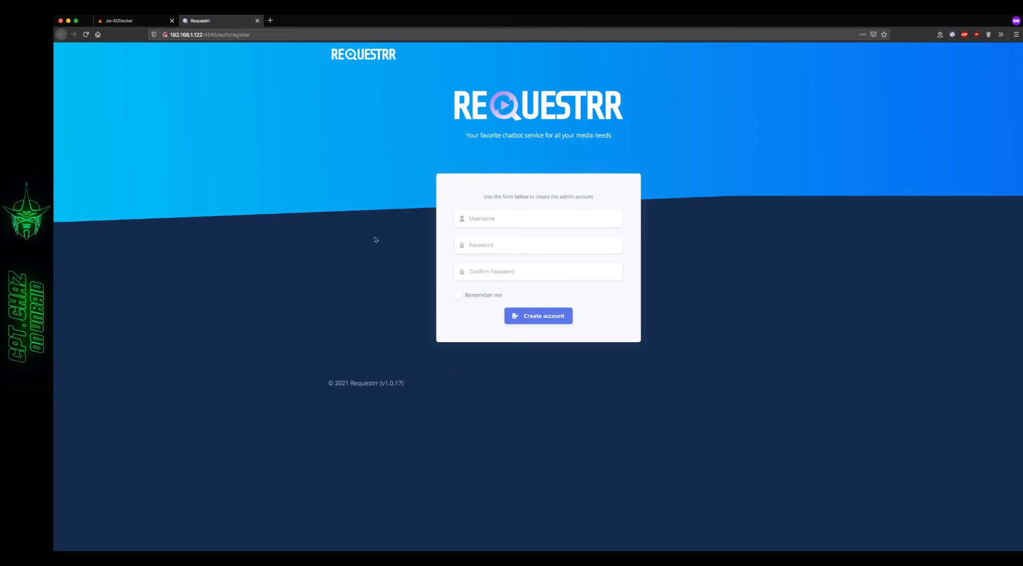
mouse_move(338, 182)
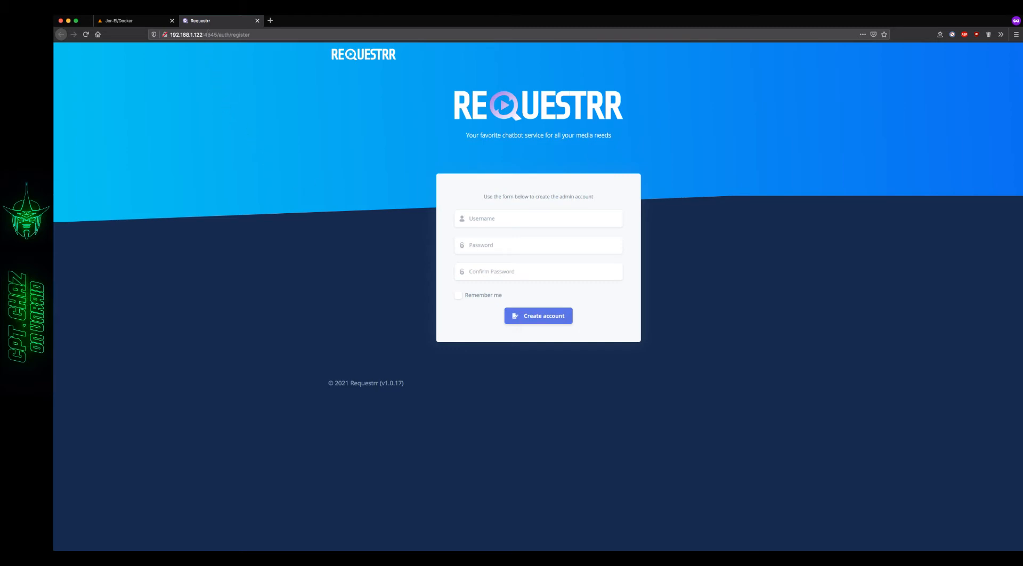
mouse_move(445, 271)
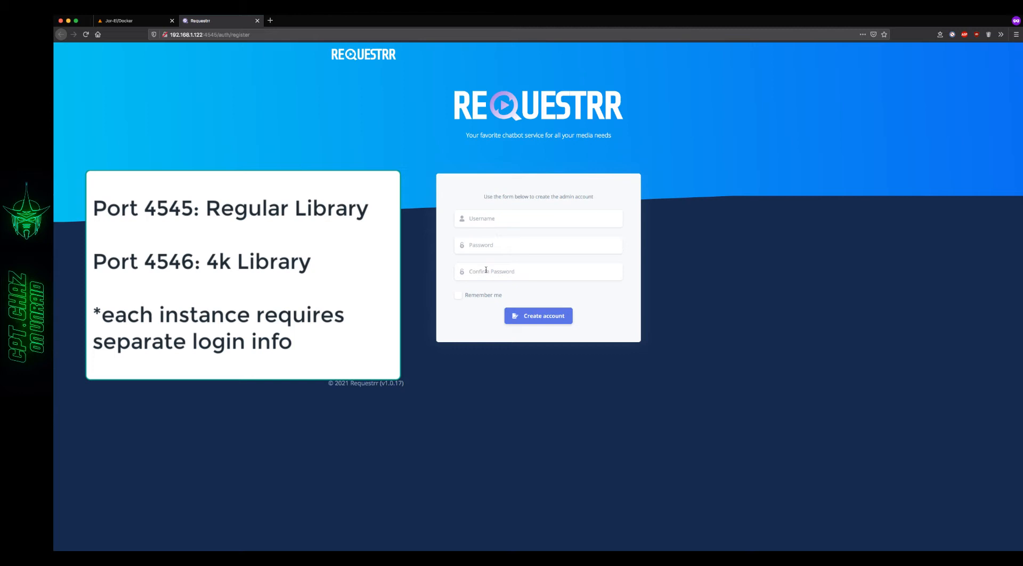
mouse_move(206, 44)
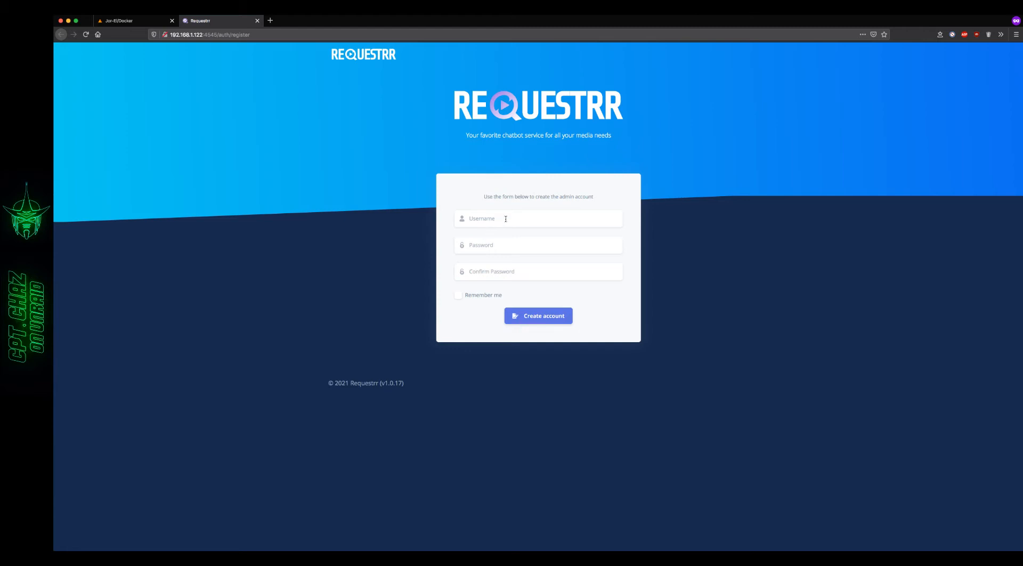
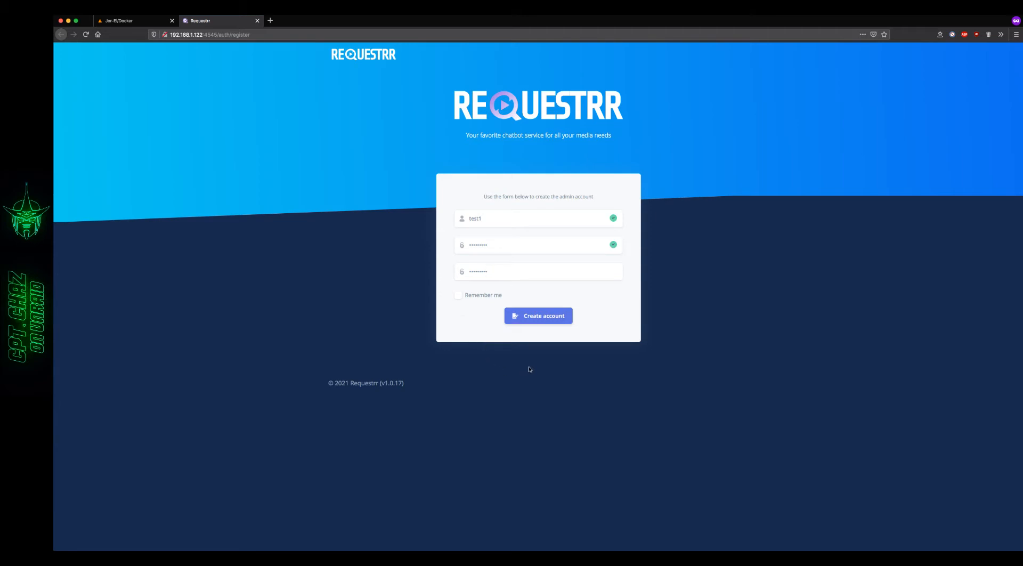
Register the Requestrr admin account test1 with its password.
click(537, 315)
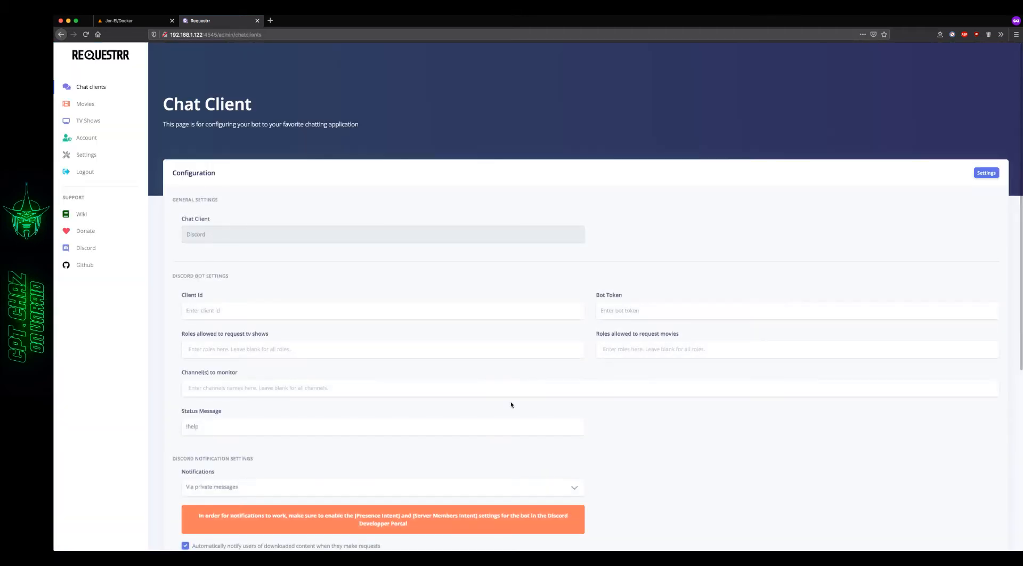
mouse_move(428, 390)
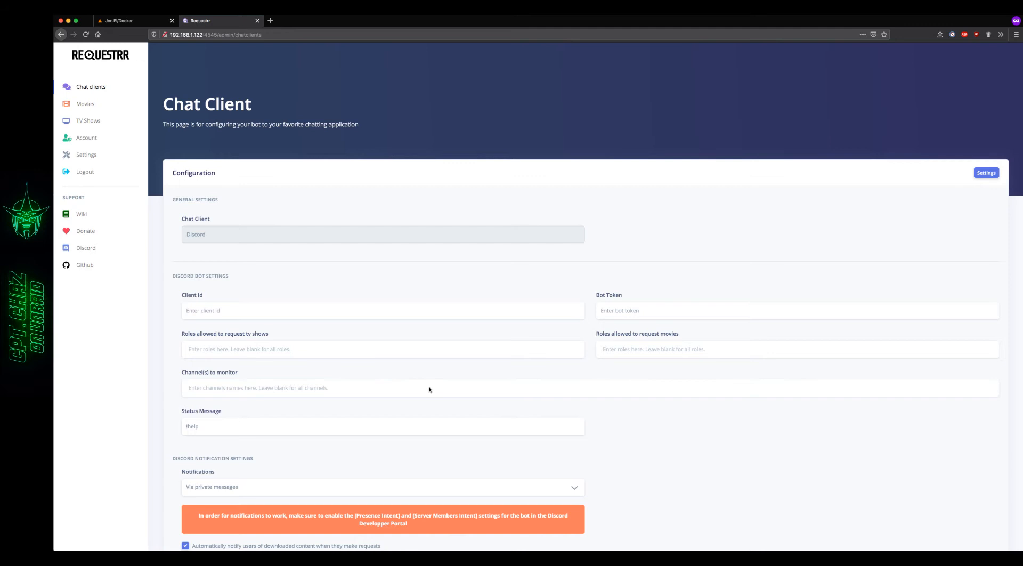
mouse_move(346, 292)
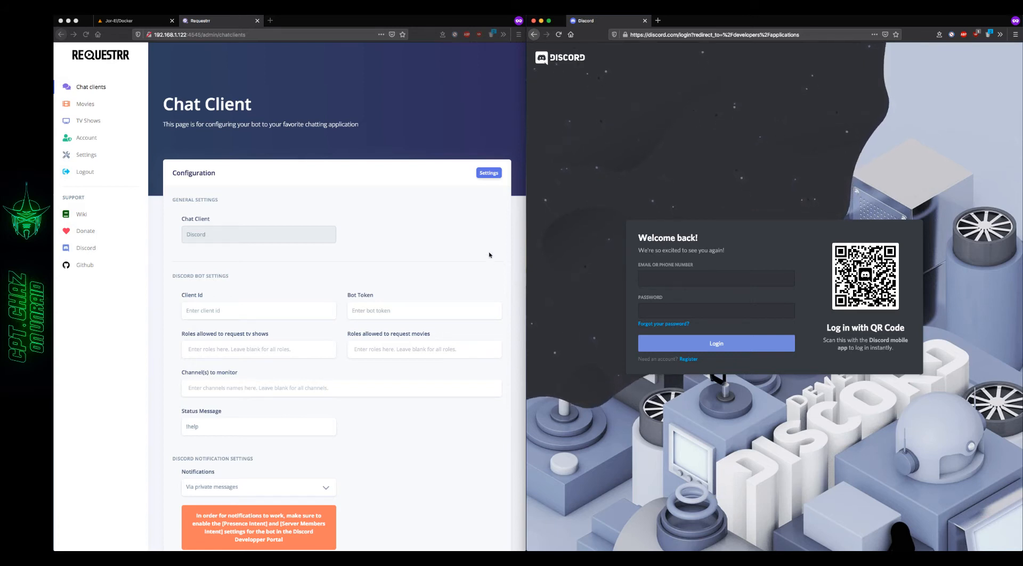
mouse_move(517, 127)
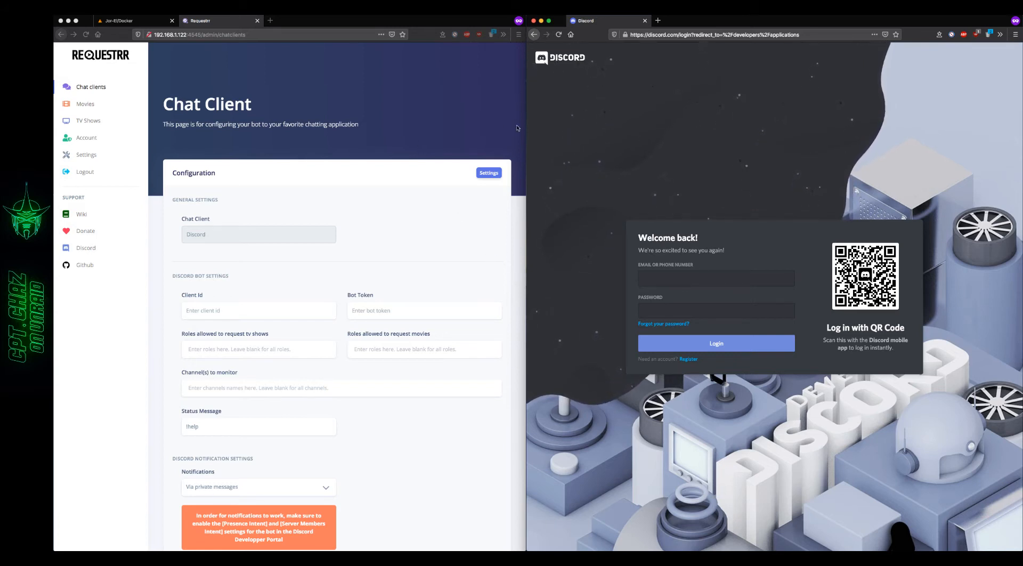
mouse_move(406, 147)
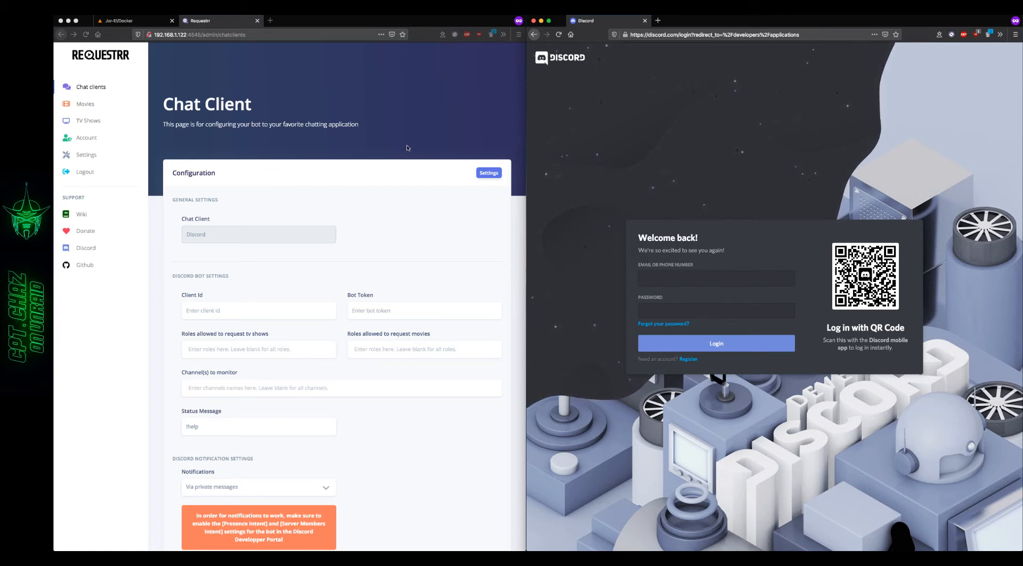
mouse_move(377, 214)
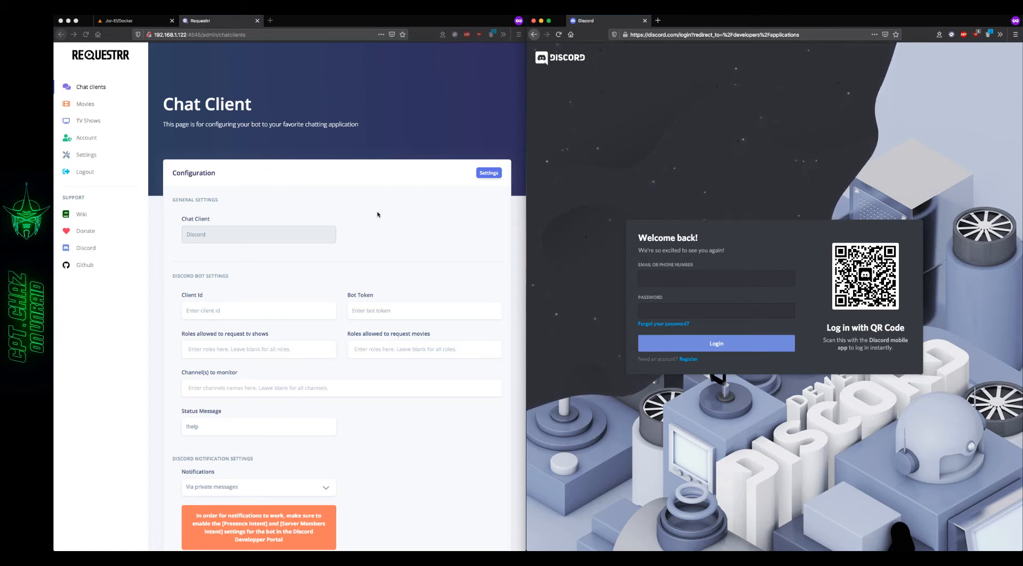
mouse_move(425, 246)
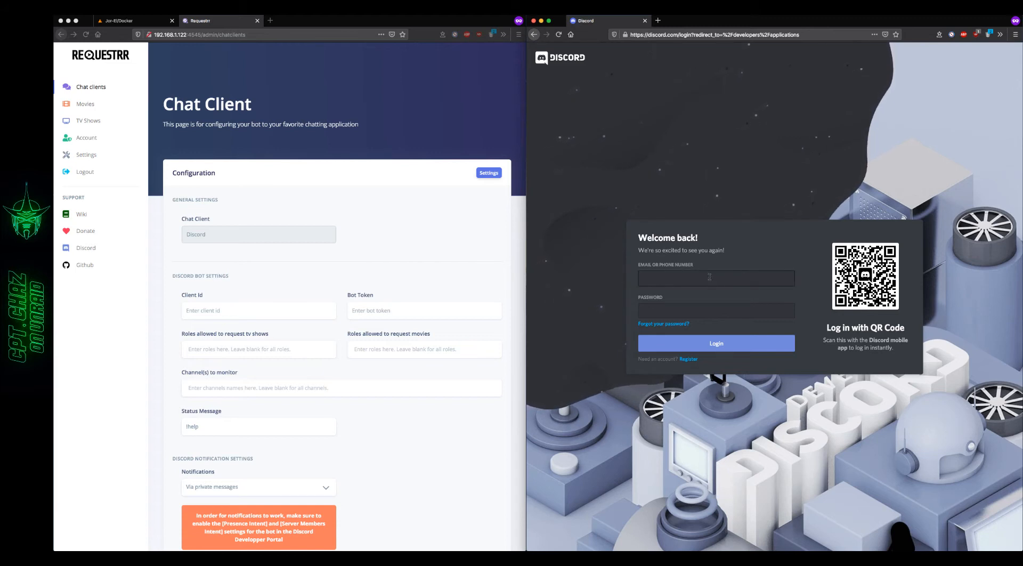
Sign in to the Discord Developer Portal with the Discord account email.
click(716, 277)
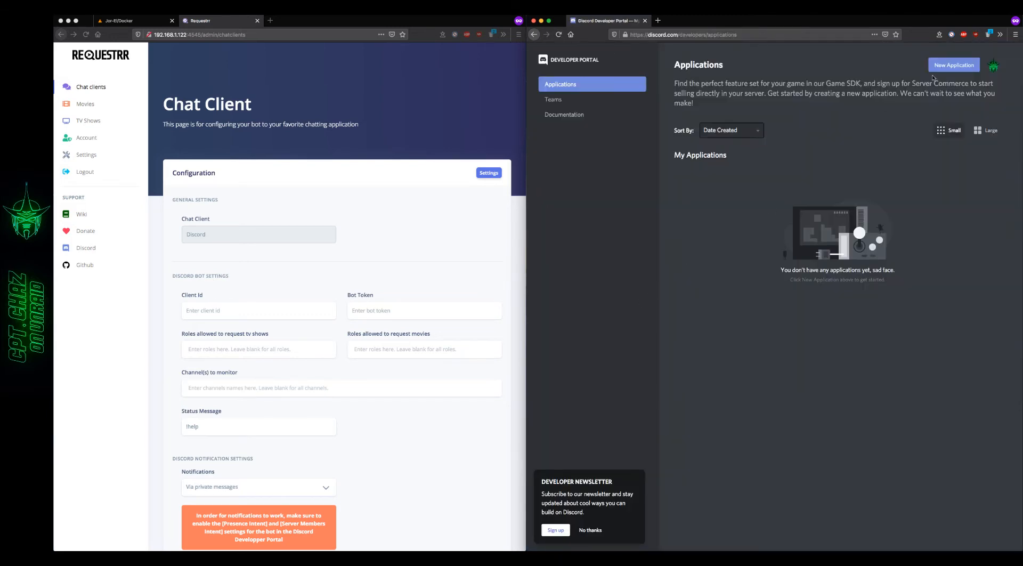
Create a new Discord application named requestrr.
click(953, 64)
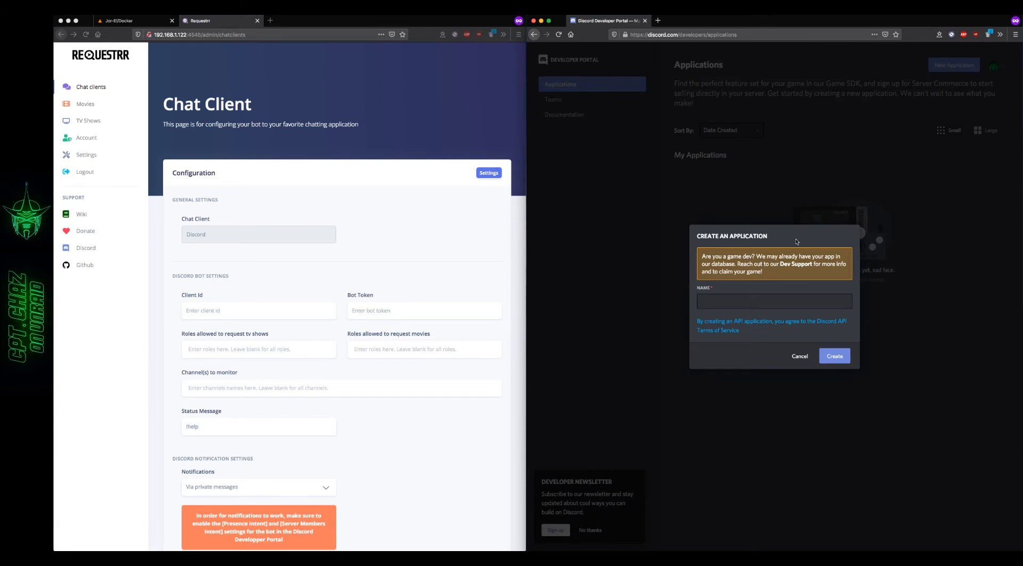
click(773, 300)
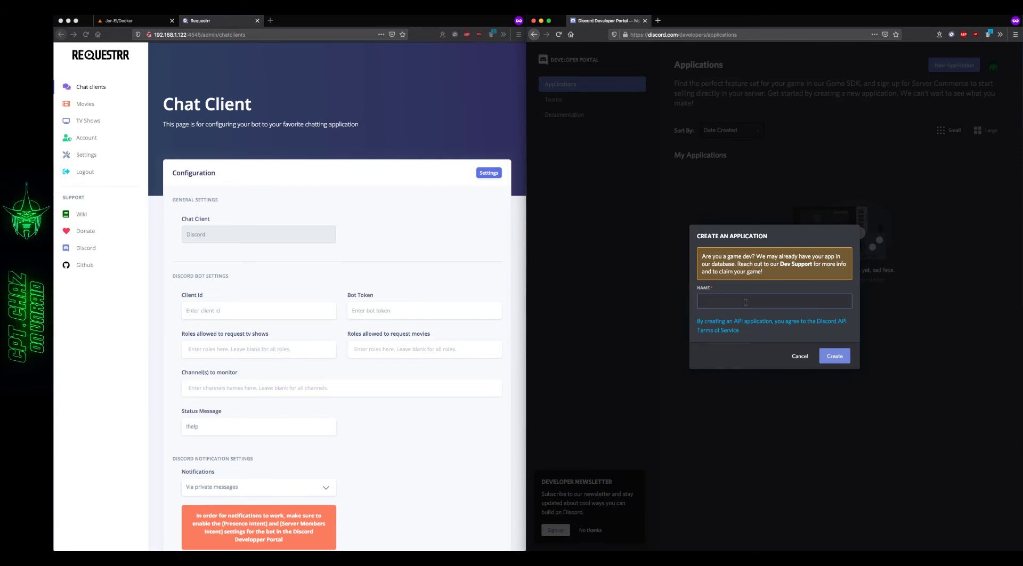
text(requestrr)
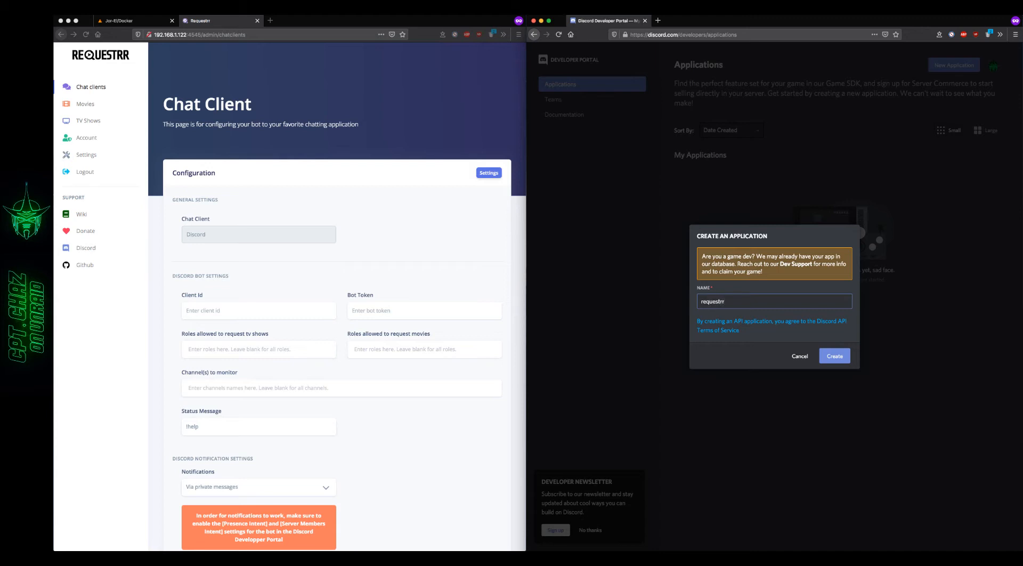
click(833, 356)
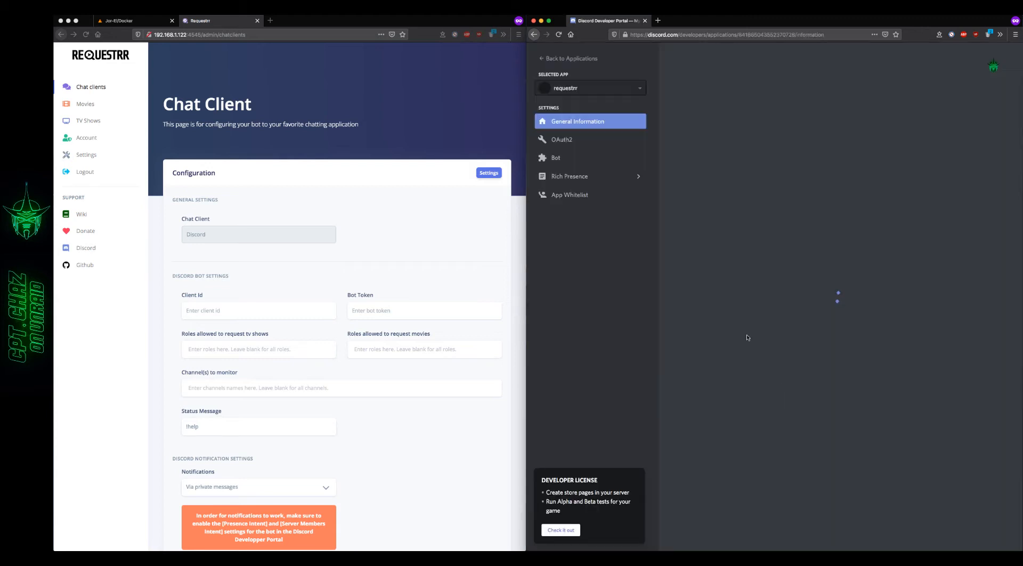
click(576, 120)
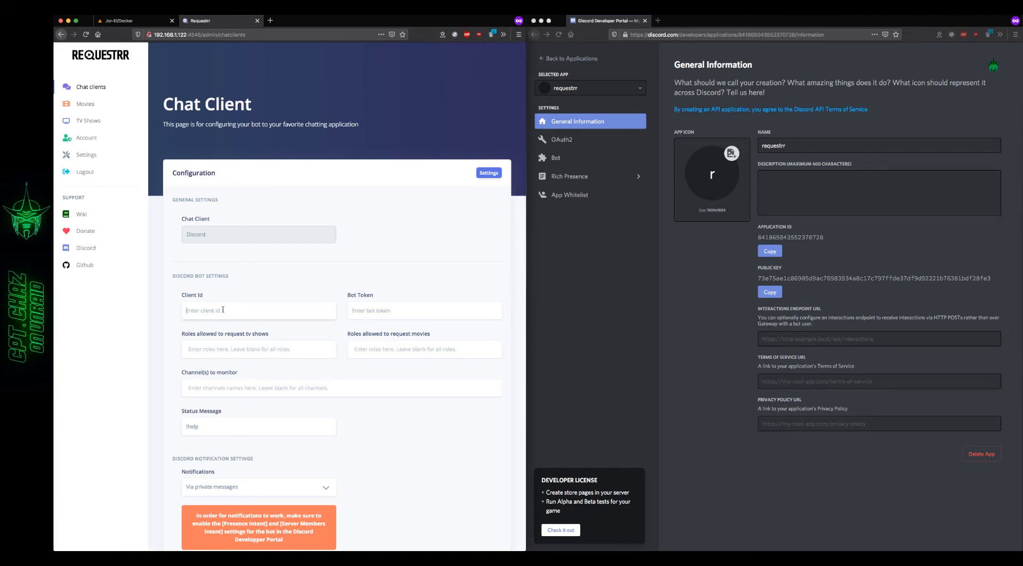
text(841865043552370728)
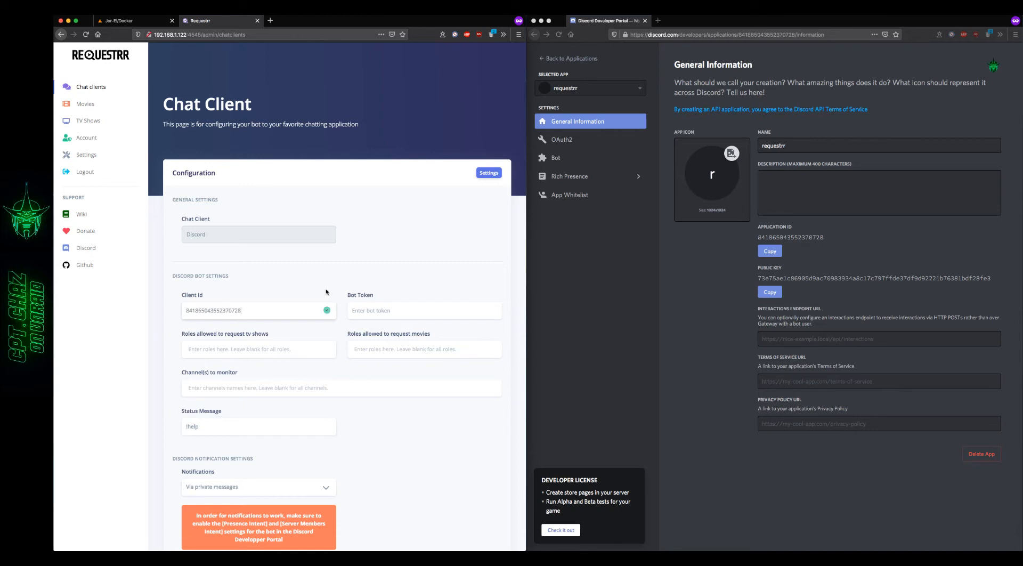
mouse_move(578, 251)
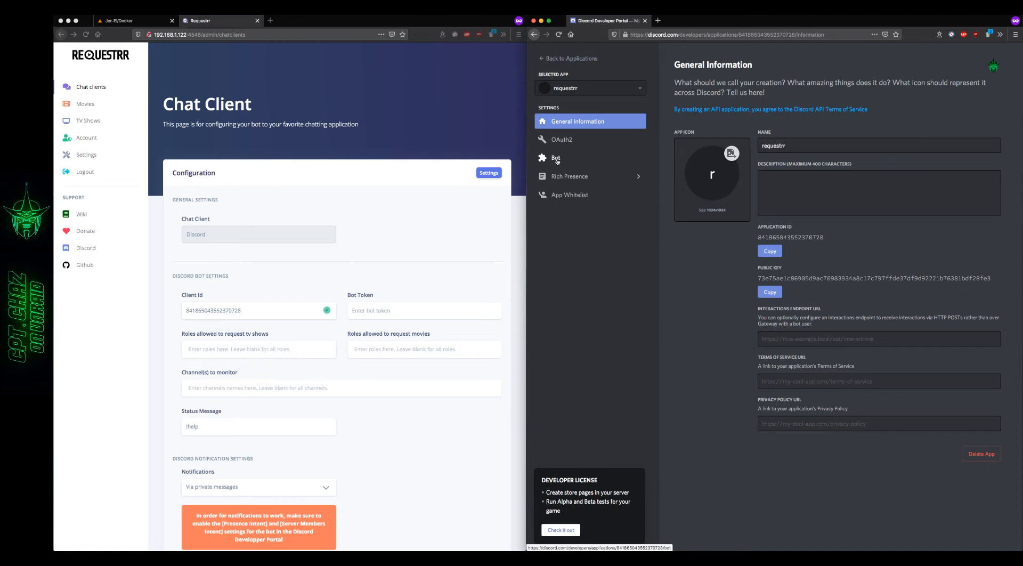
Add a bot user to the requestrr application and switch on Presence and Server Members intents.
click(555, 158)
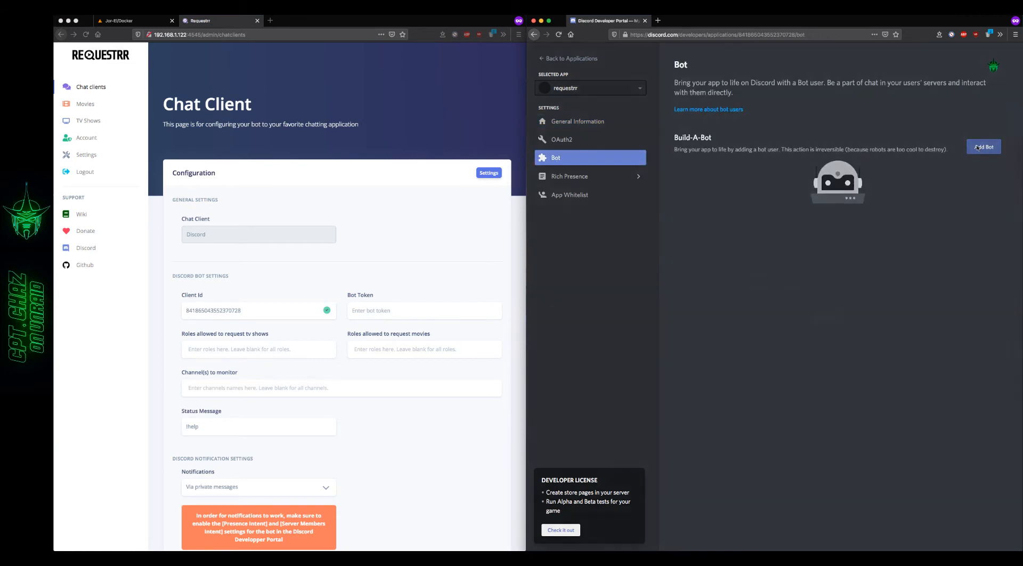
click(983, 146)
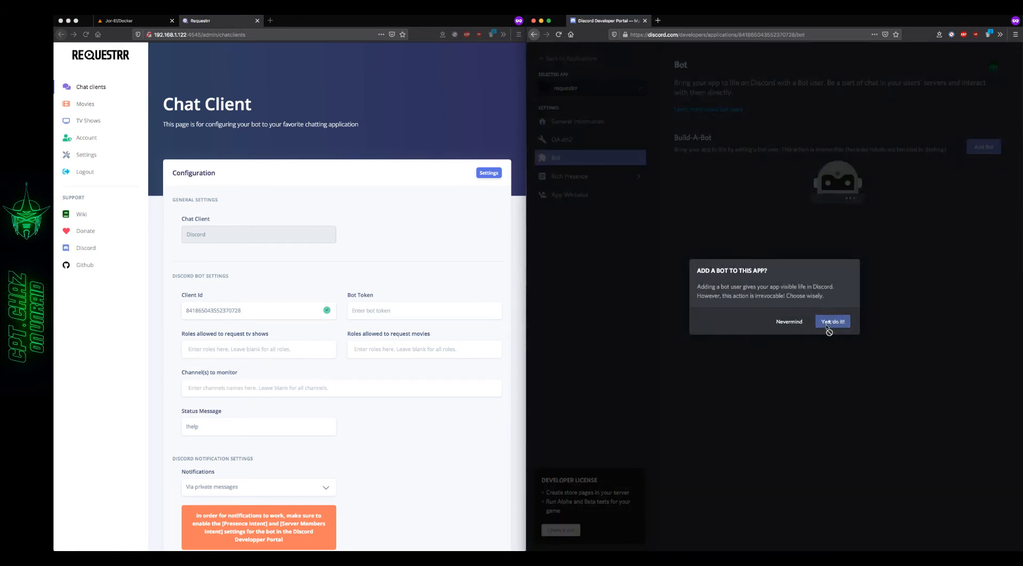
click(832, 321)
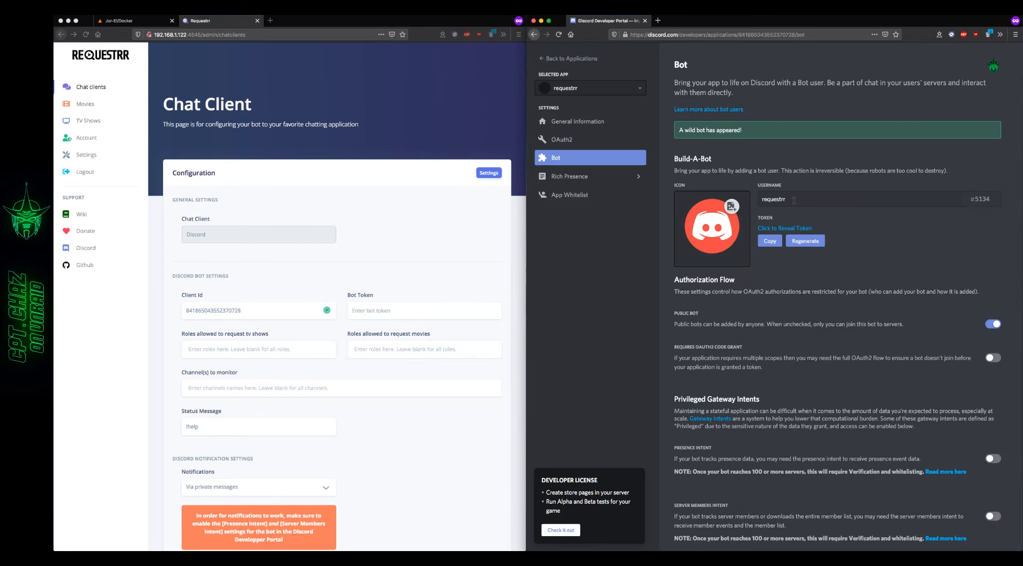
click(877, 198)
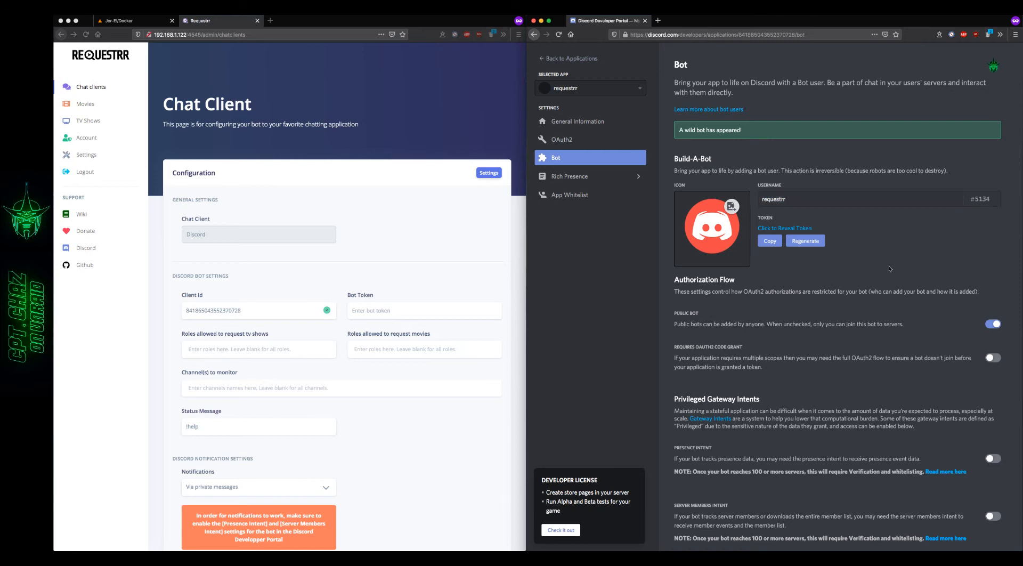
mouse_move(901, 449)
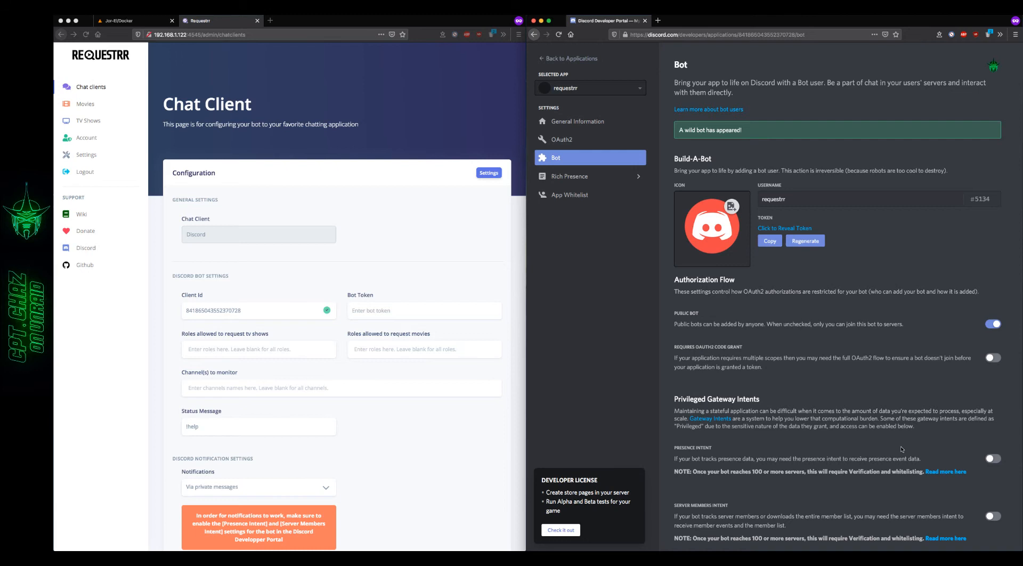
mouse_move(981, 457)
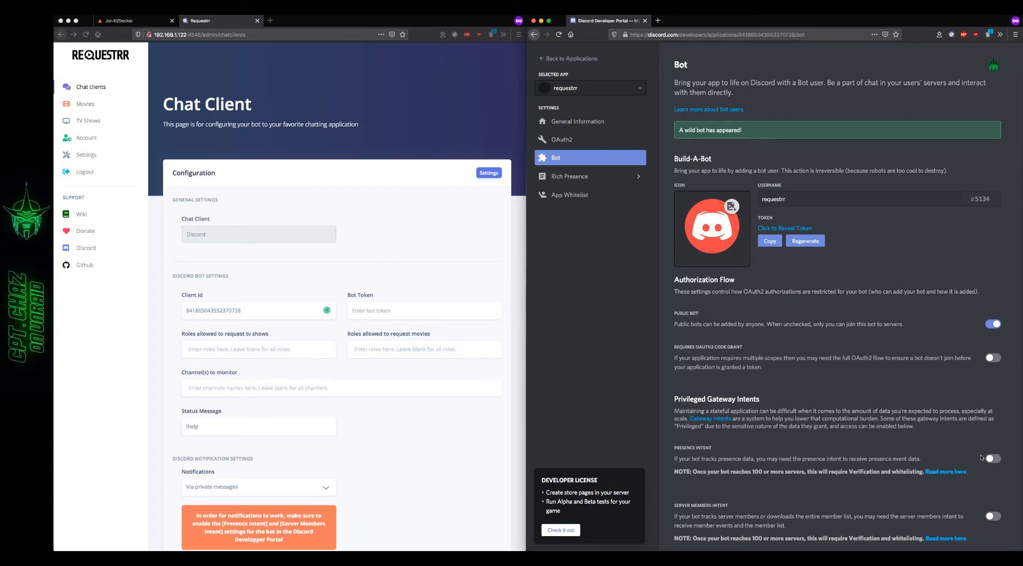
click(991, 458)
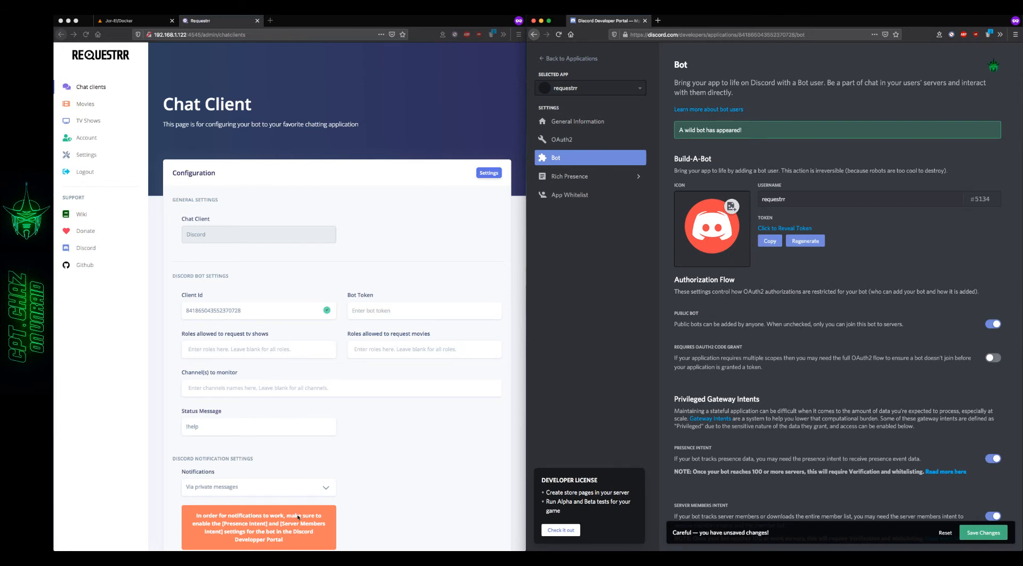
mouse_move(933, 459)
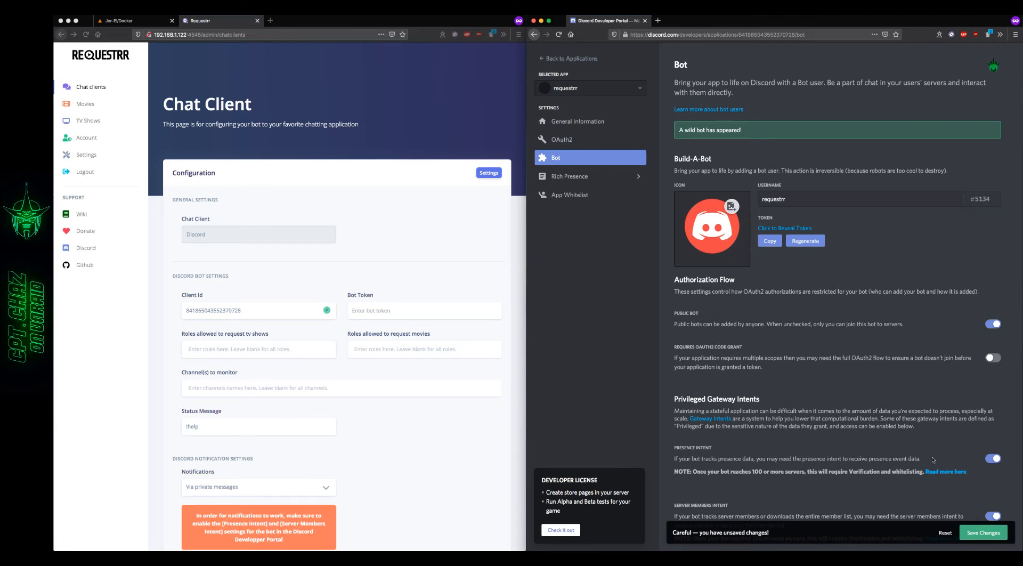
Save the bot intent changes, then reveal and select the bot token for copying.
click(982, 531)
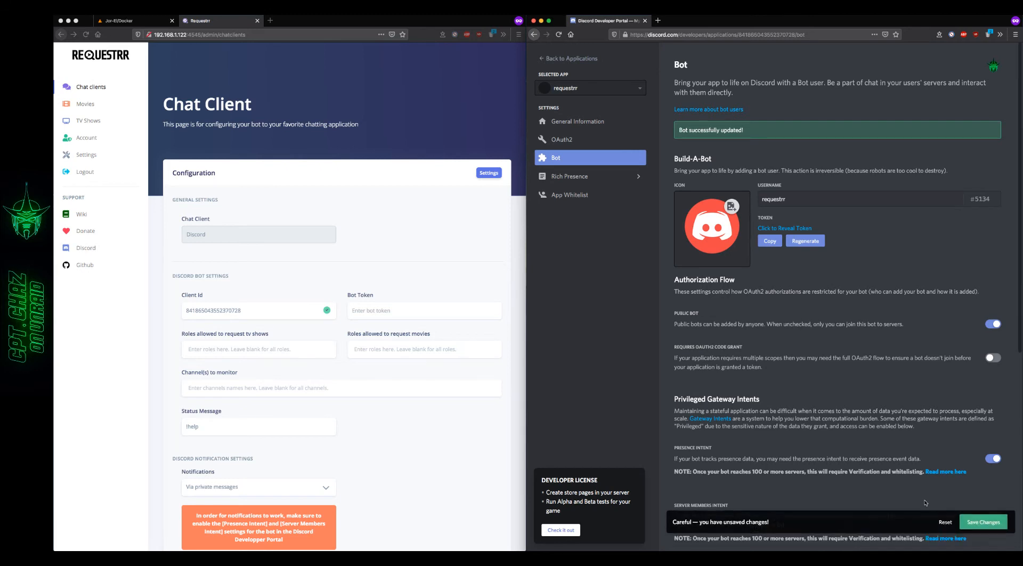
click(982, 521)
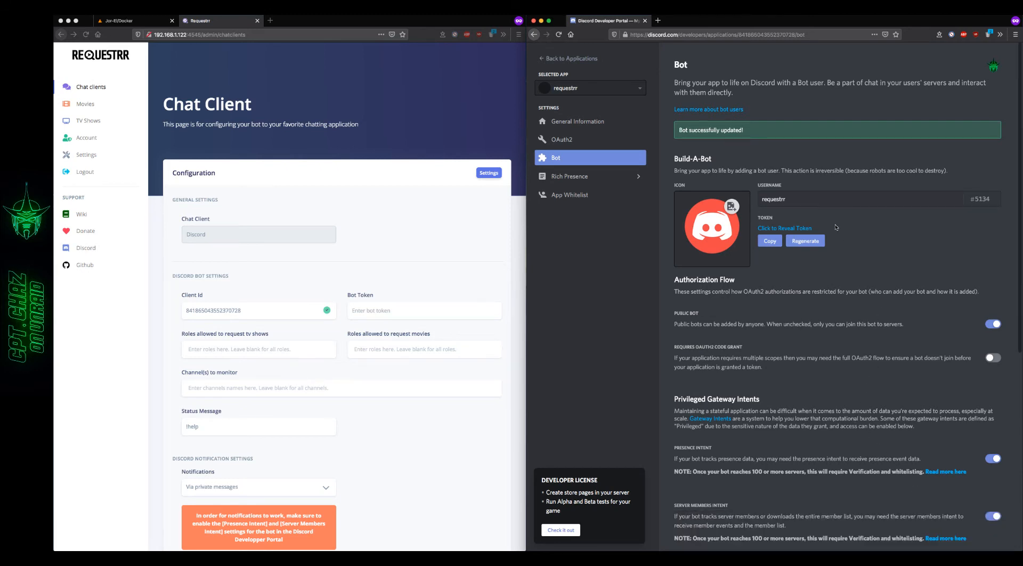
click(784, 228)
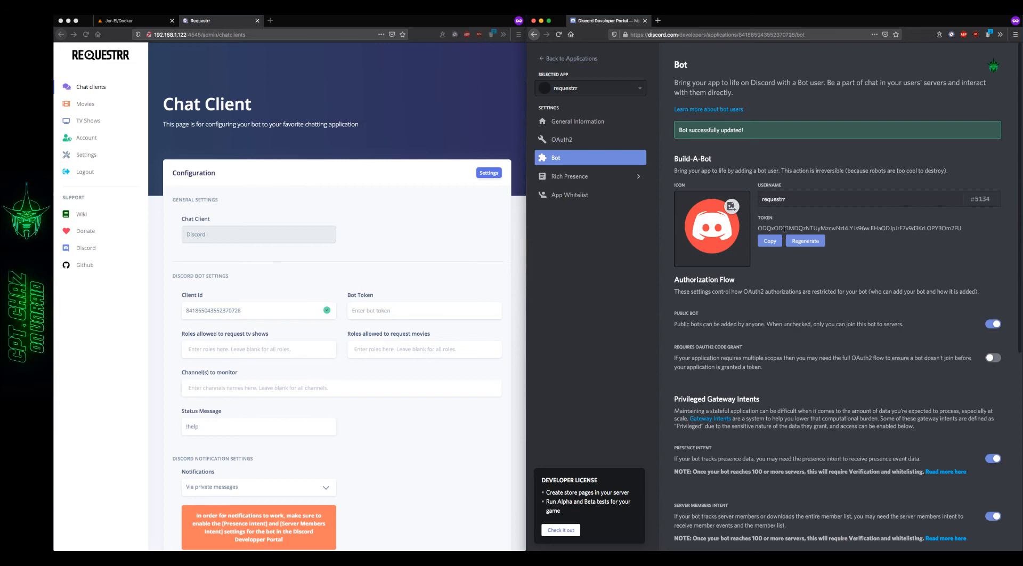
triple_click(859, 228)
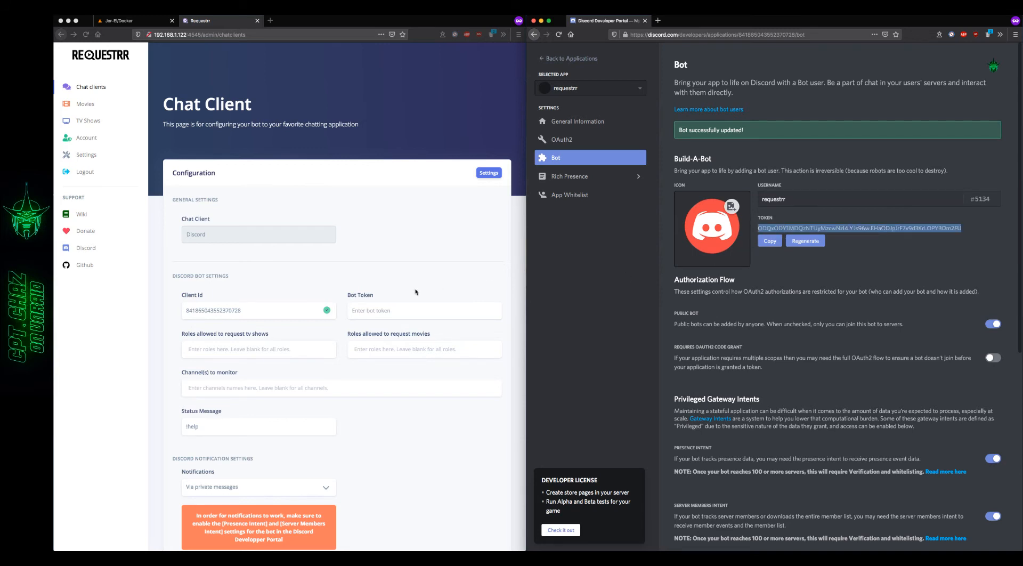
mouse_move(382, 313)
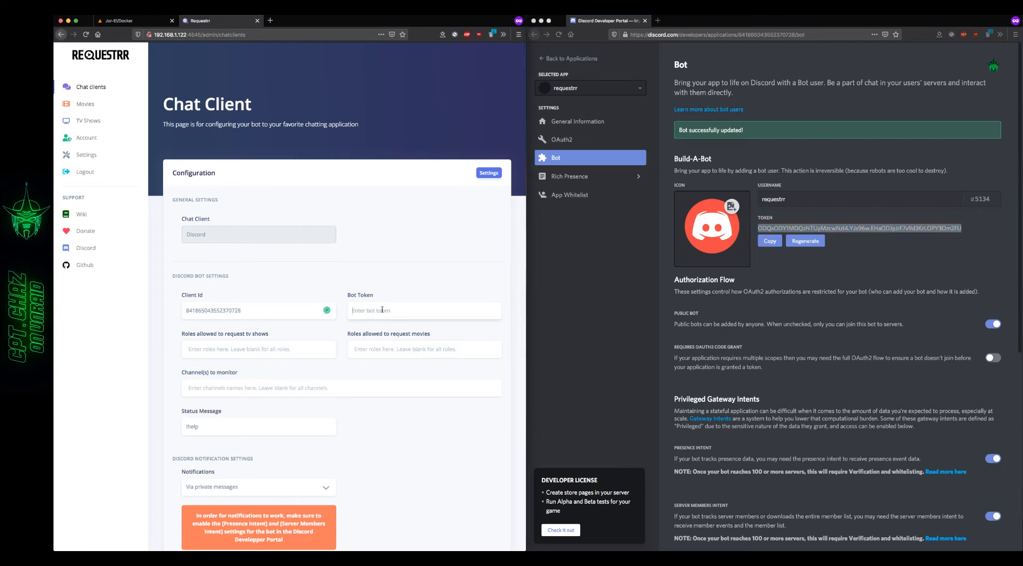
Test the Discord bot token settings in Requestrr as valid and save them.
scroll(down, 3)
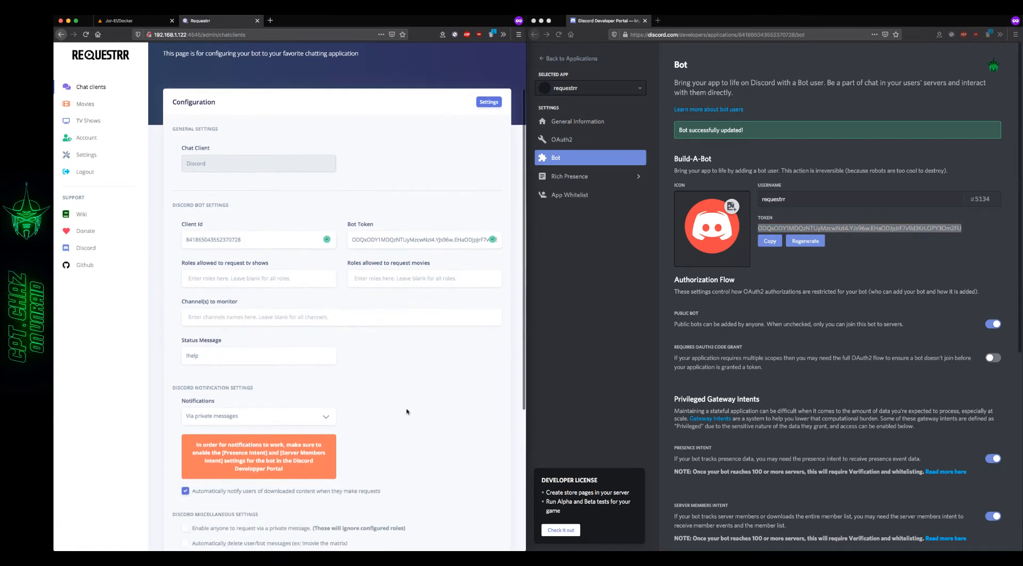
scroll(down, 3)
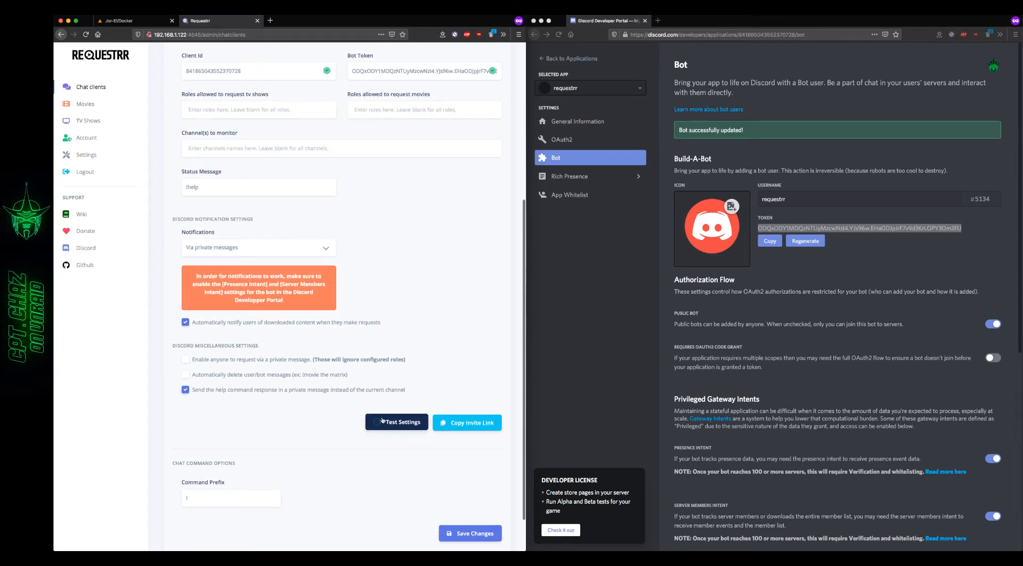
click(396, 422)
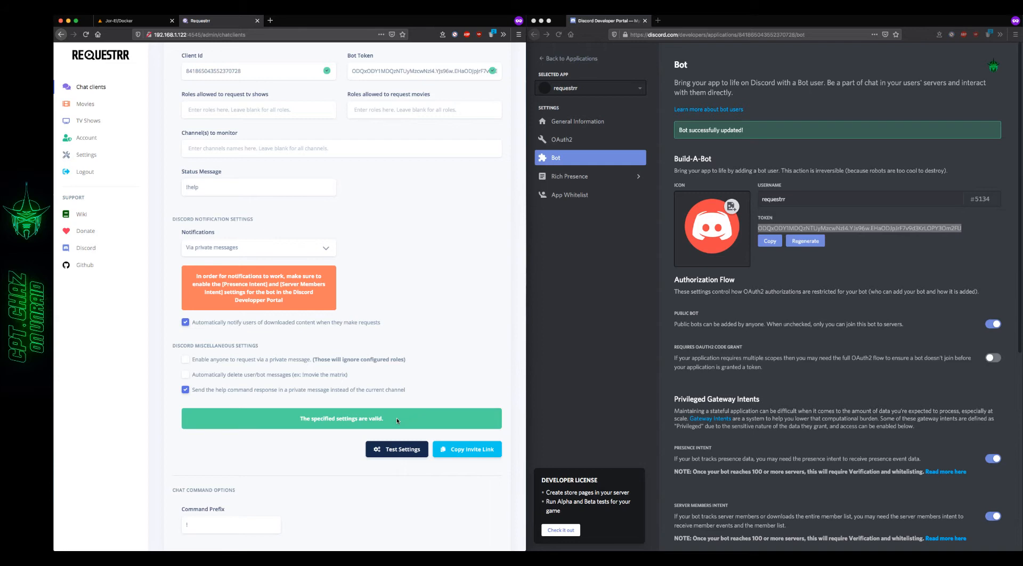
mouse_move(336, 432)
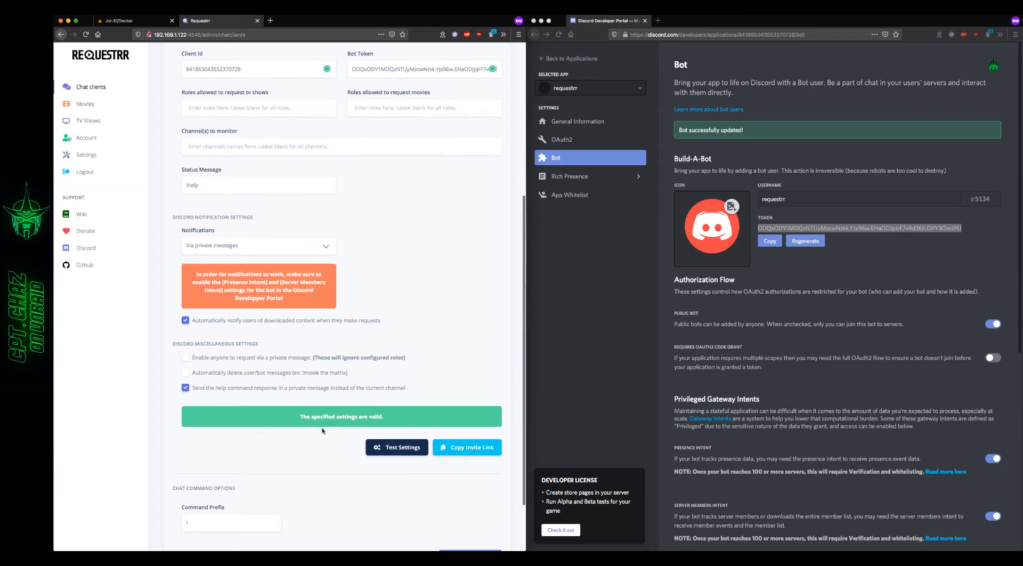
scroll(down, 3)
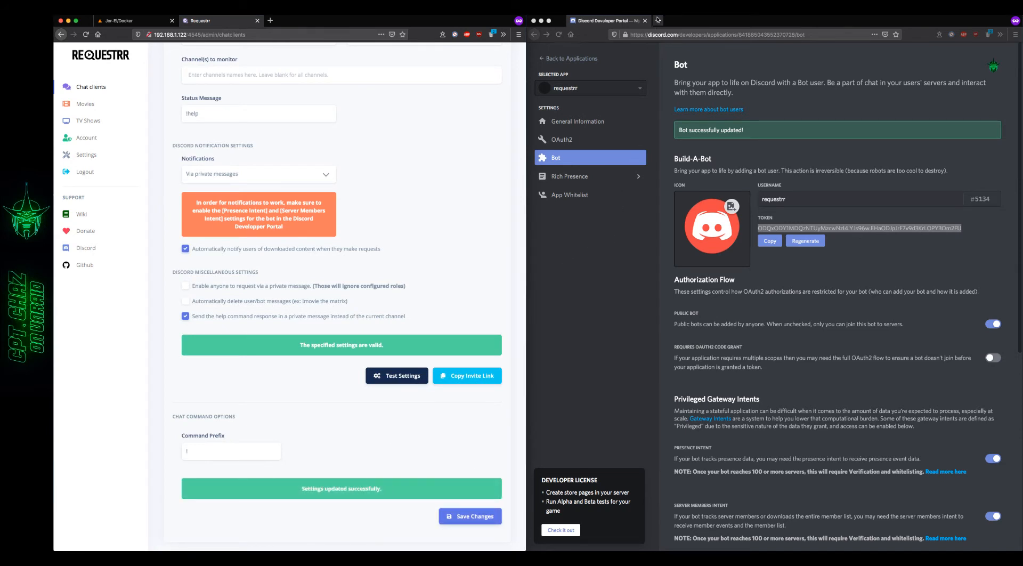
mouse_move(657, 21)
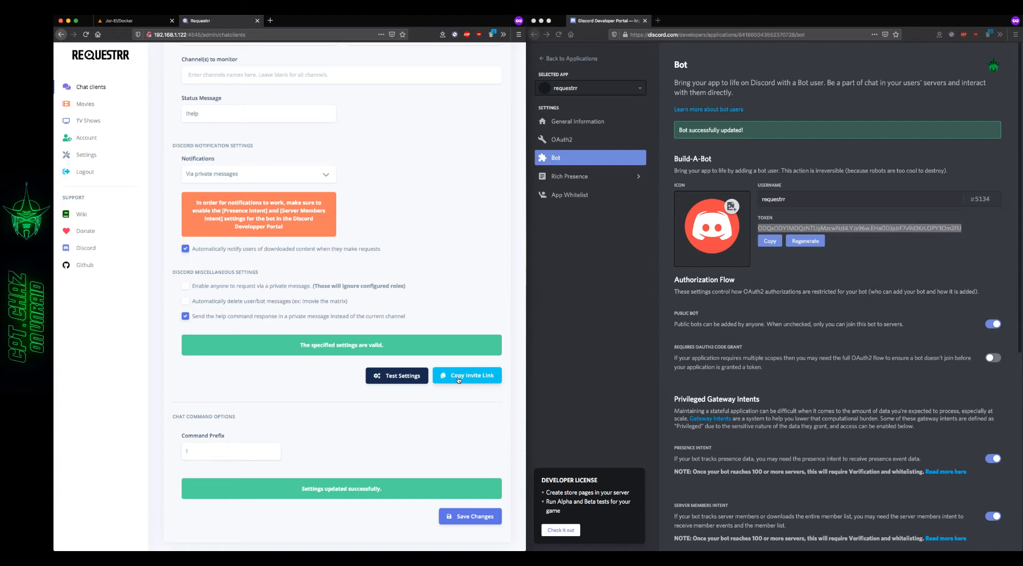
Launch the Requestrr bot invite link and choose the cptchaz server for the bot.
click(471, 374)
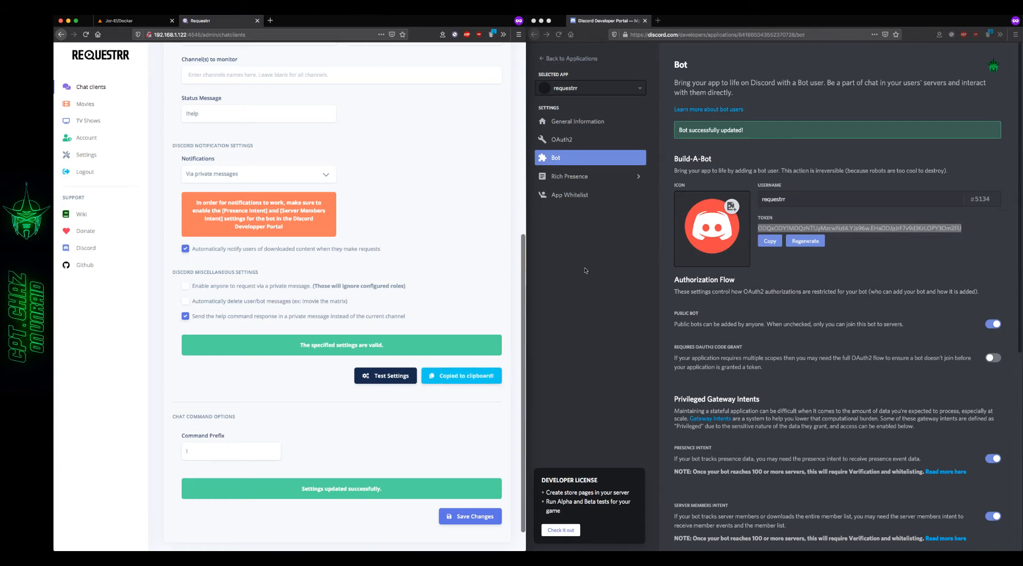
click(742, 20)
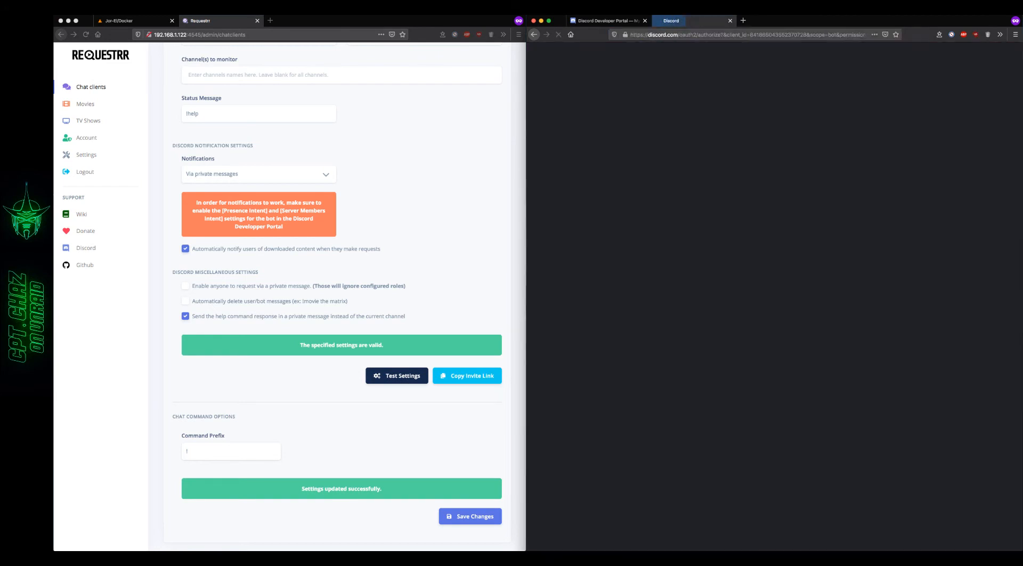
click(466, 375)
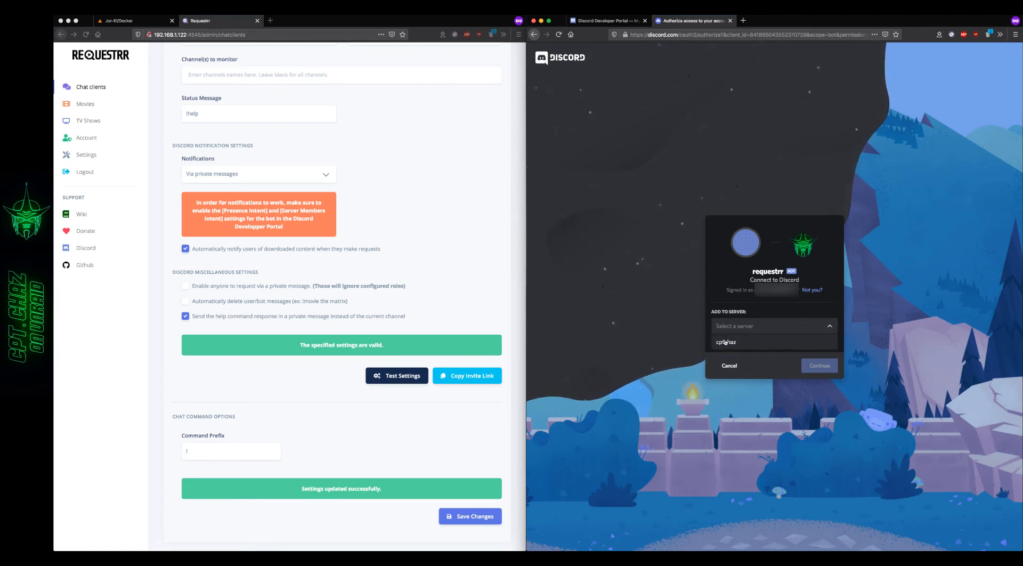
click(725, 341)
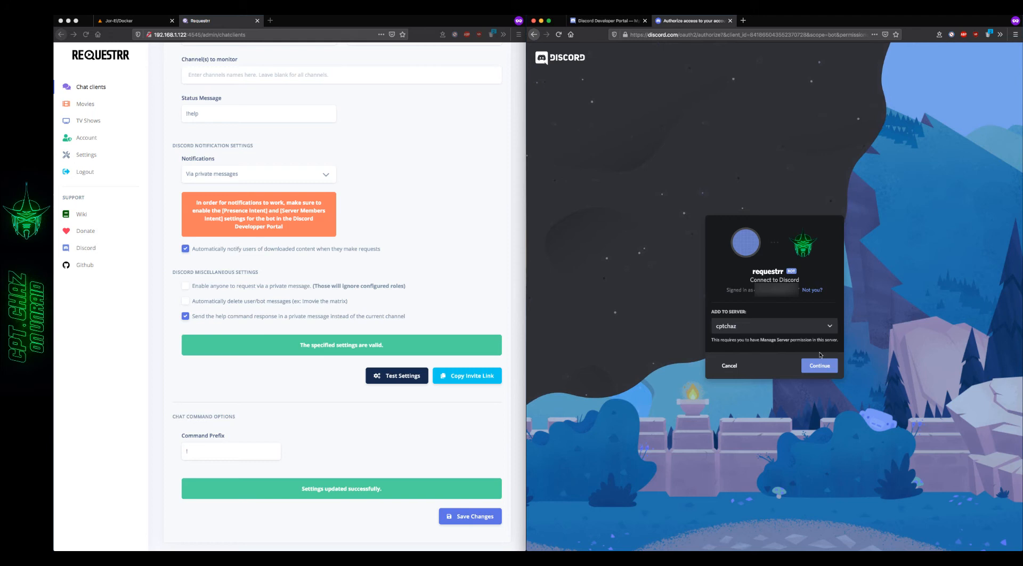
click(818, 366)
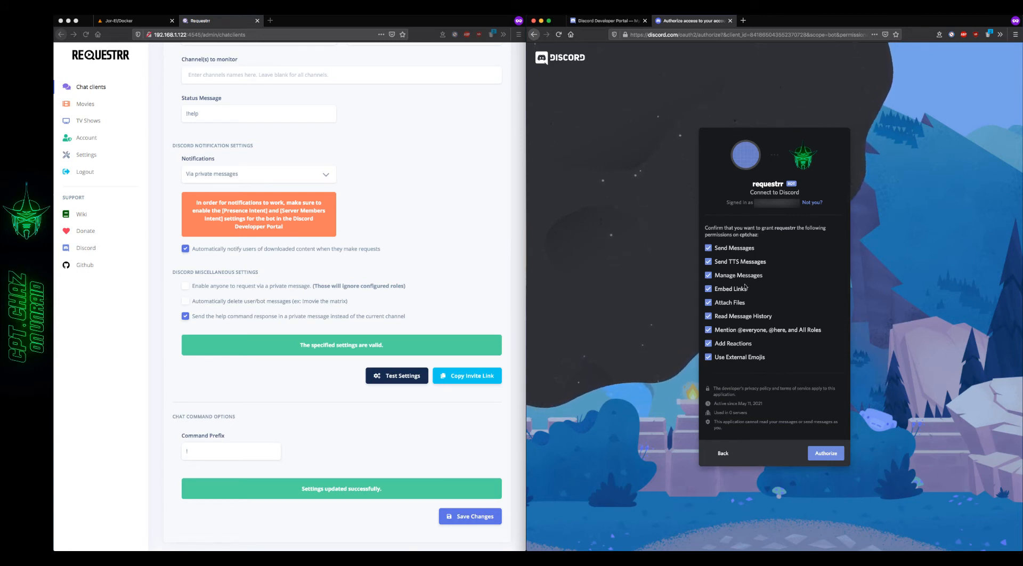
mouse_move(794, 436)
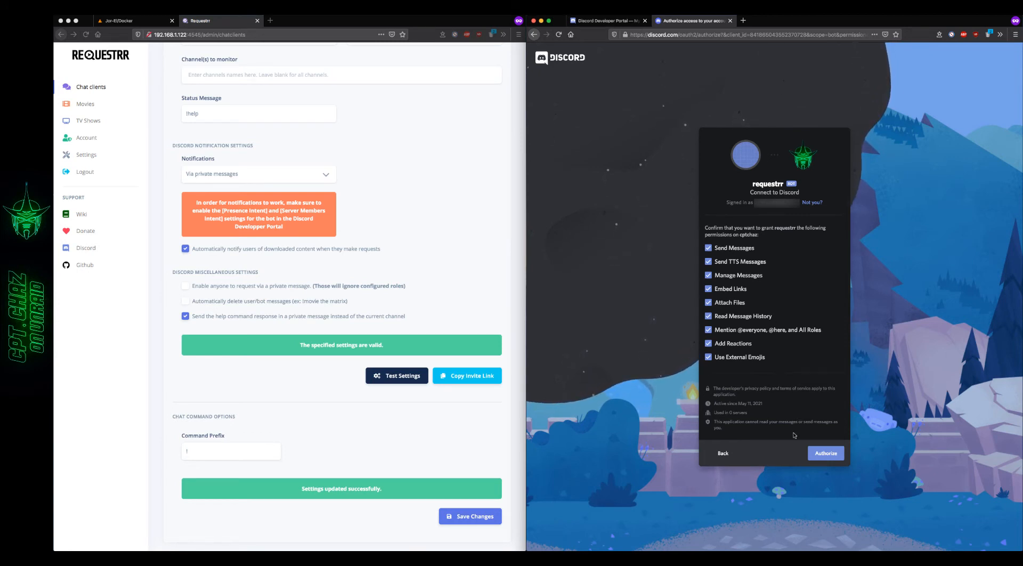
Authorize the bot's permissions and pass the human captcha so it joins cptchaz.
click(825, 452)
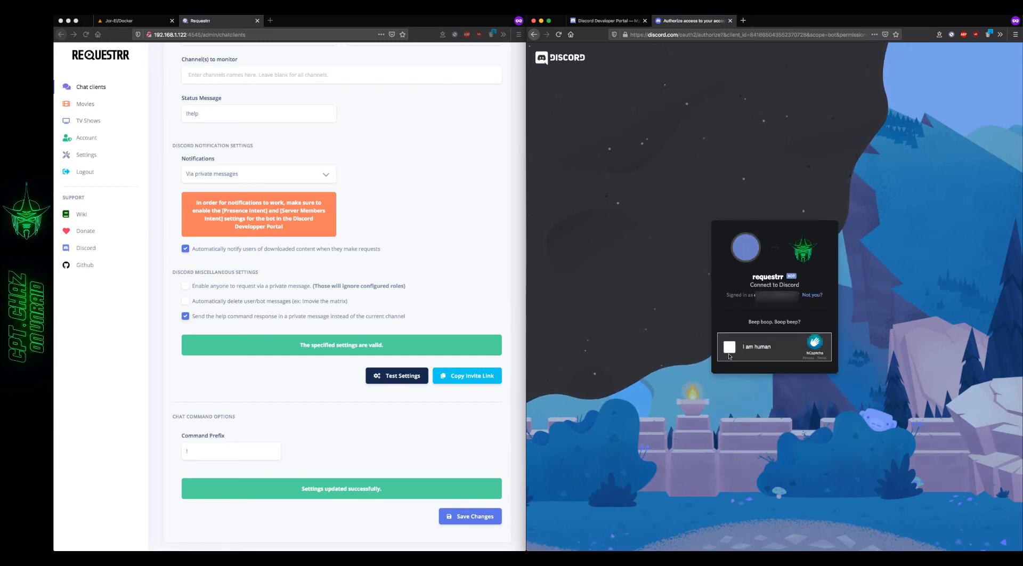
click(728, 346)
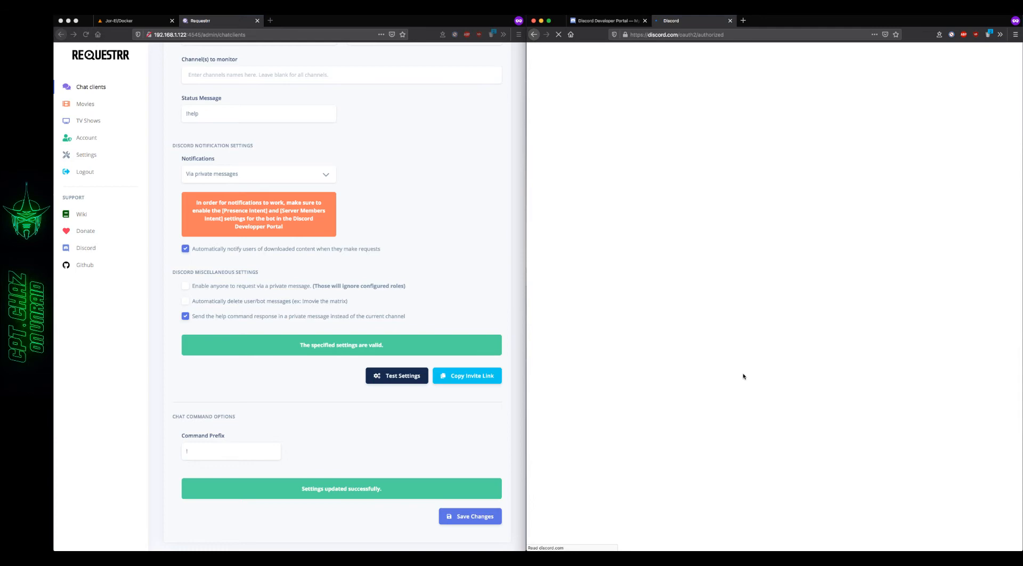
click(676, 34)
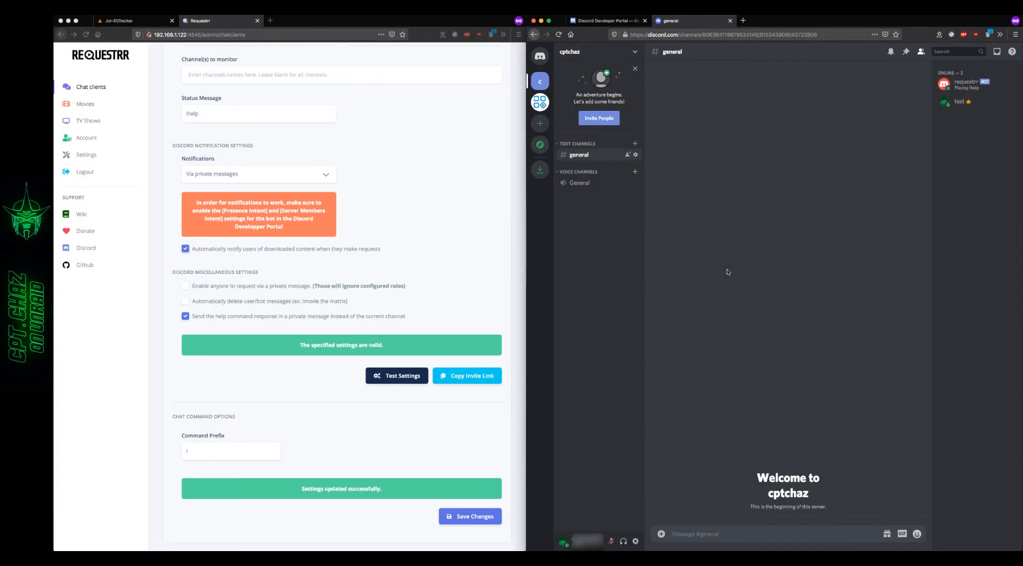
mouse_move(778, 275)
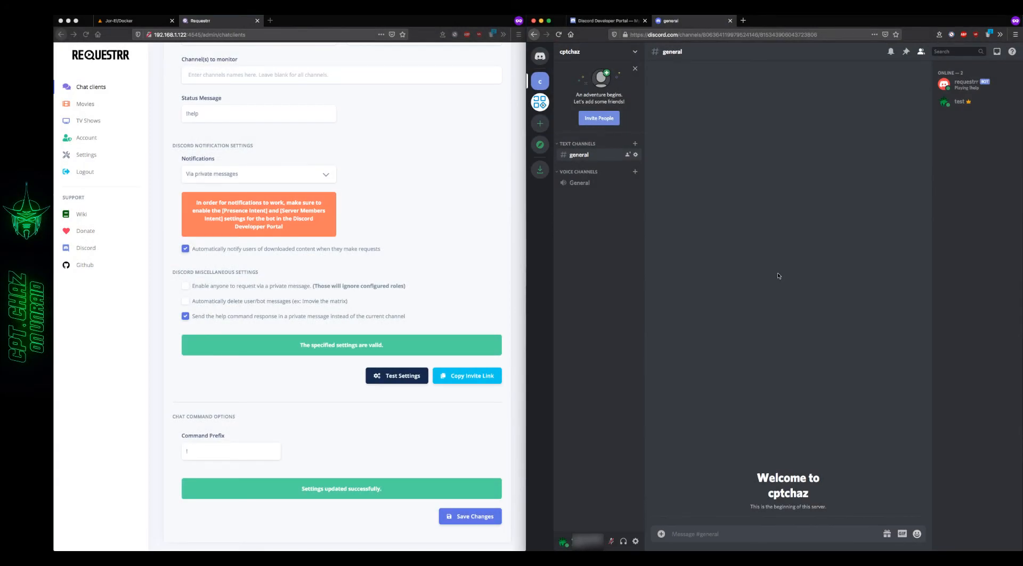
mouse_move(966, 84)
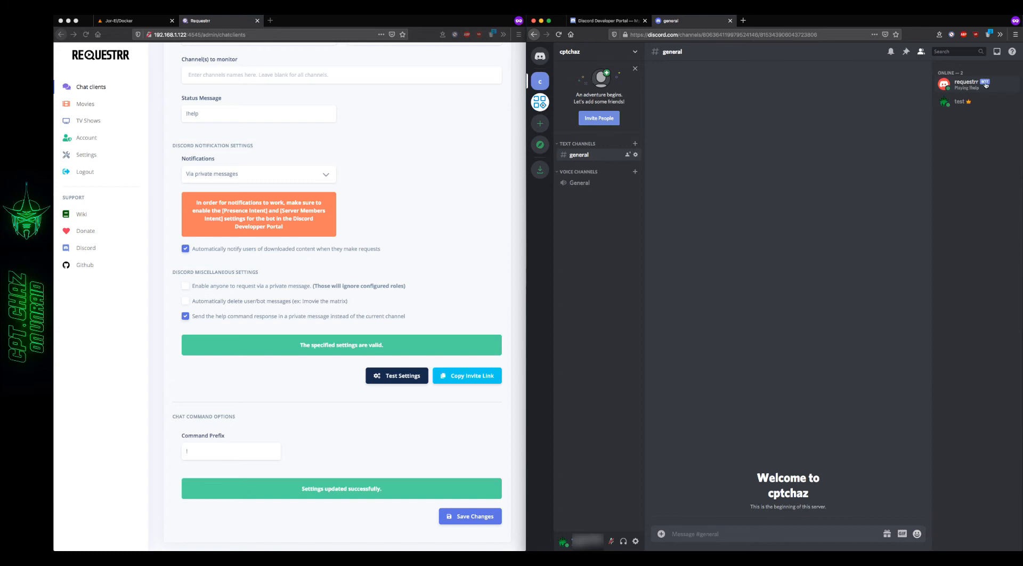
mouse_move(855, 181)
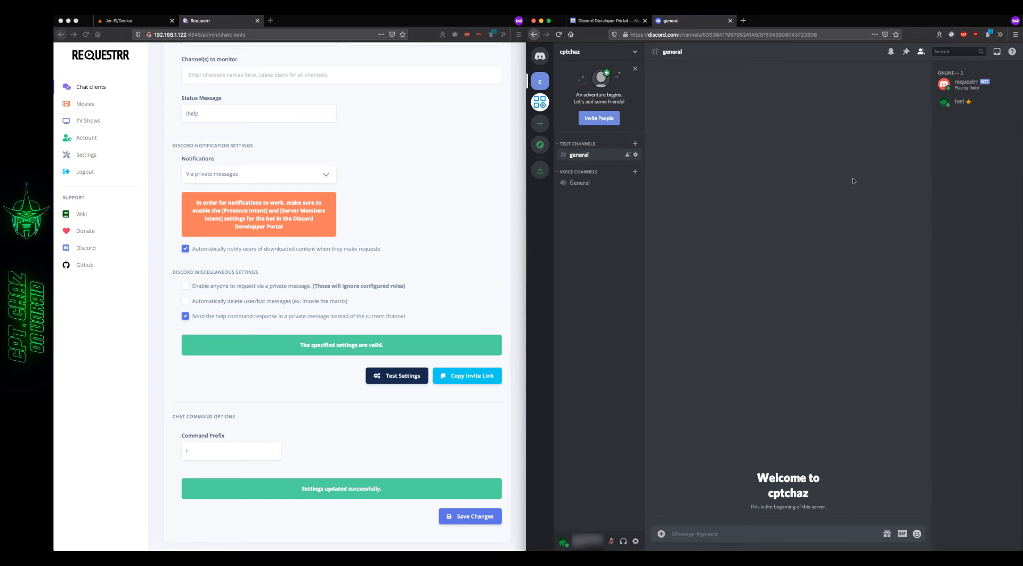
Review the general channel's permissions in Edit Channel and leave them unchanged.
click(634, 155)
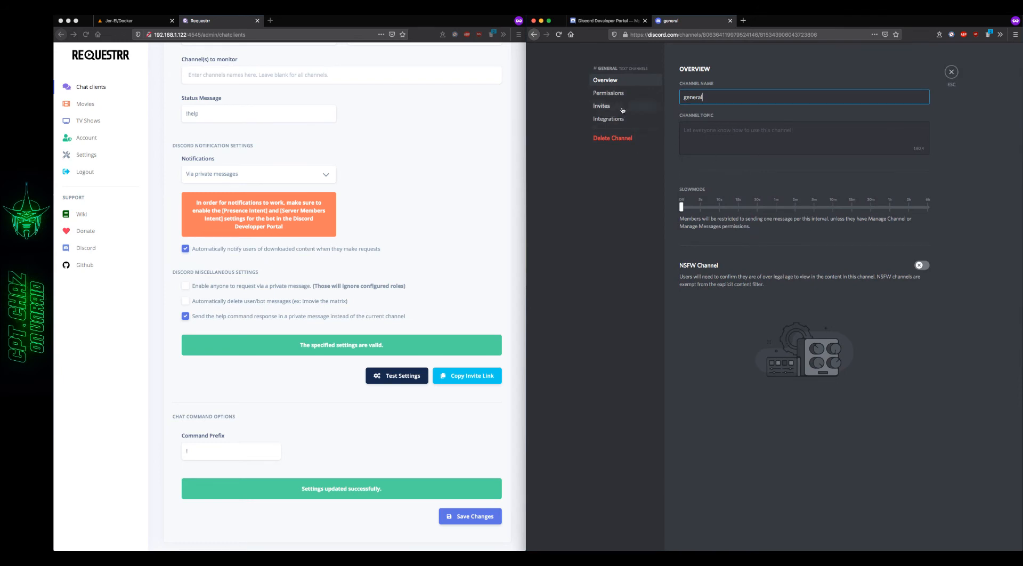
click(607, 93)
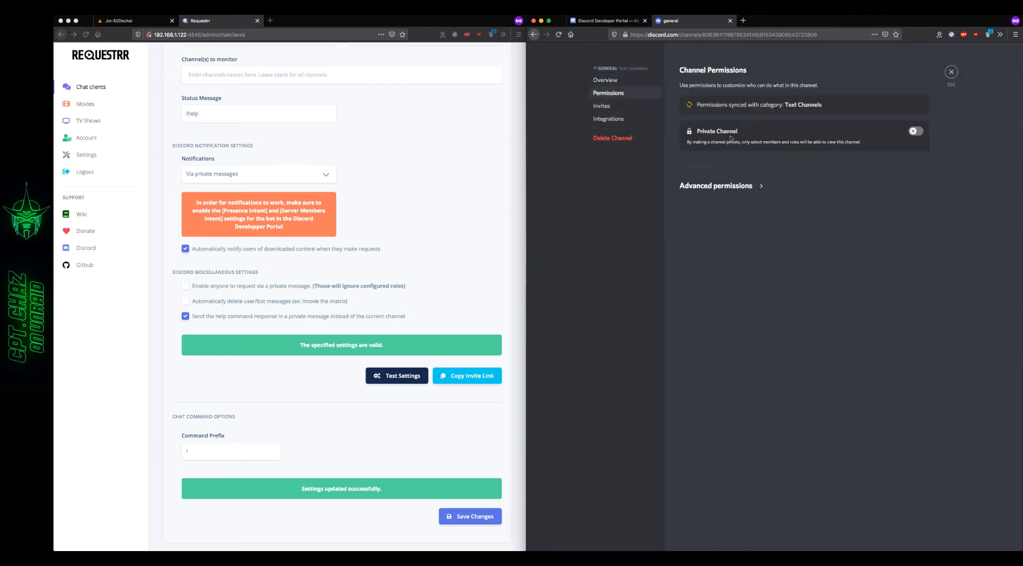
mouse_move(861, 211)
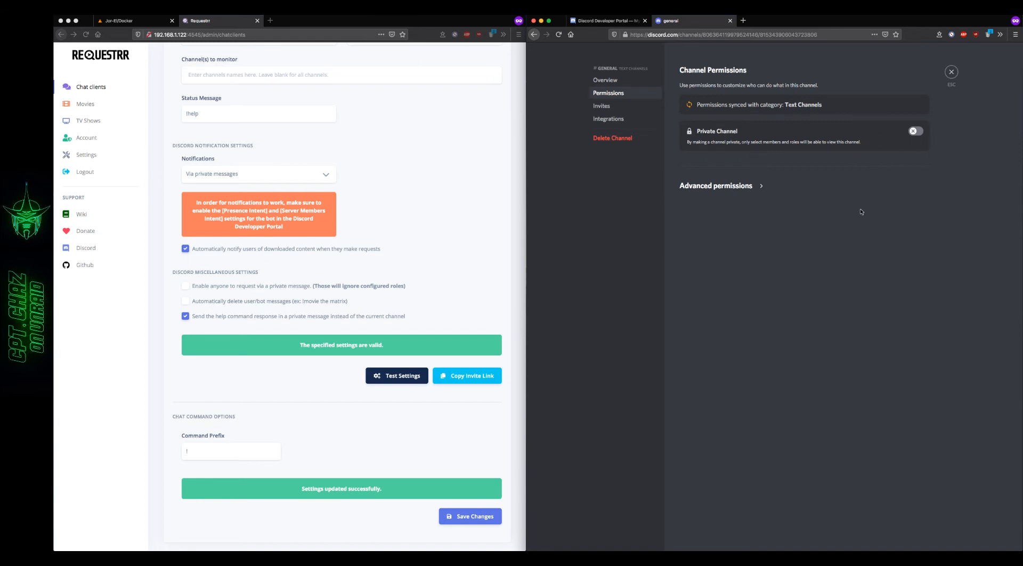
click(950, 72)
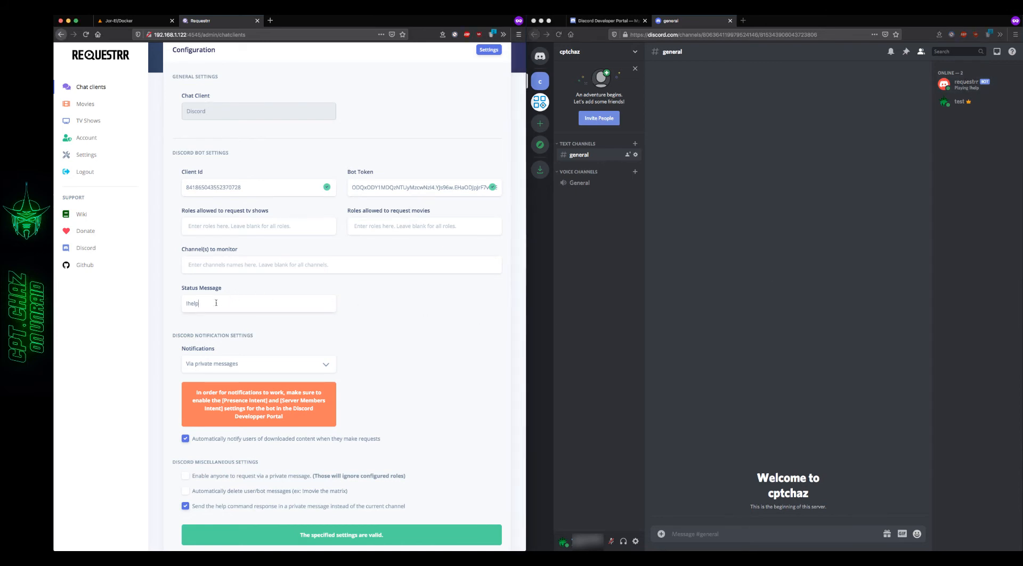
Replace the bot's status message !help with !media.
key(backspace)
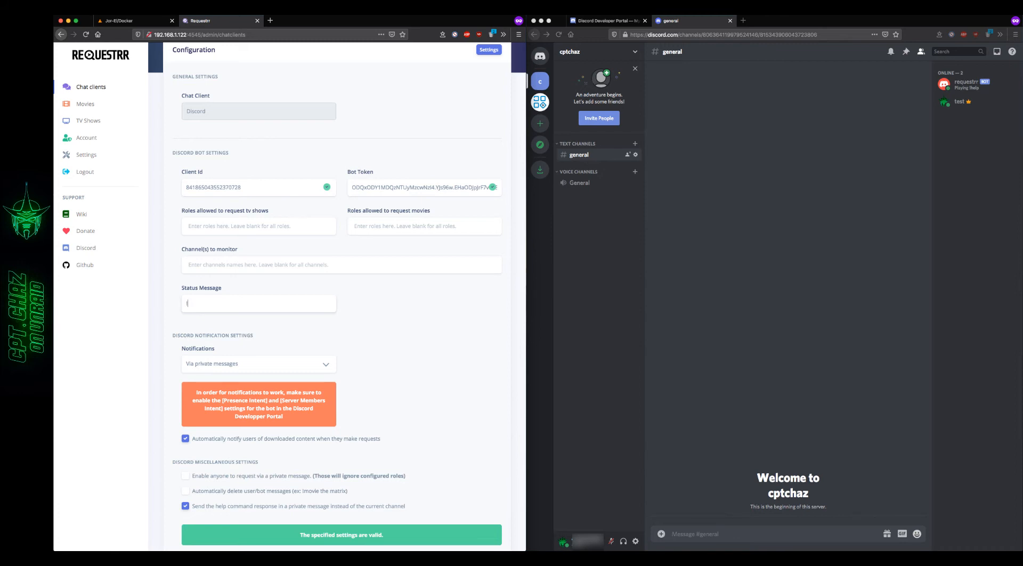
text(!media)
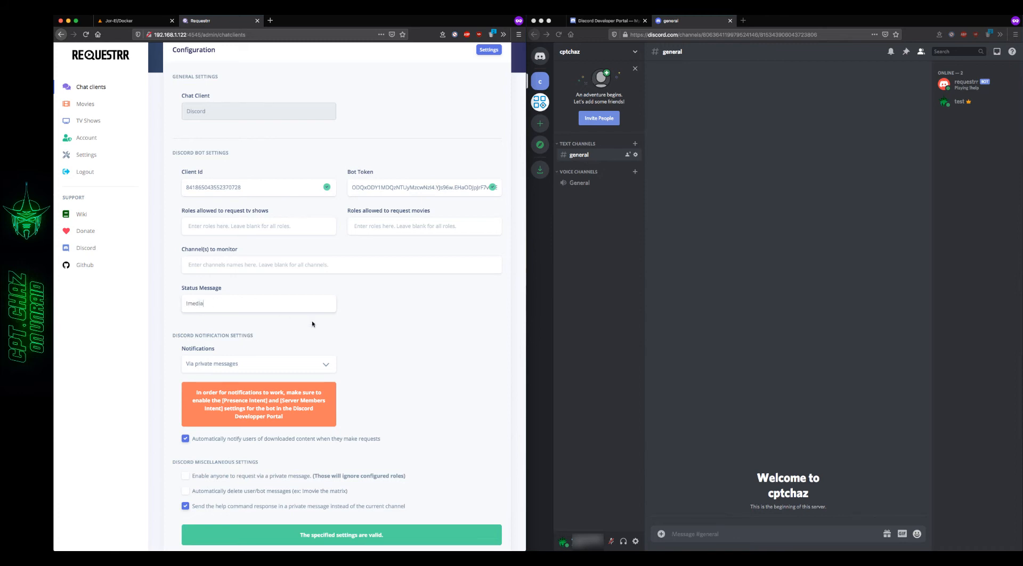
scroll(down, 3)
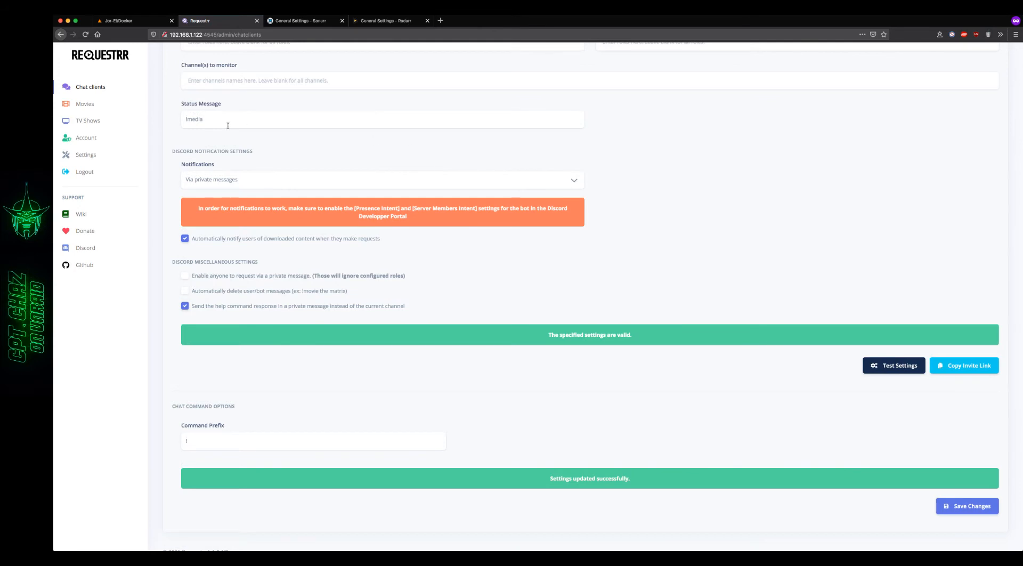
Set Sonarr as the TV Shows download client and fetch its API key from Sonarr.
click(87, 120)
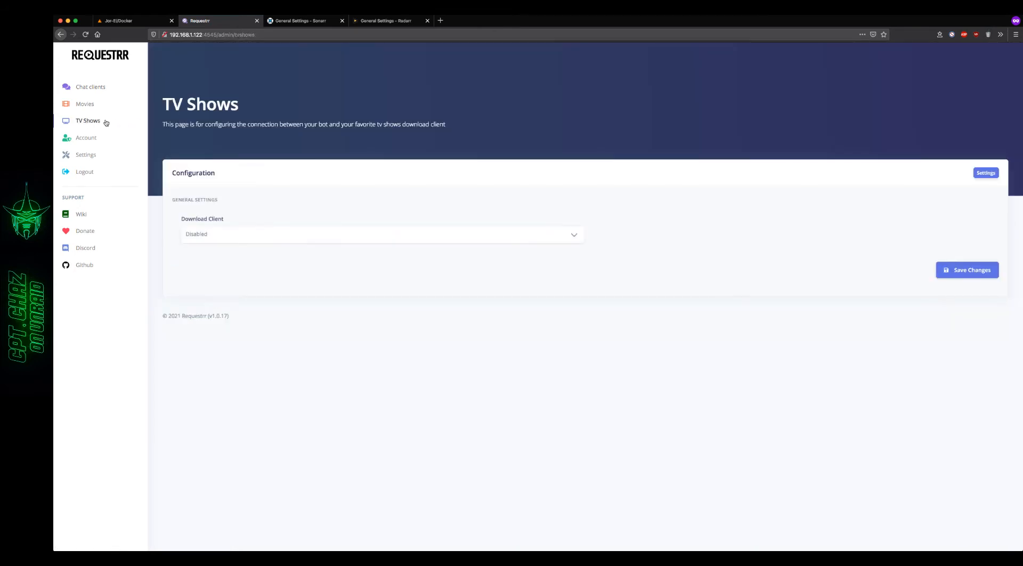
click(383, 233)
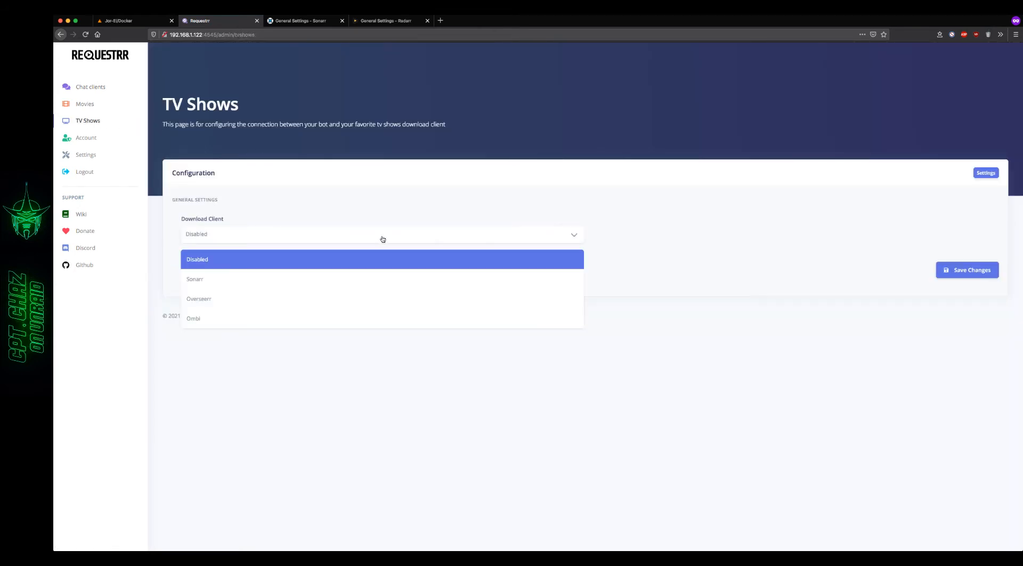
mouse_move(193, 279)
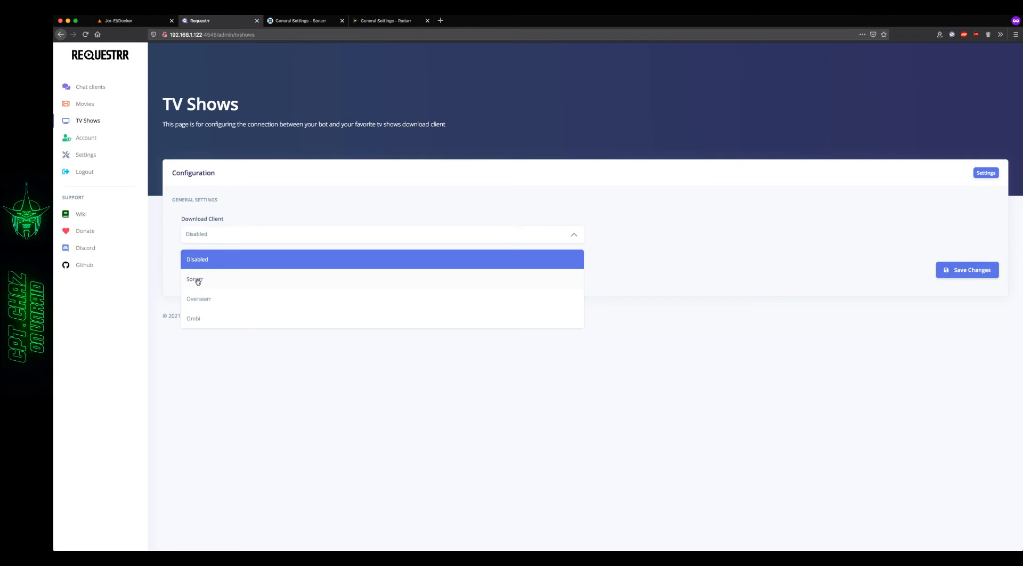
click(194, 279)
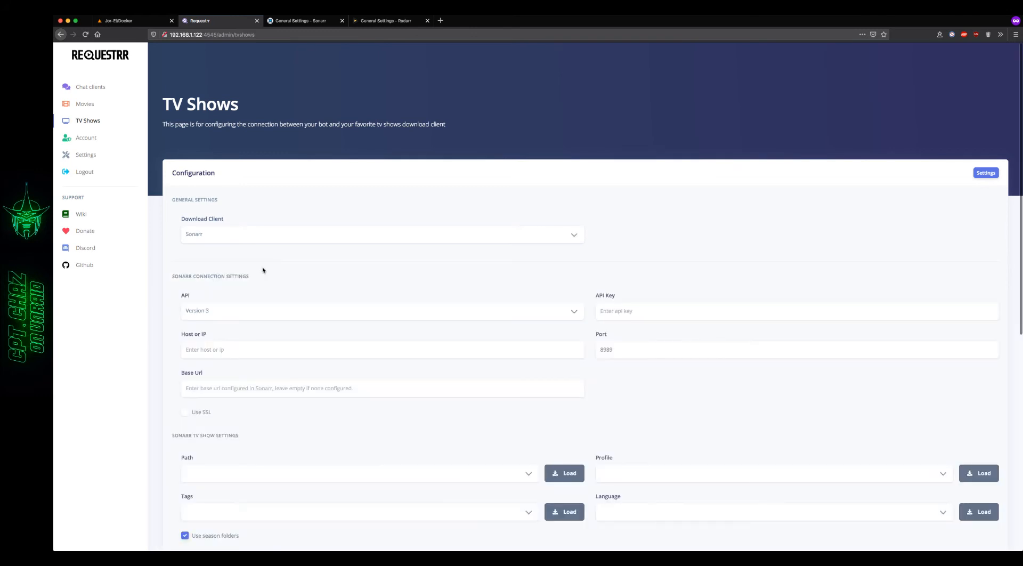
mouse_move(280, 103)
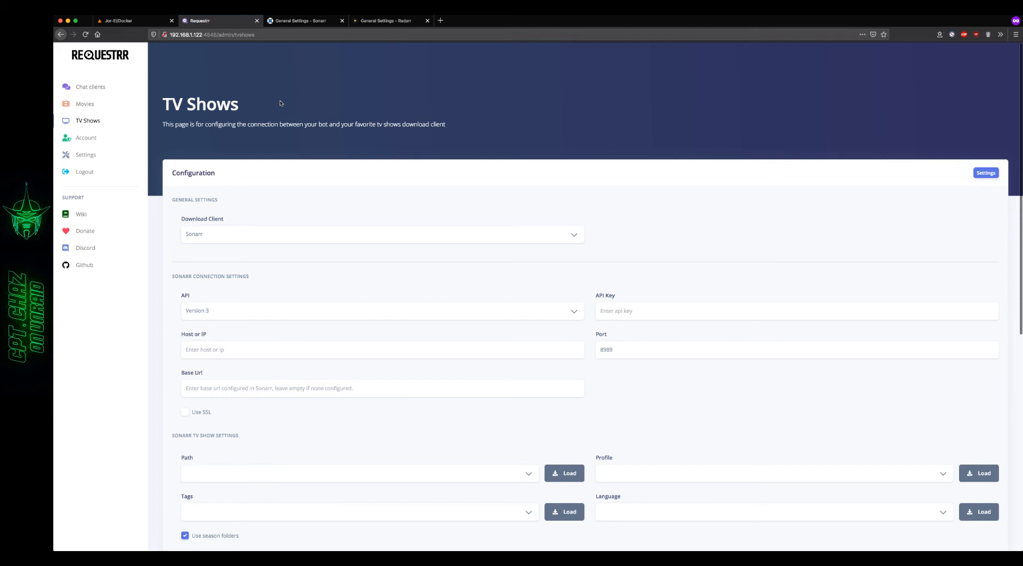
click(300, 20)
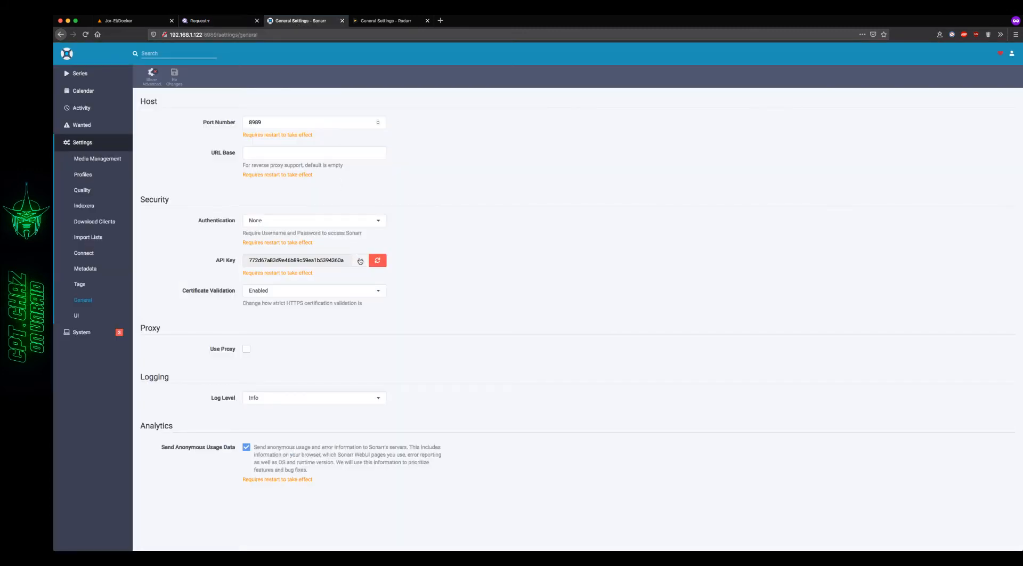
click(219, 20)
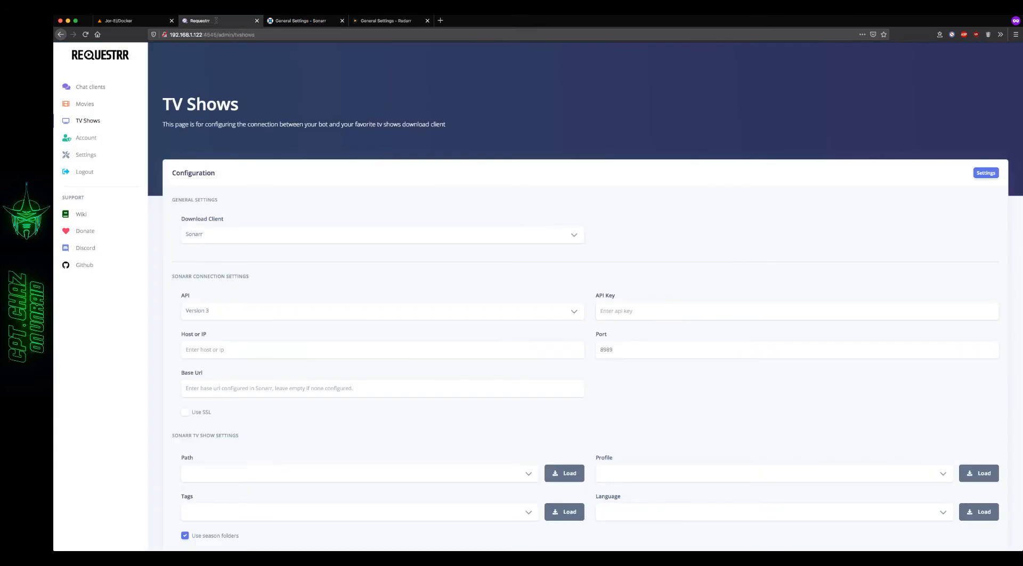
mouse_move(285, 276)
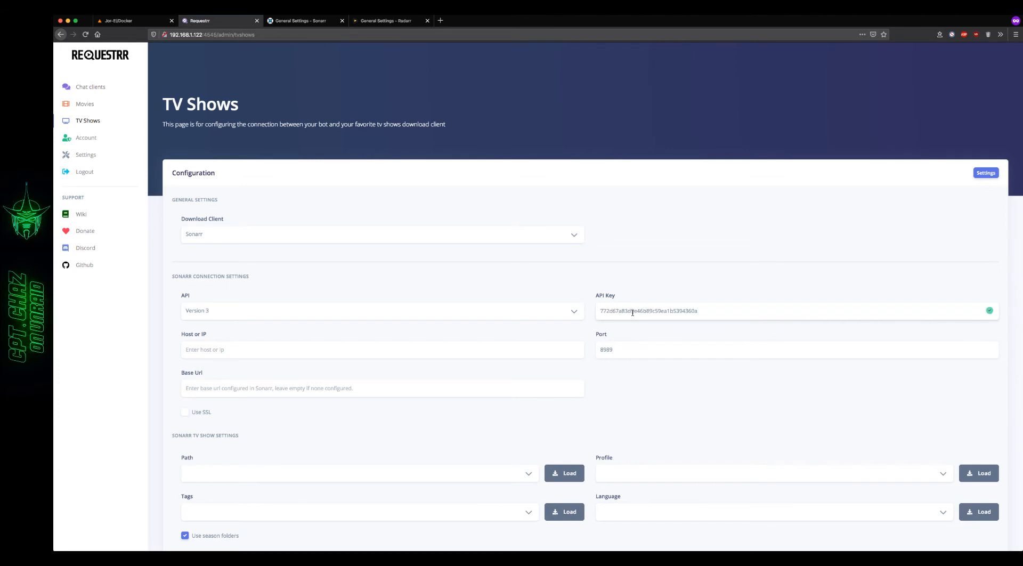
mouse_move(565, 303)
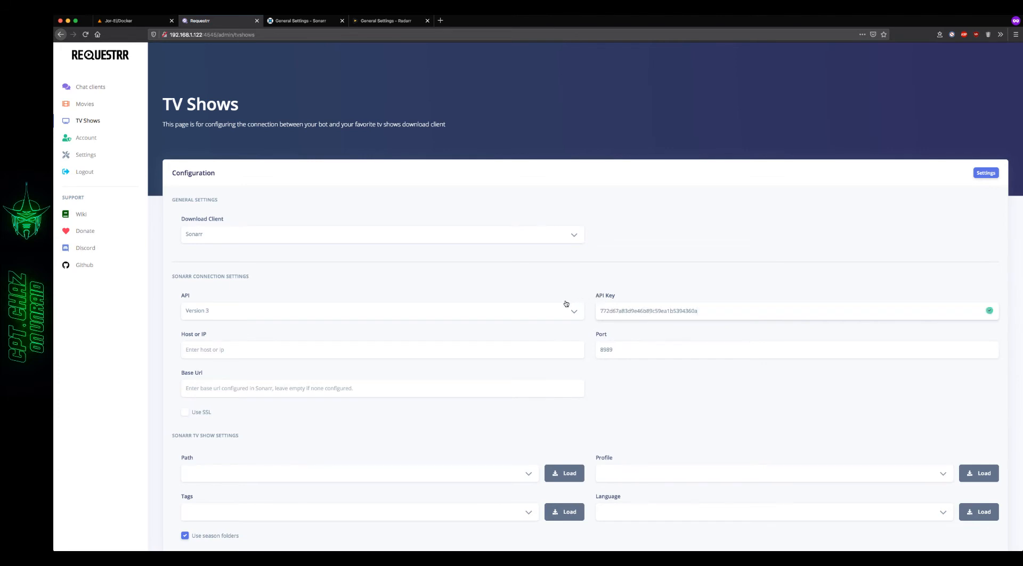
Keep Sonarr API Version 3 and enter host 192.168.1.122 with port 8989.
click(381, 310)
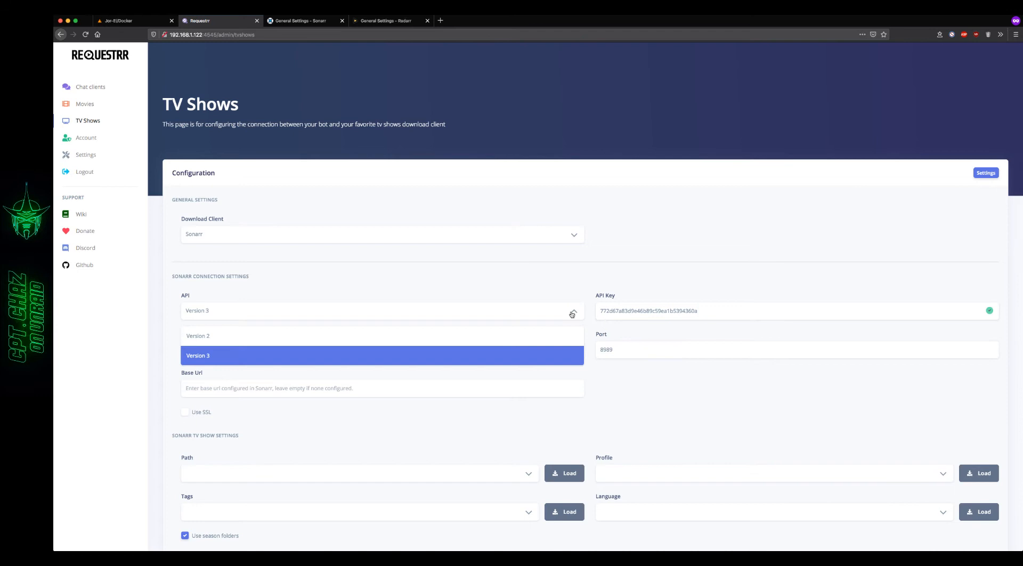
click(381, 354)
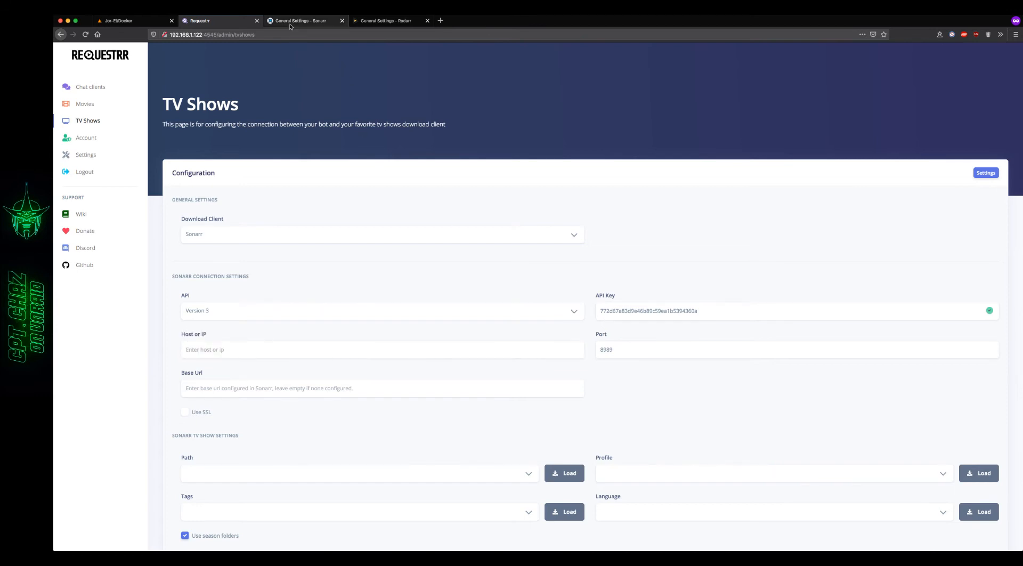
click(303, 20)
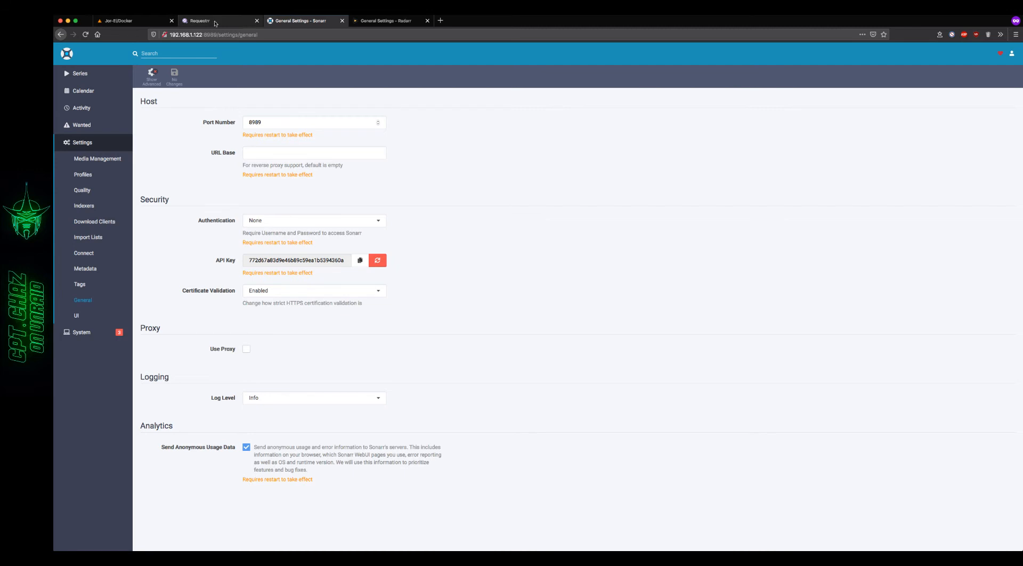
click(219, 20)
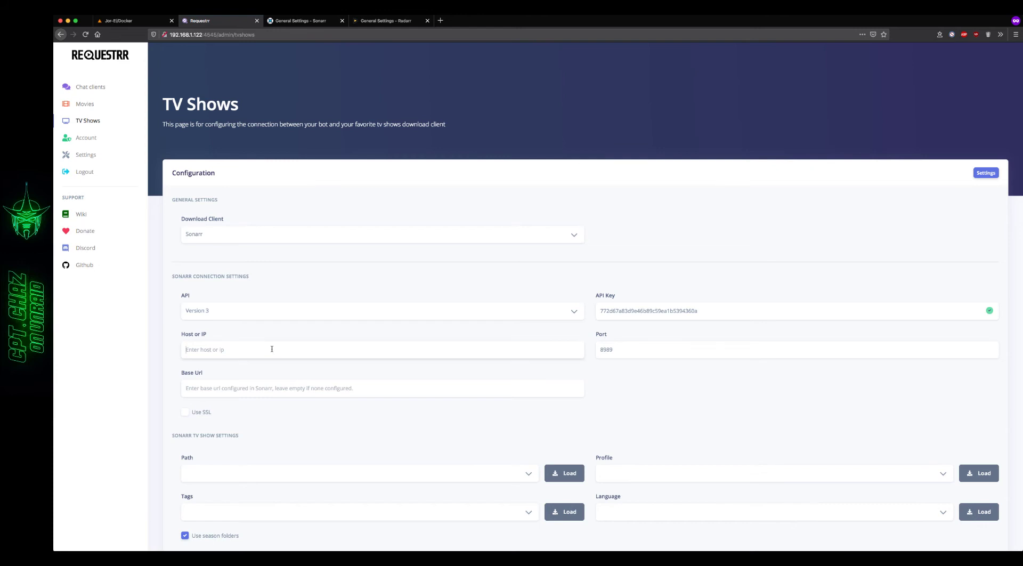
text(1)
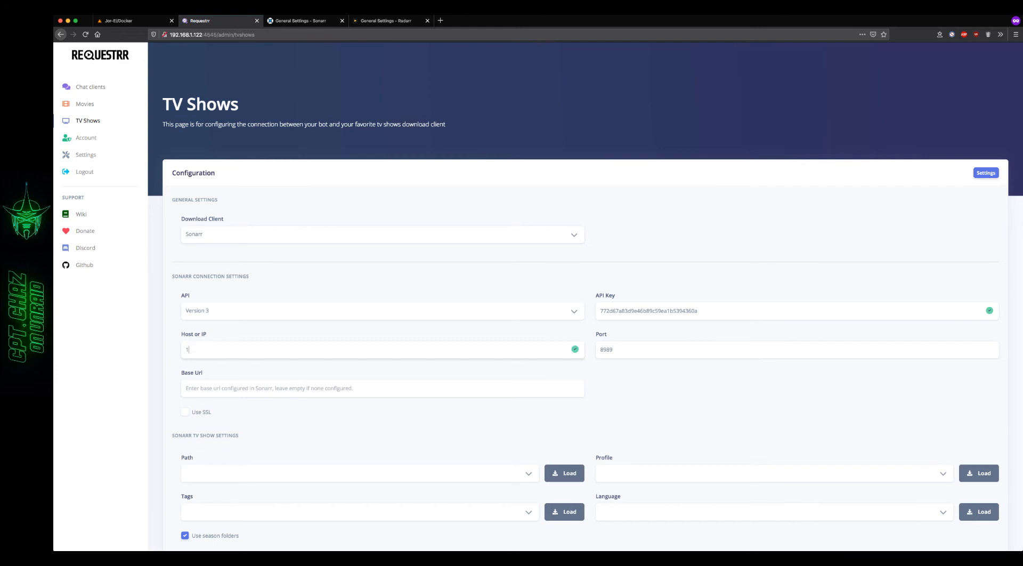
text(92.168.1.122)
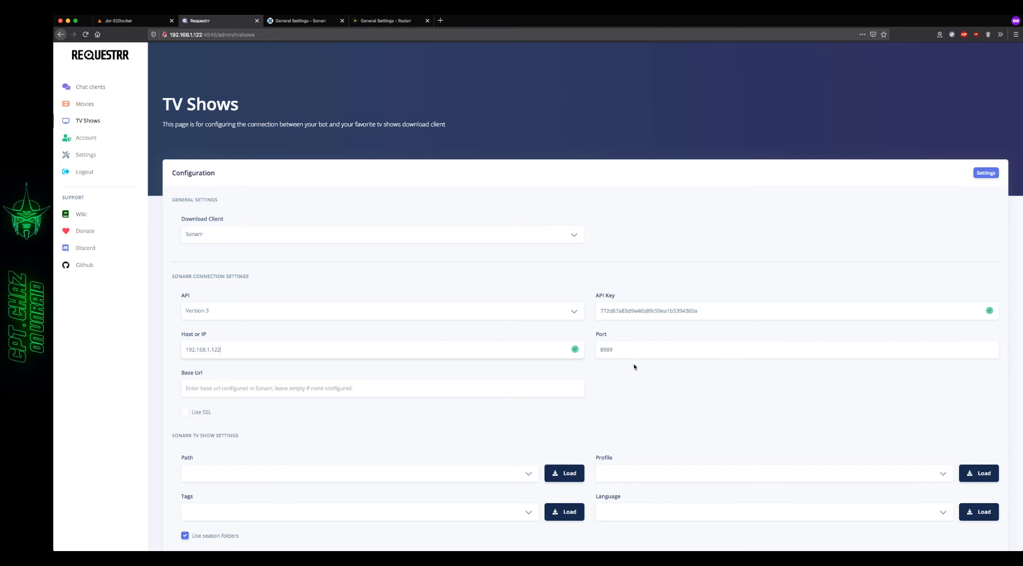
mouse_move(473, 439)
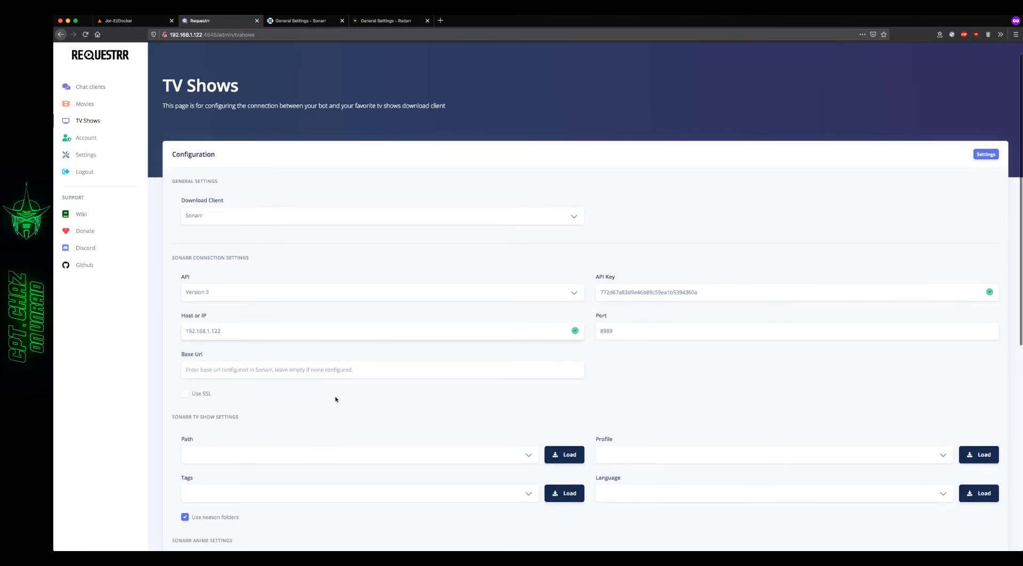
mouse_move(247, 376)
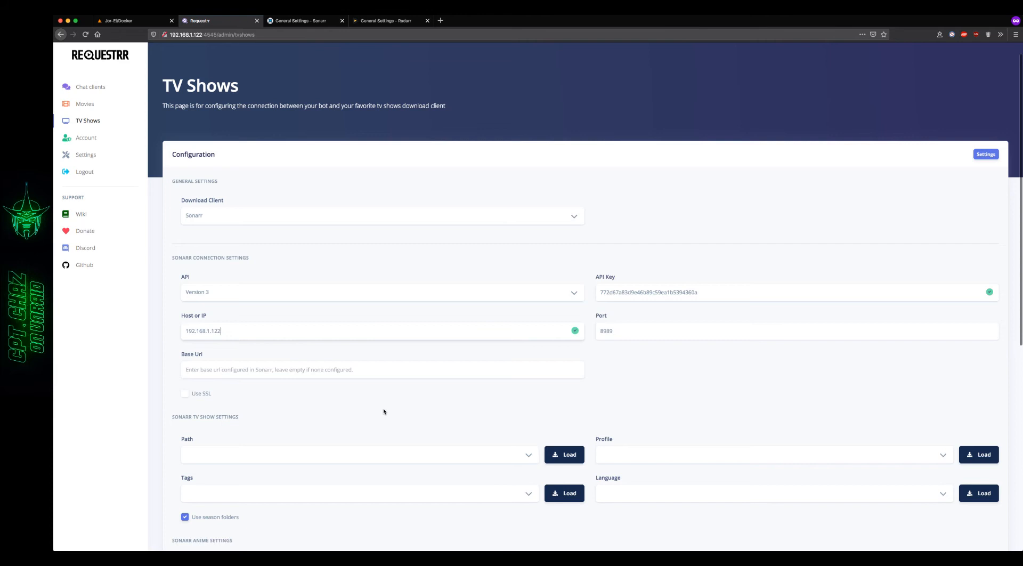
scroll(down, 3)
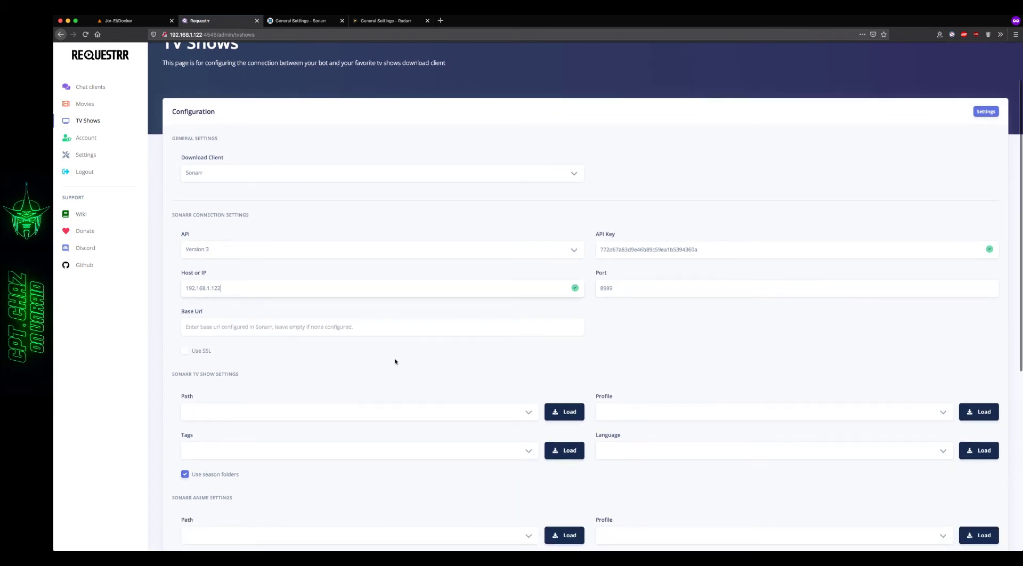
Load Sonarr's /media path, HD - 720p/1080p TV profile and English language.
scroll(down, 3)
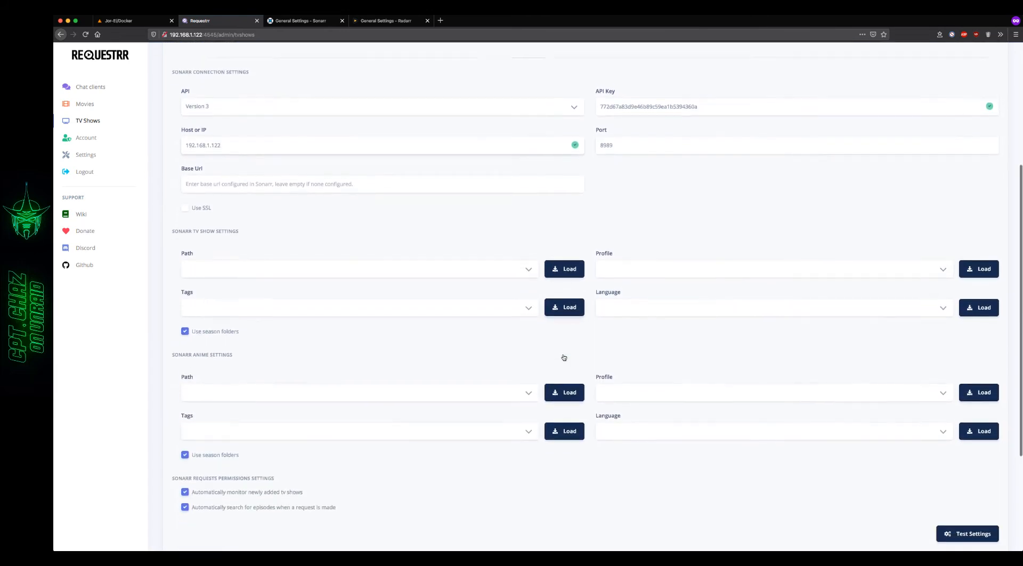
scroll(up, 3)
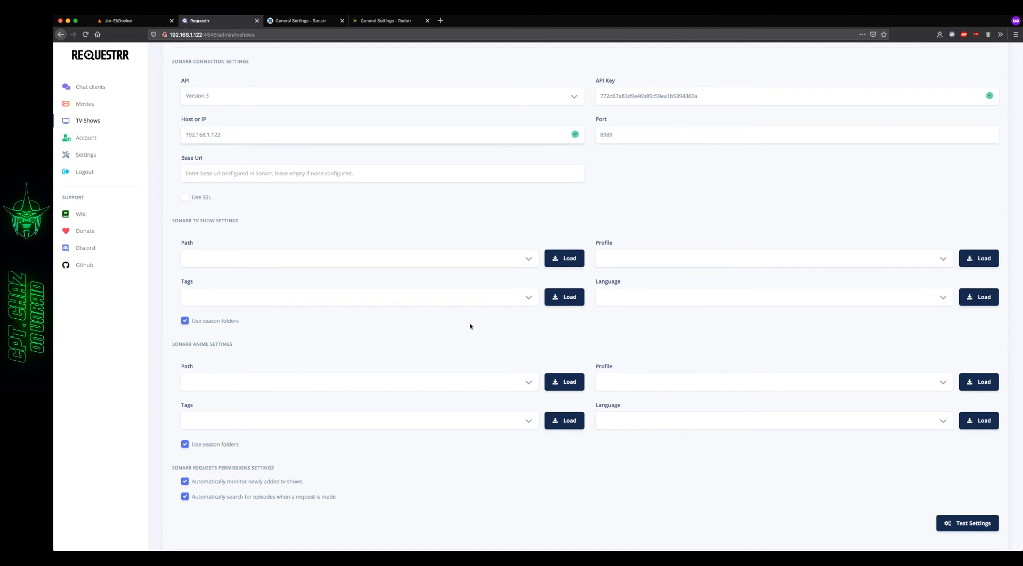
mouse_move(216, 239)
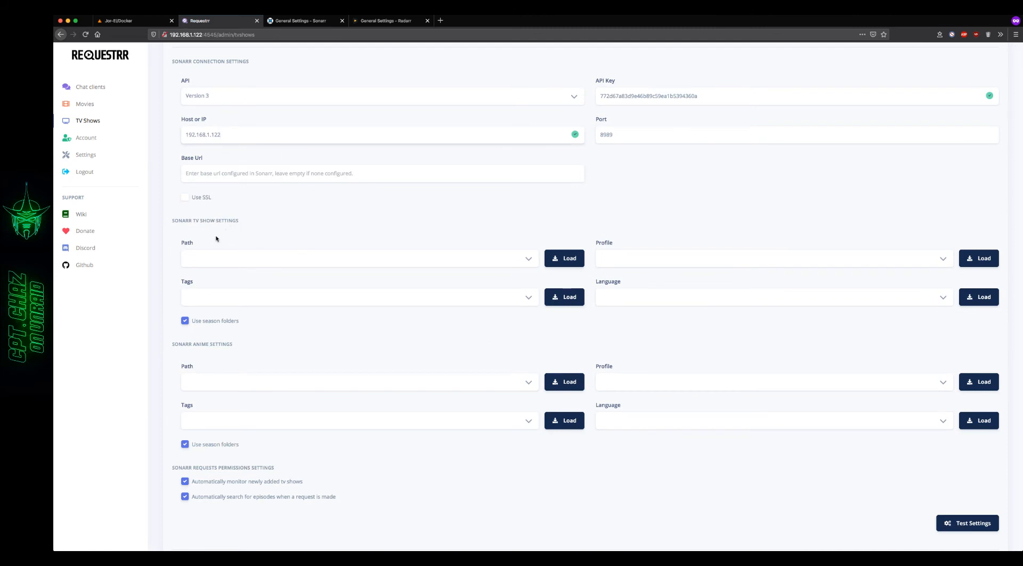
click(562, 258)
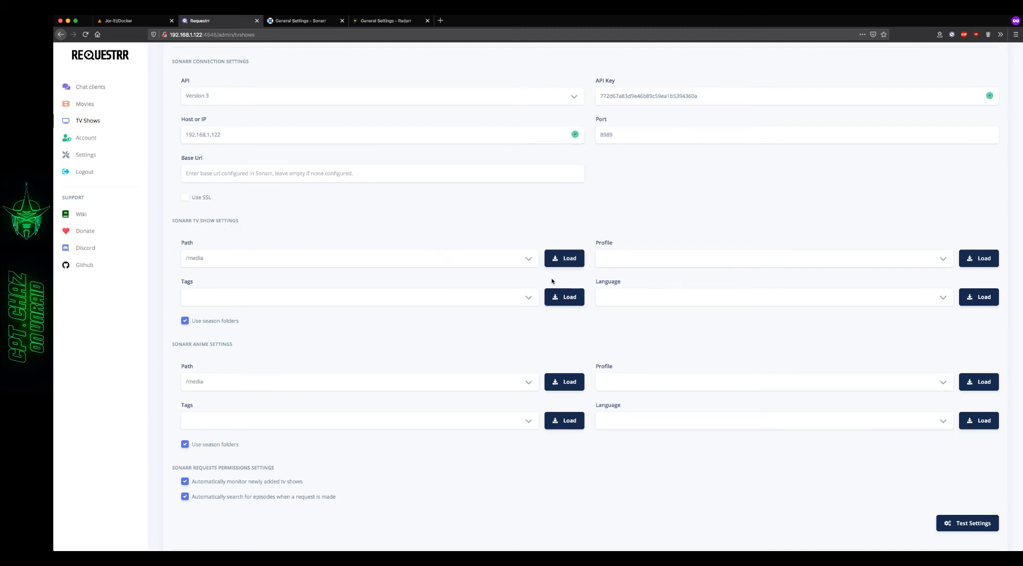
mouse_move(310, 262)
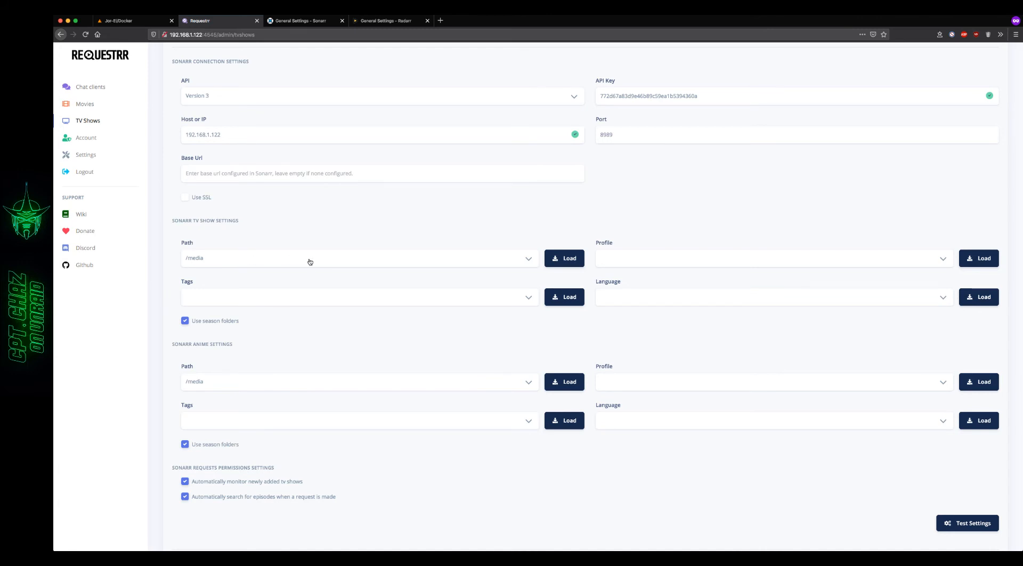
click(528, 258)
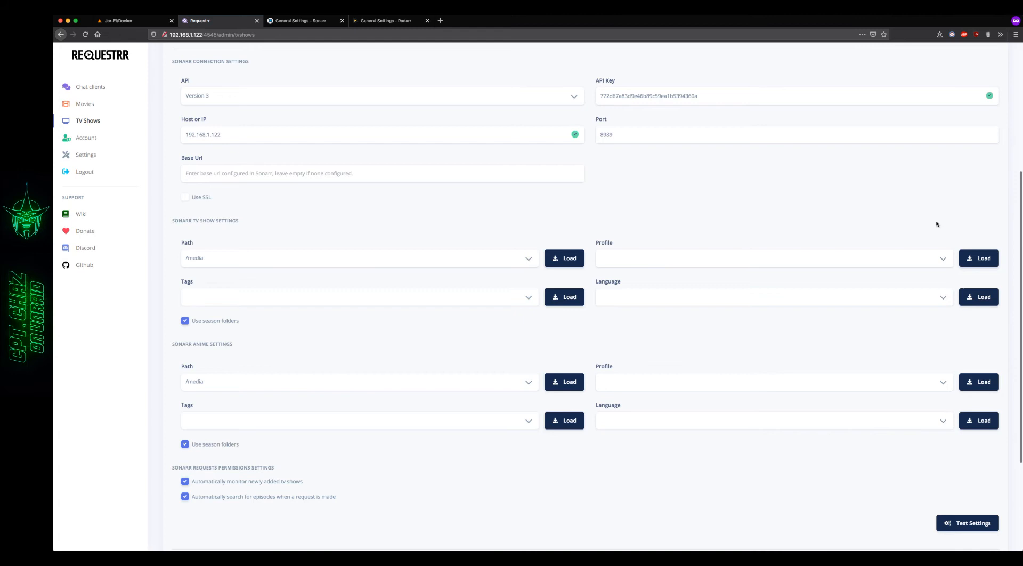
mouse_move(941, 260)
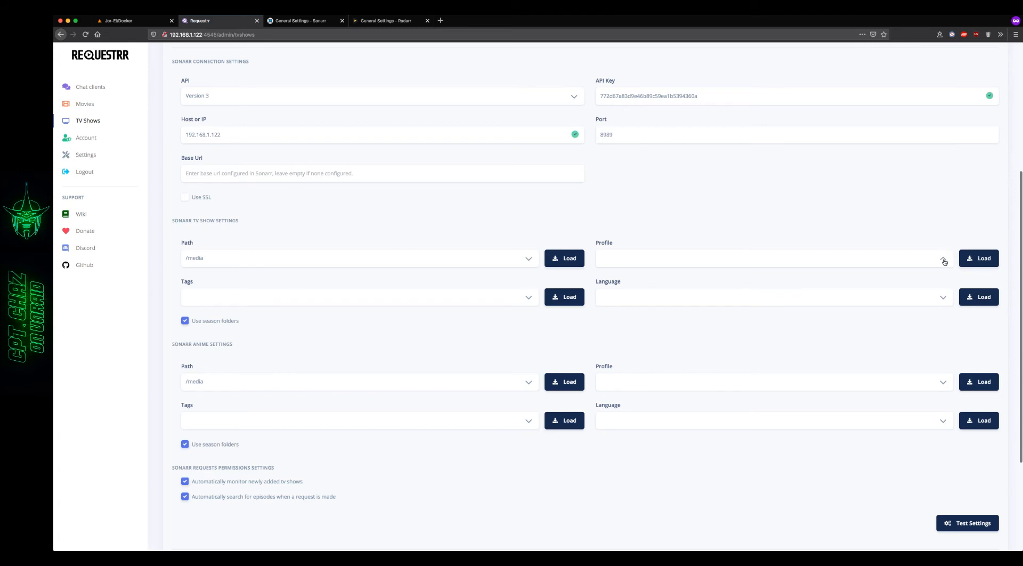
click(978, 258)
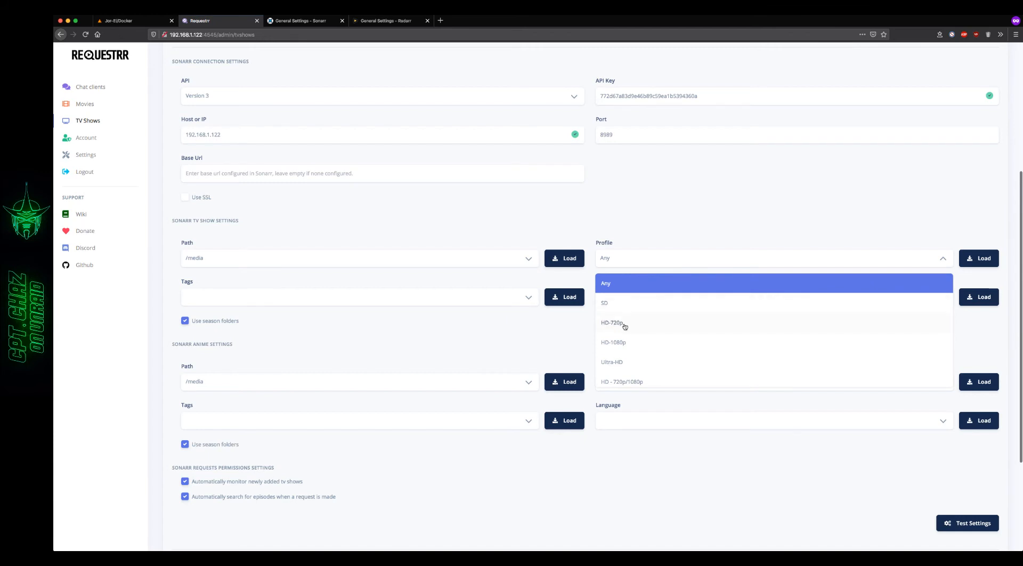
mouse_move(620, 310)
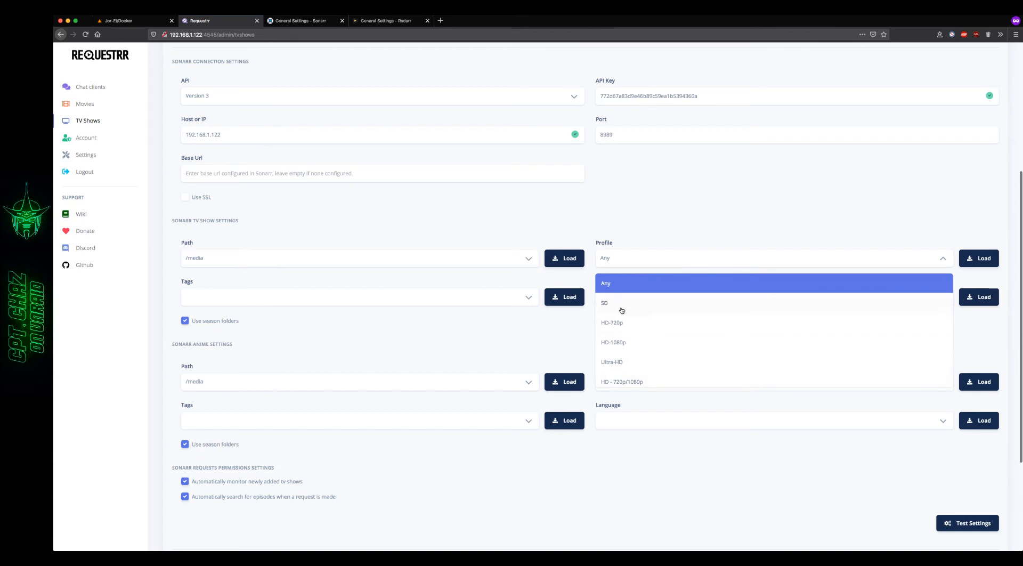
click(621, 382)
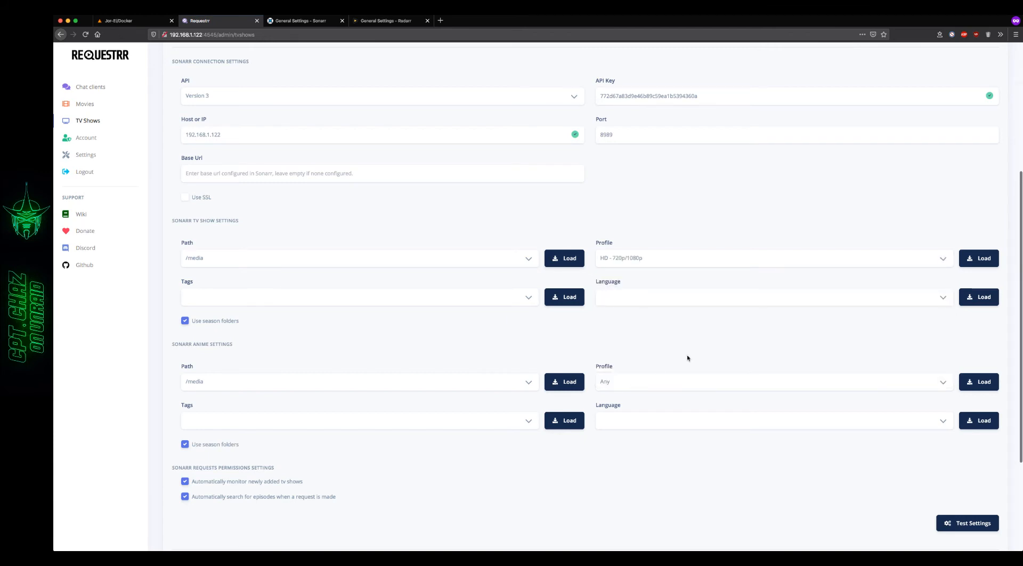
mouse_move(454, 318)
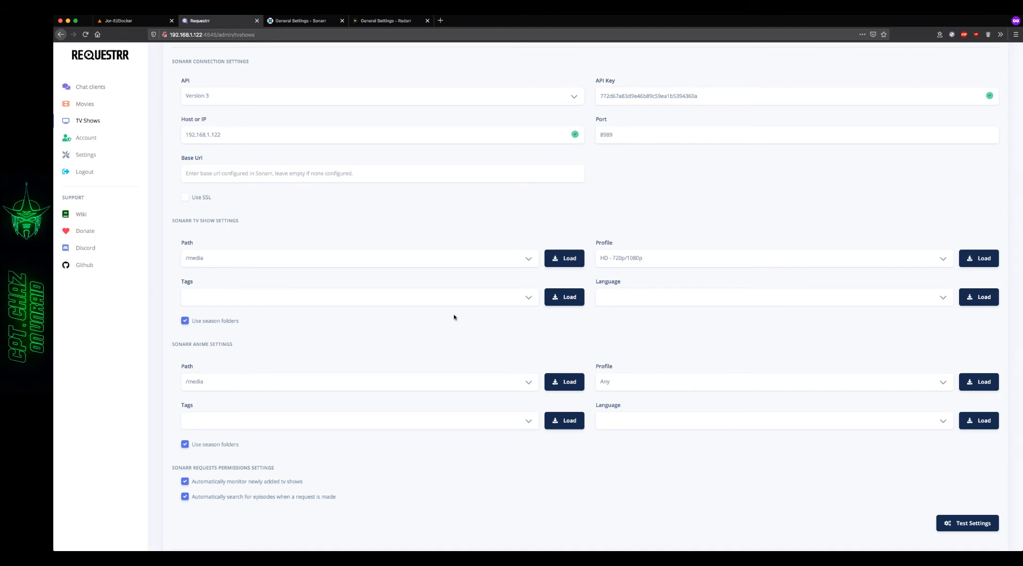
mouse_move(947, 301)
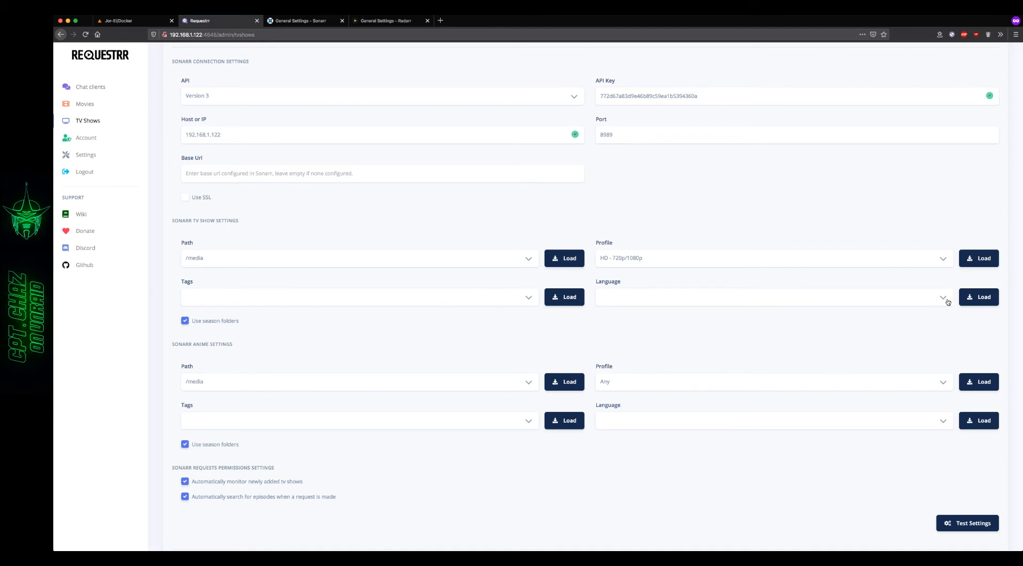
click(978, 296)
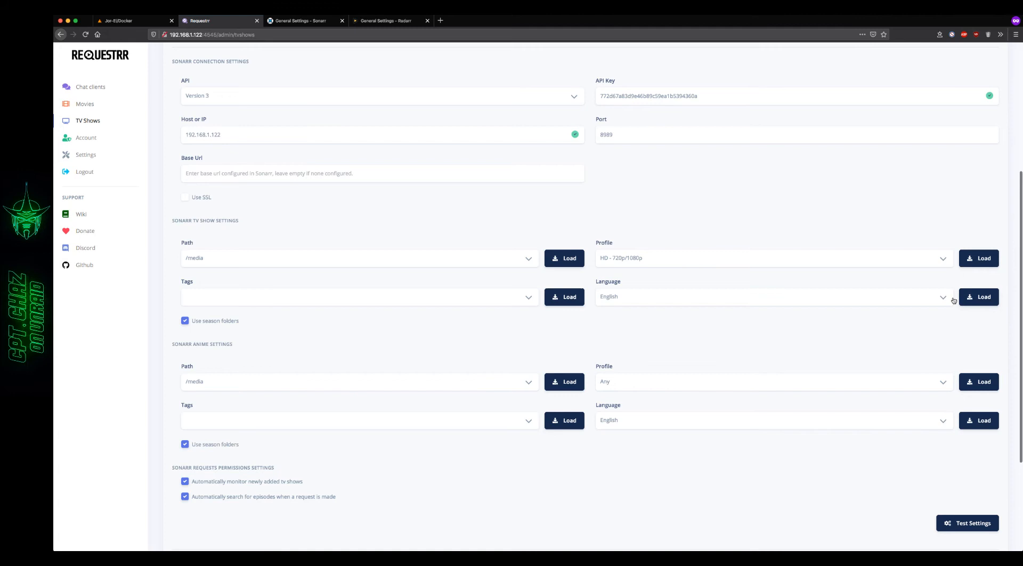
mouse_move(502, 346)
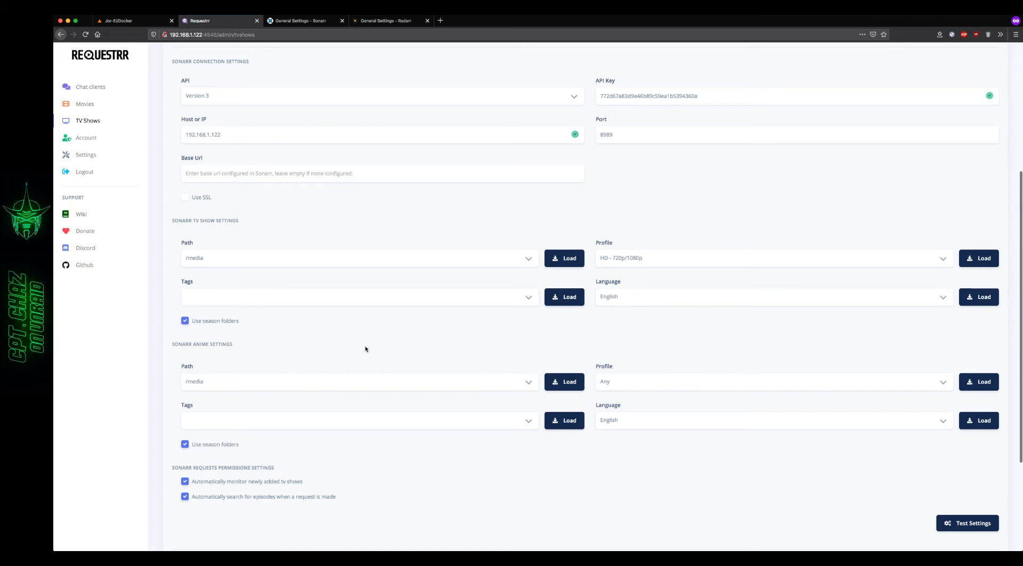
mouse_move(499, 341)
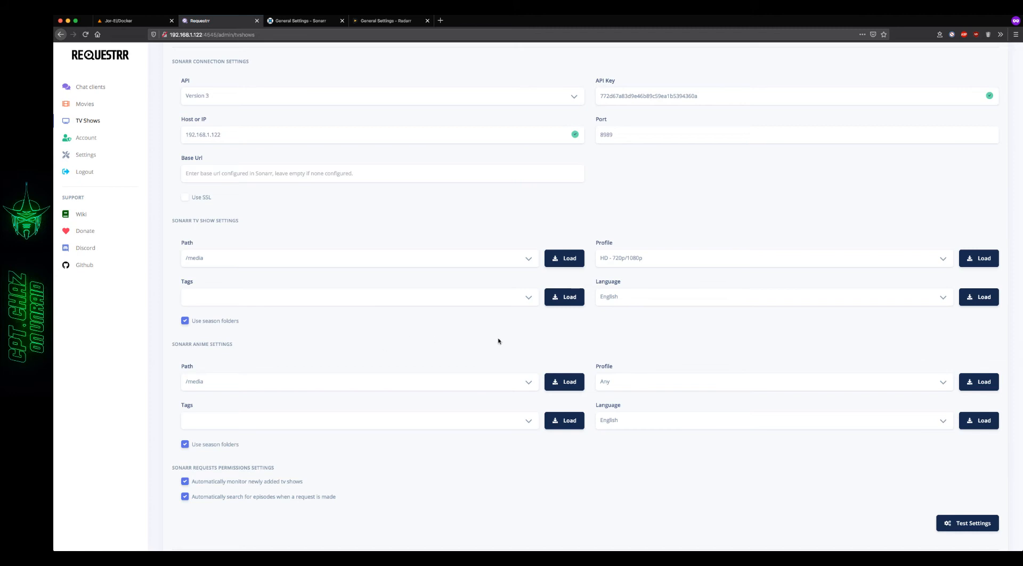
mouse_move(661, 354)
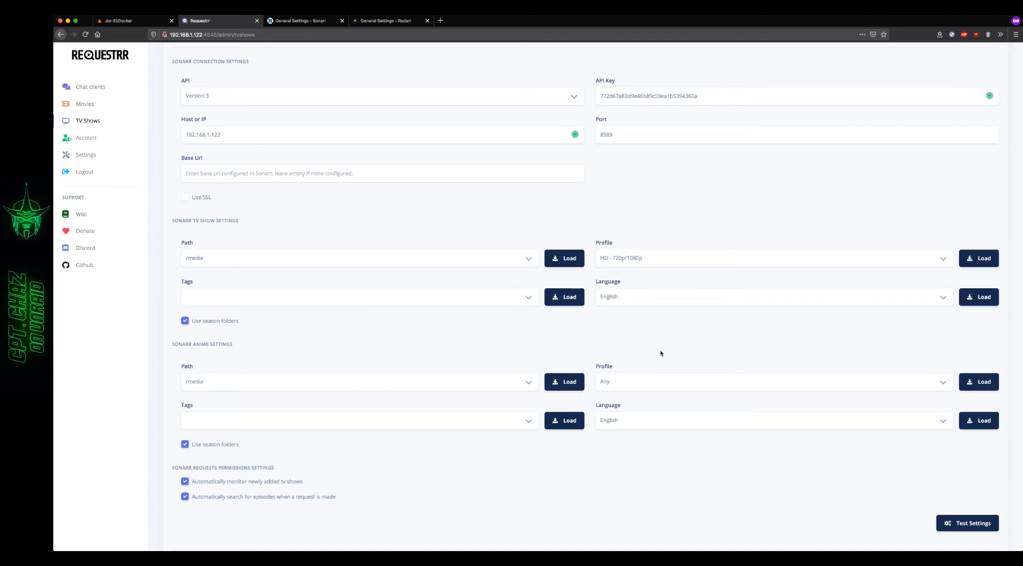
scroll(down, 3)
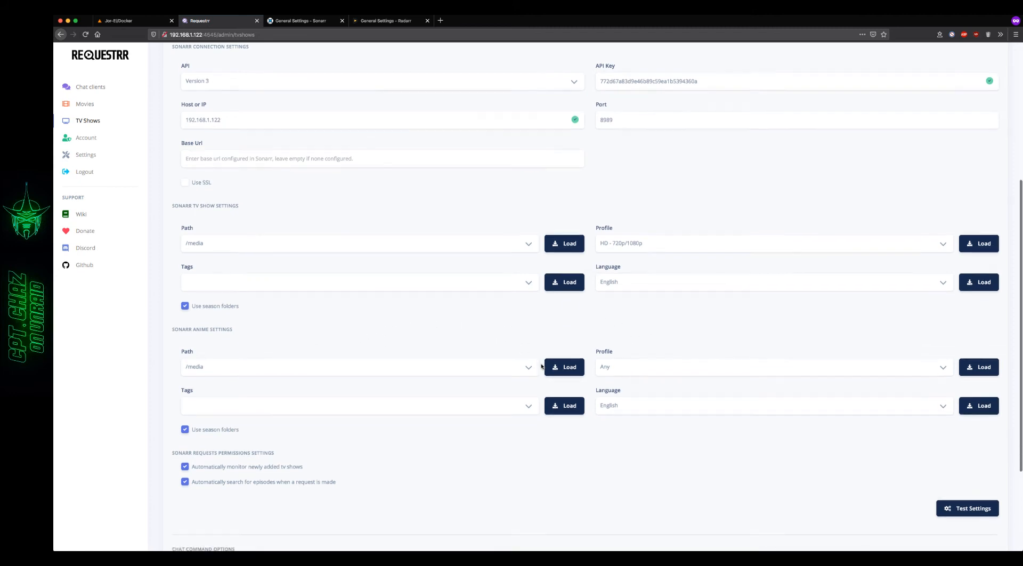
Run Test Settings and confirm the Sonarr connection is valid.
scroll(down, 3)
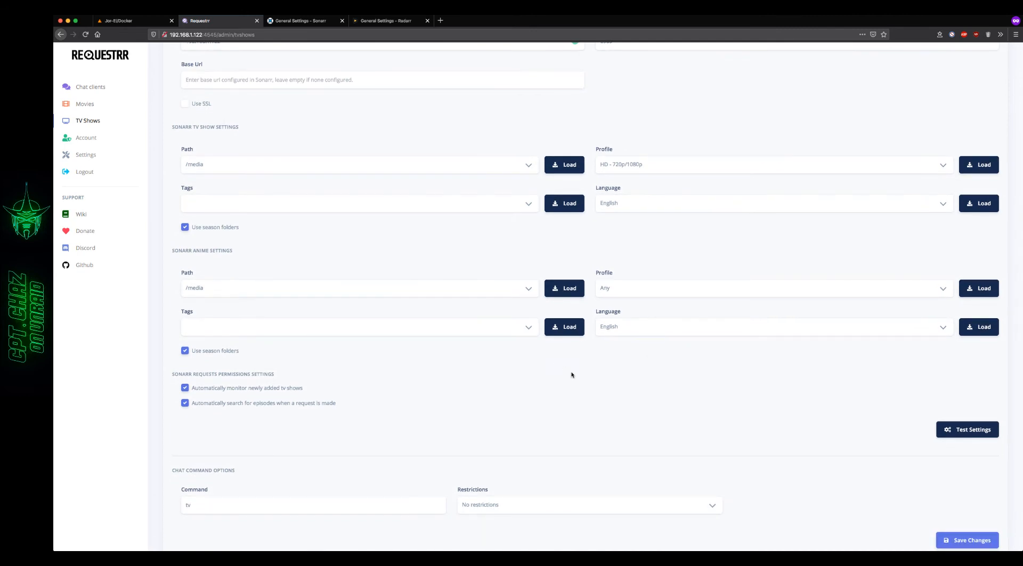
mouse_move(431, 424)
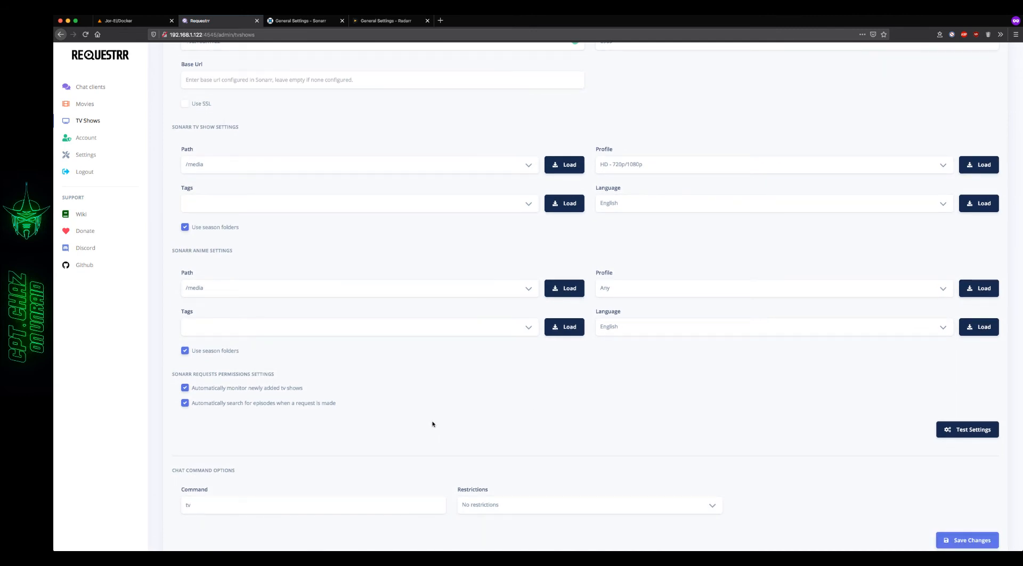
scroll(down, 3)
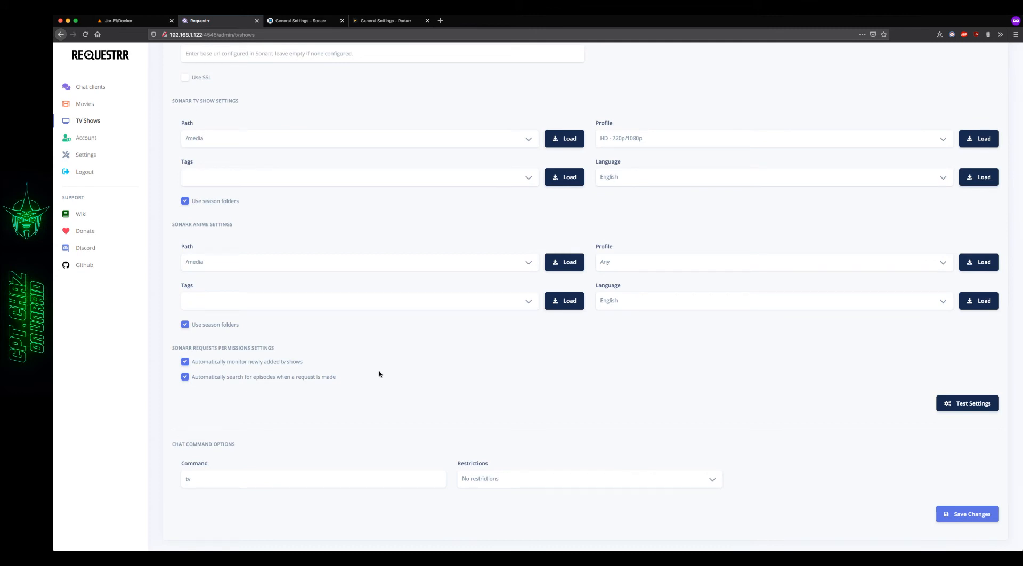
mouse_move(216, 327)
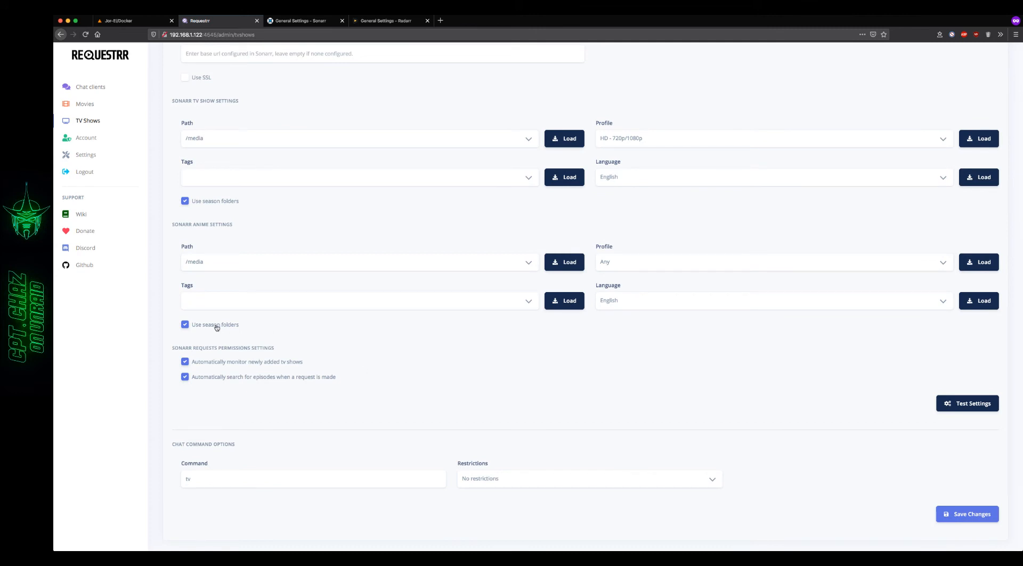
mouse_move(222, 361)
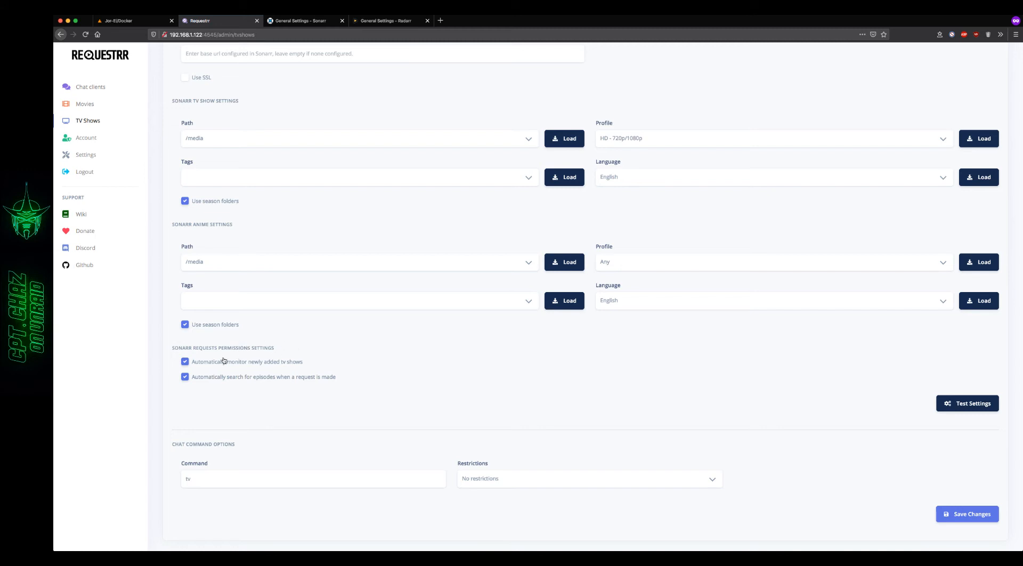
mouse_move(208, 367)
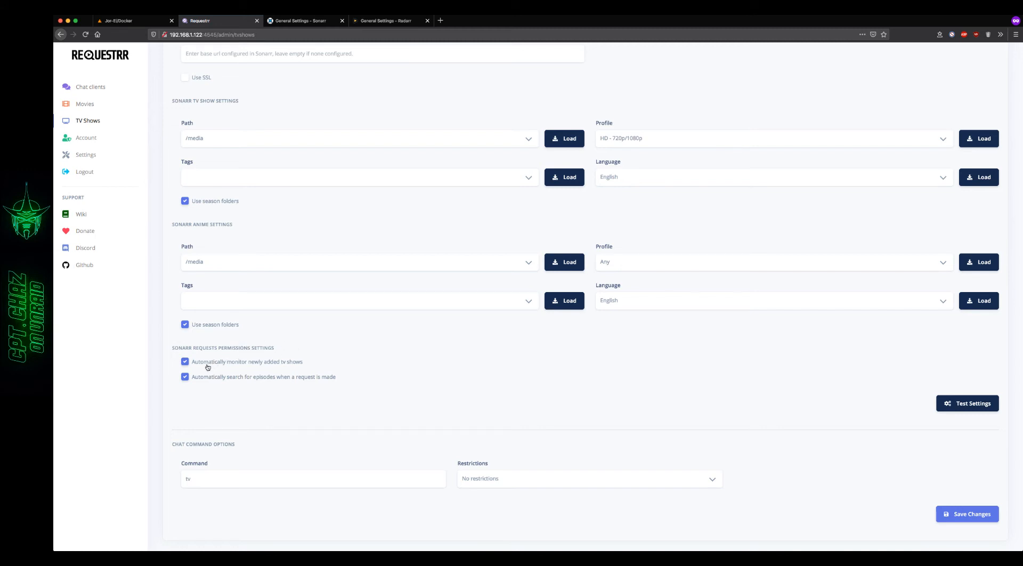
mouse_move(246, 398)
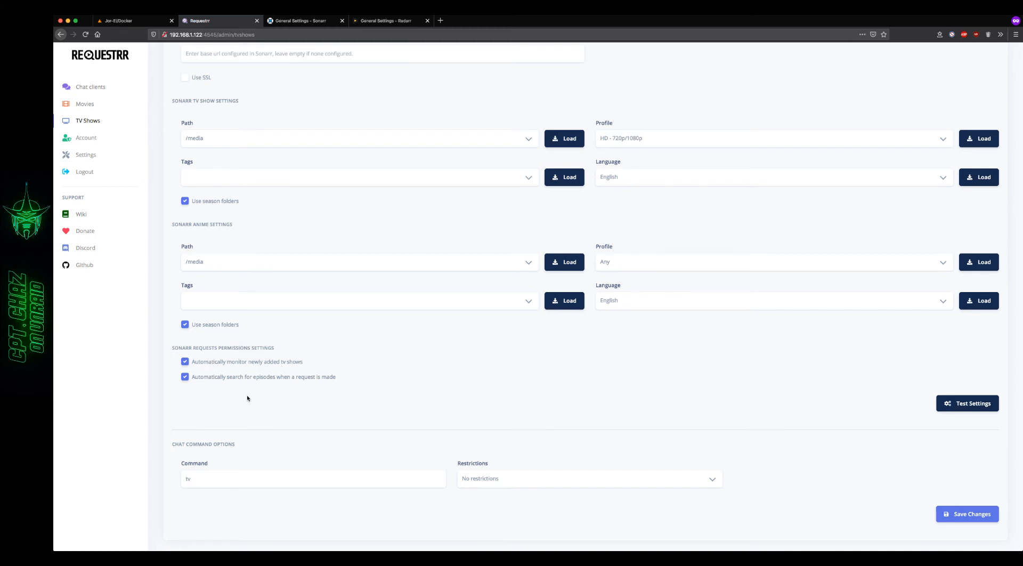
mouse_move(275, 395)
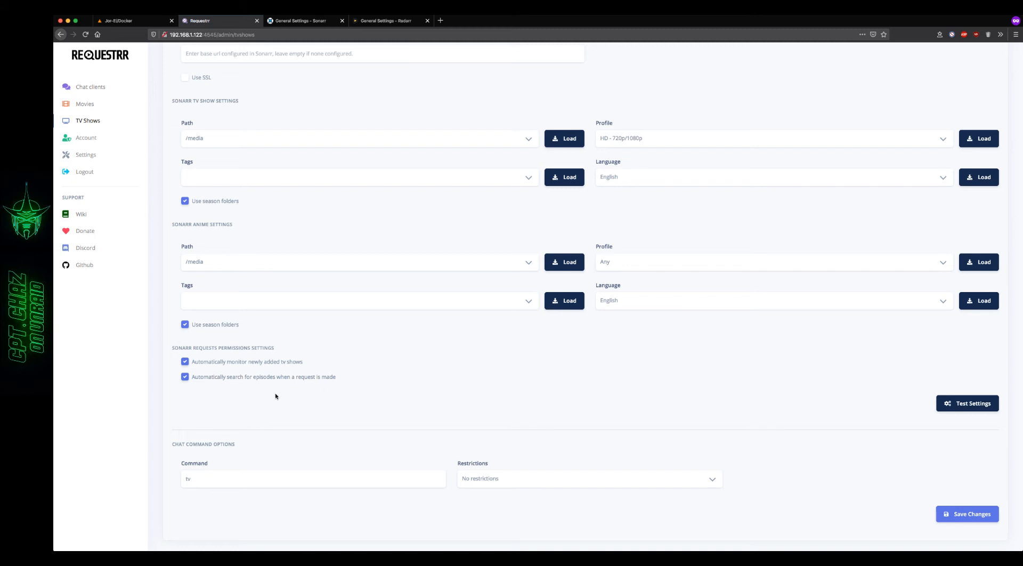
mouse_move(193, 388)
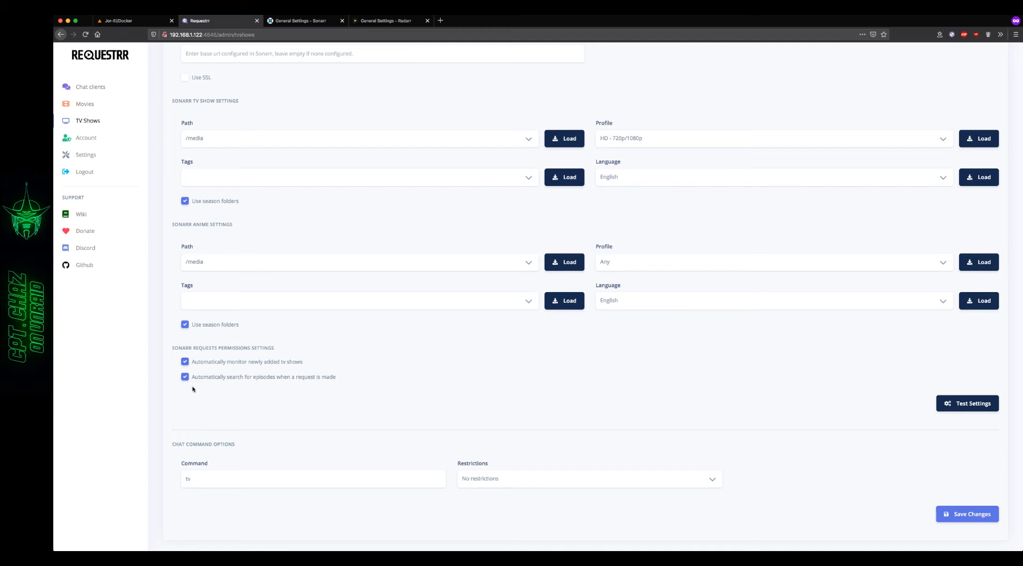
mouse_move(395, 425)
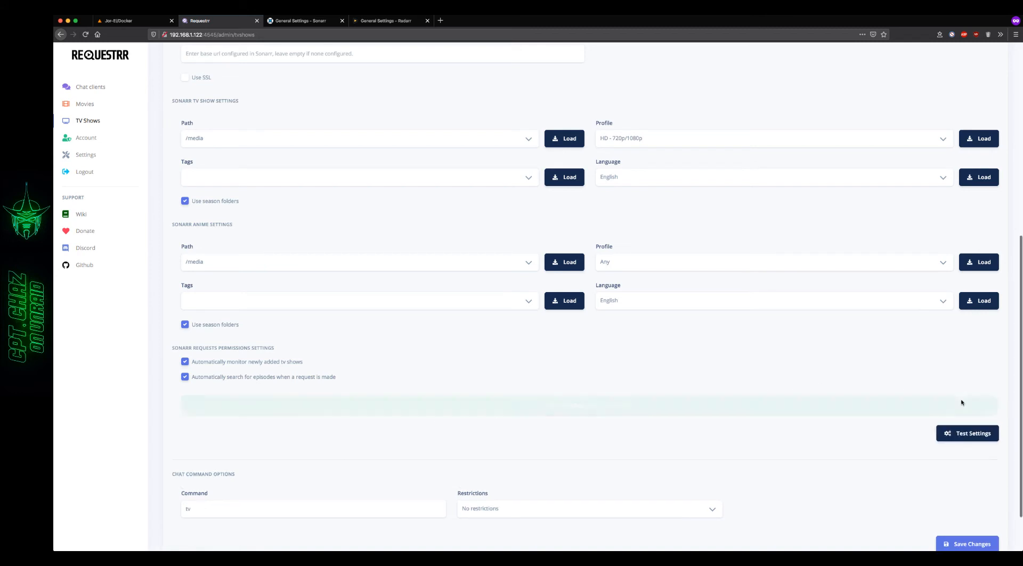
click(966, 432)
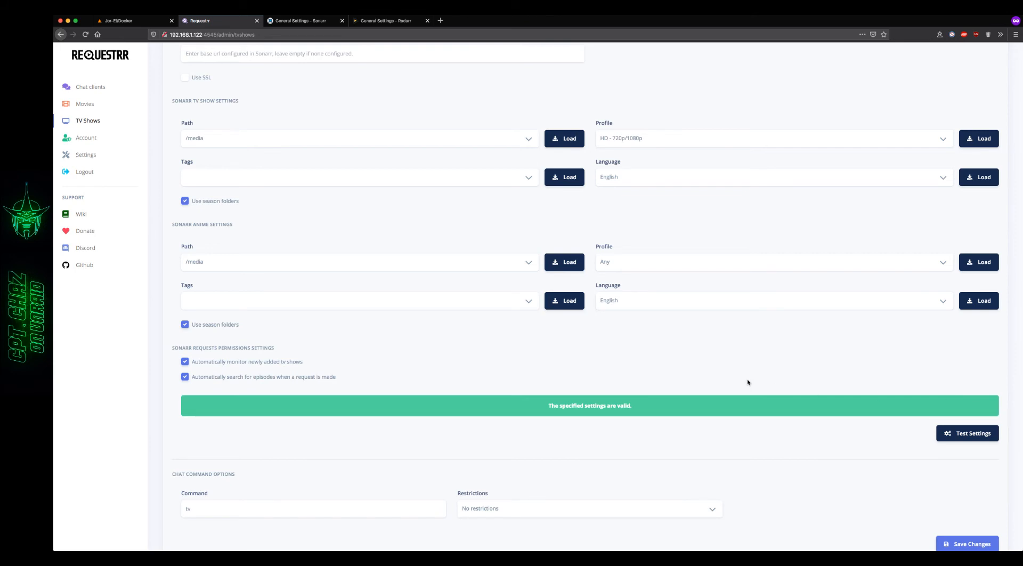
scroll(down, 3)
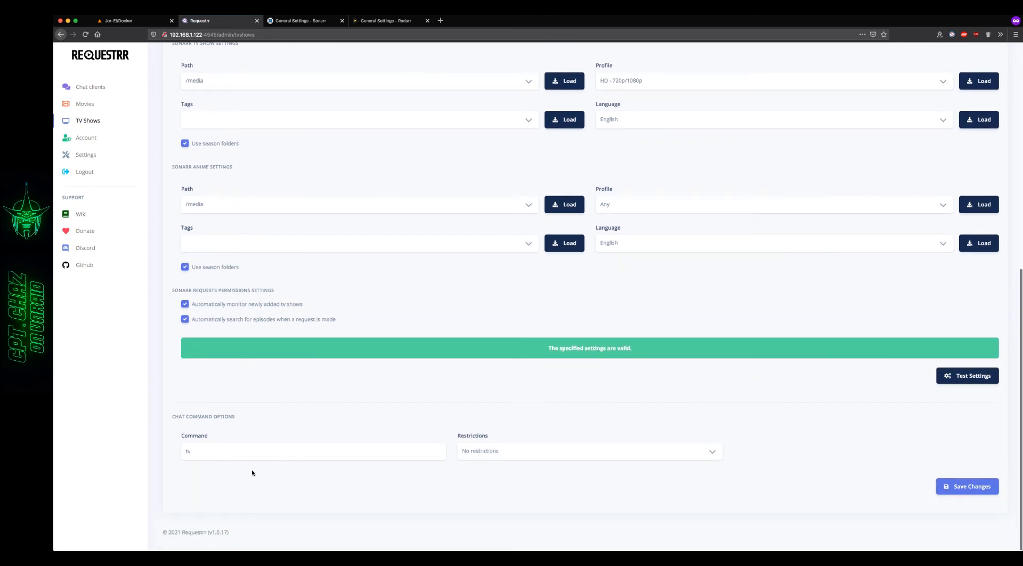
mouse_move(194, 476)
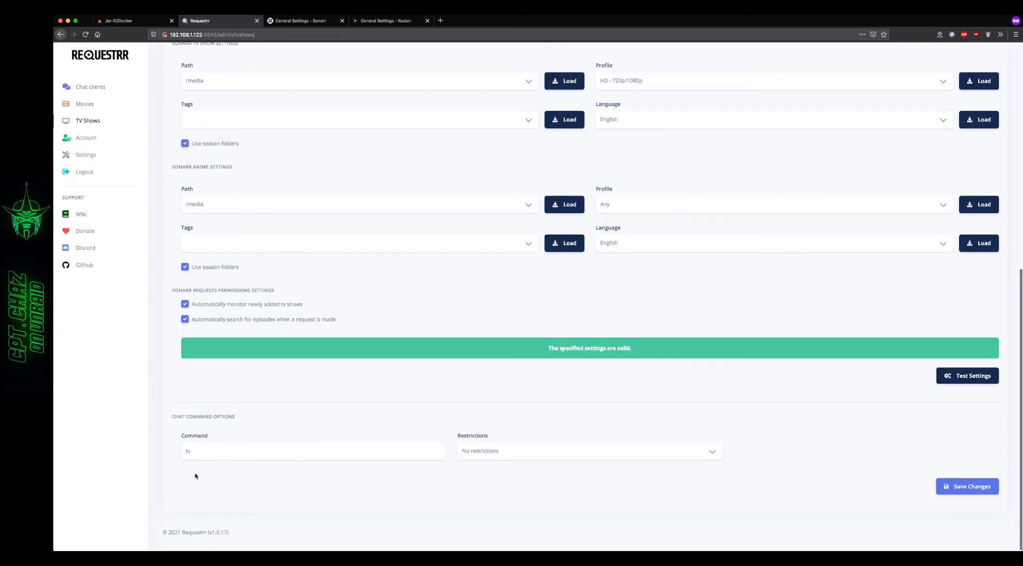
mouse_move(173, 460)
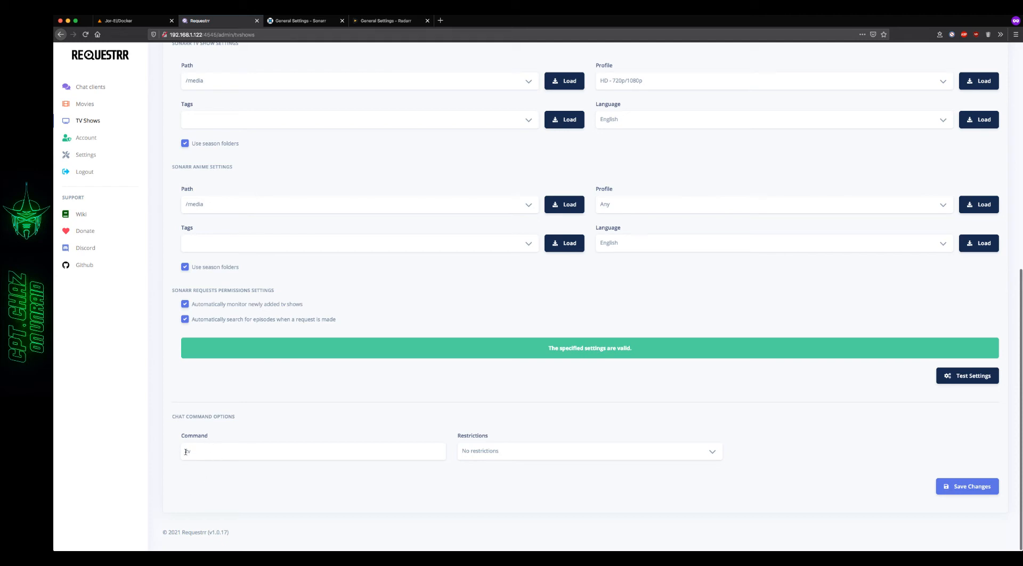
Save the TV settings with command tv and no restrictions, then move to Movies.
text(tv)
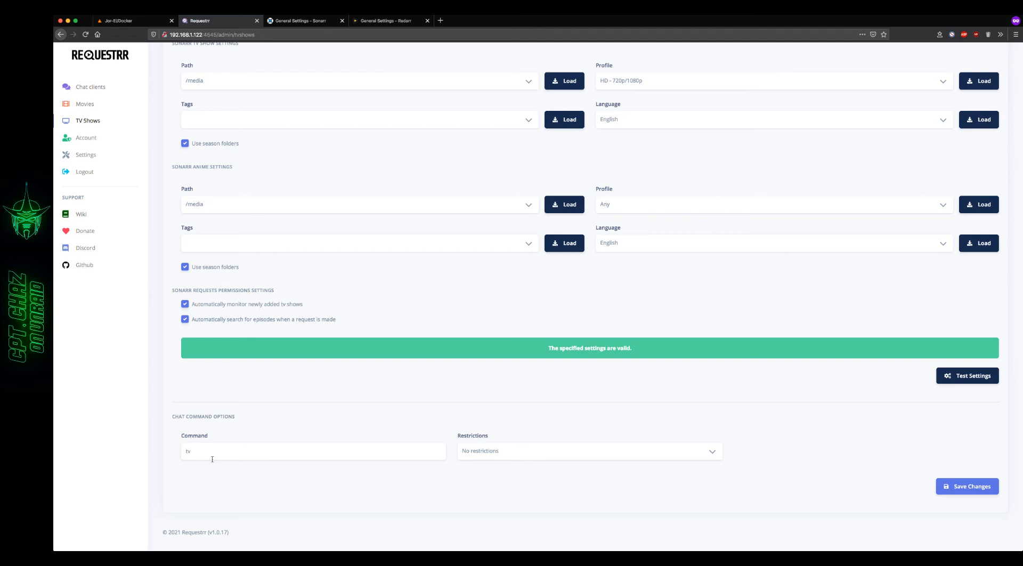
mouse_move(198, 435)
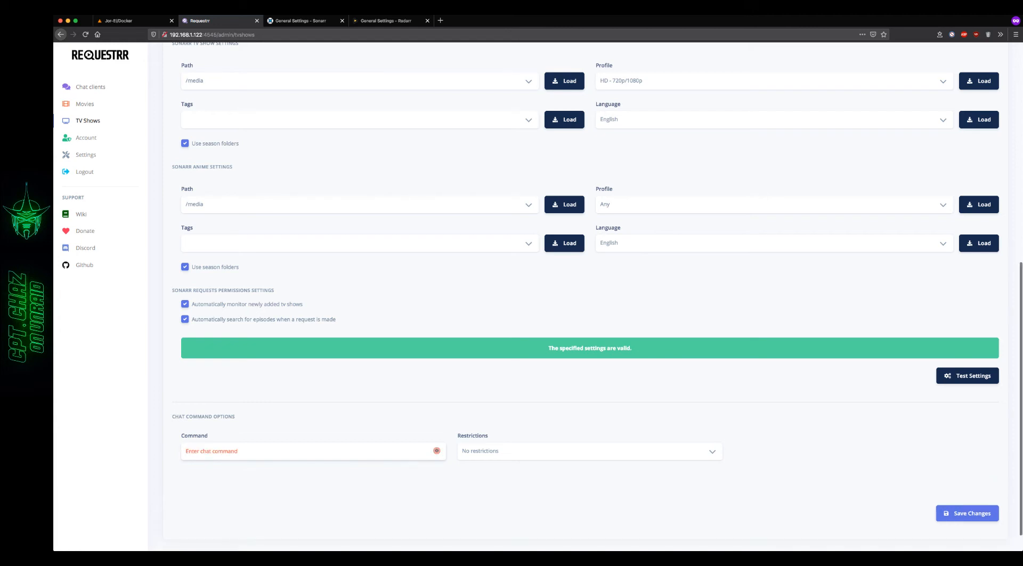
text(tv)
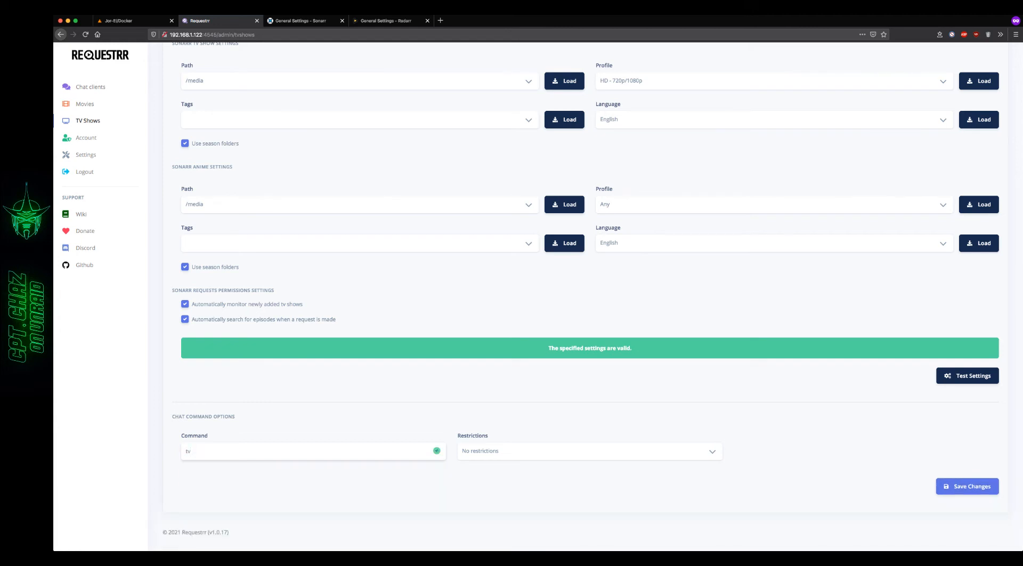
mouse_move(712, 453)
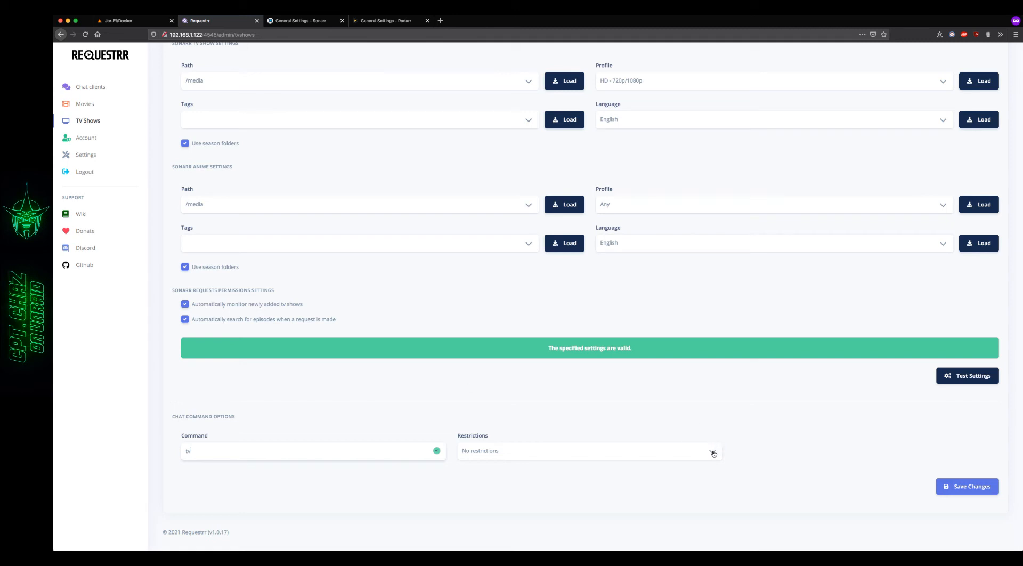
click(587, 451)
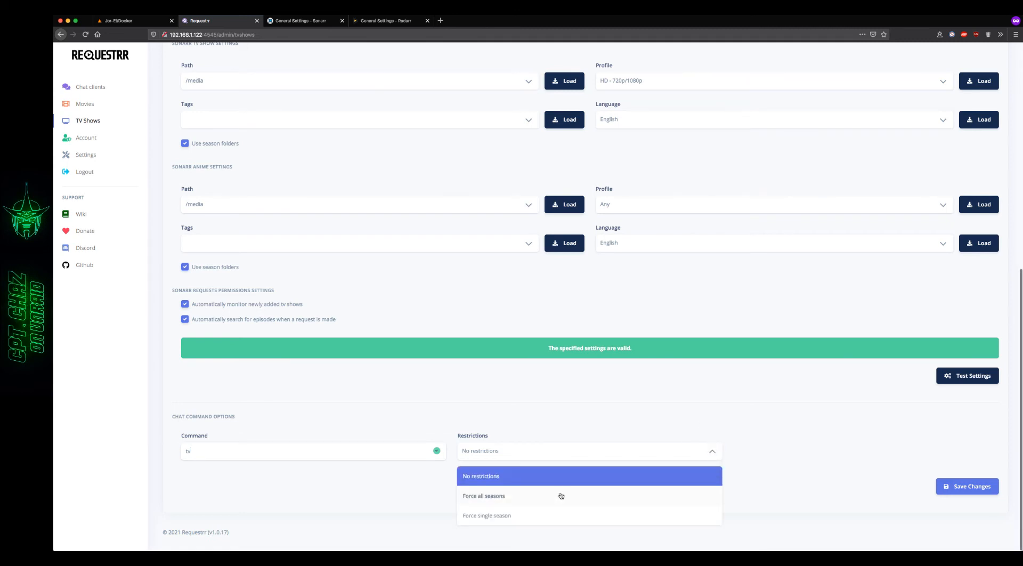
mouse_move(507, 519)
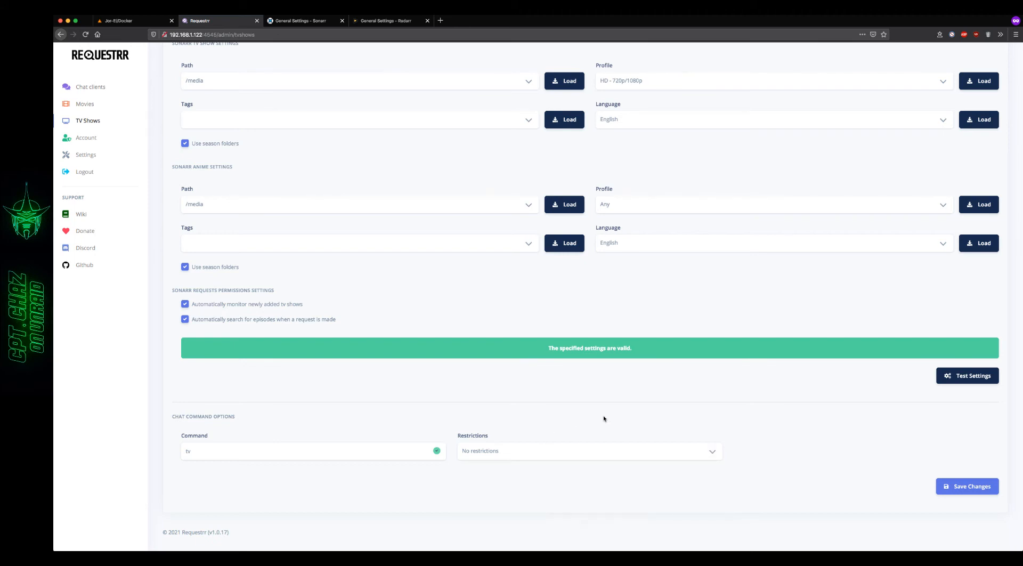
mouse_move(967, 486)
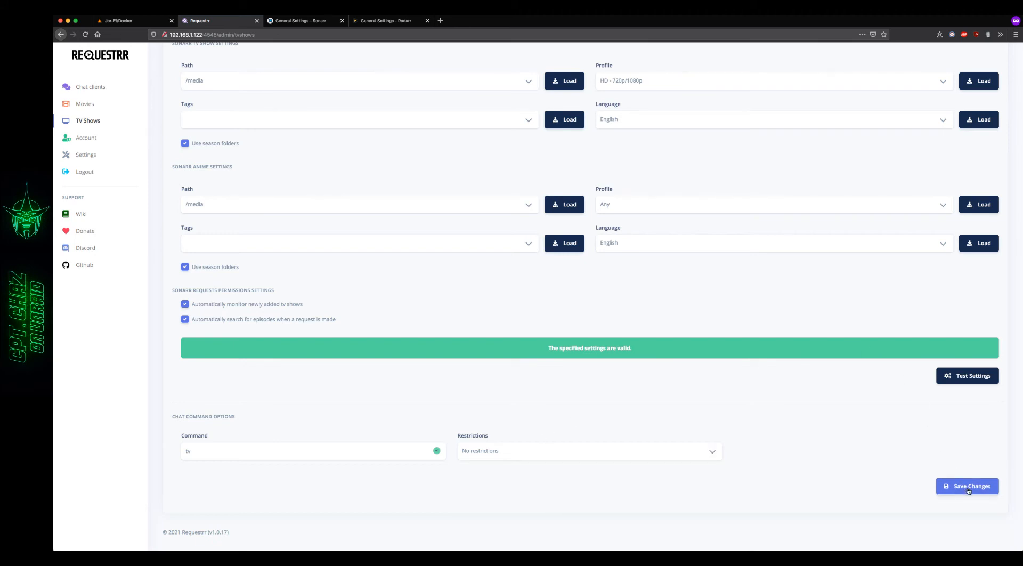
click(967, 486)
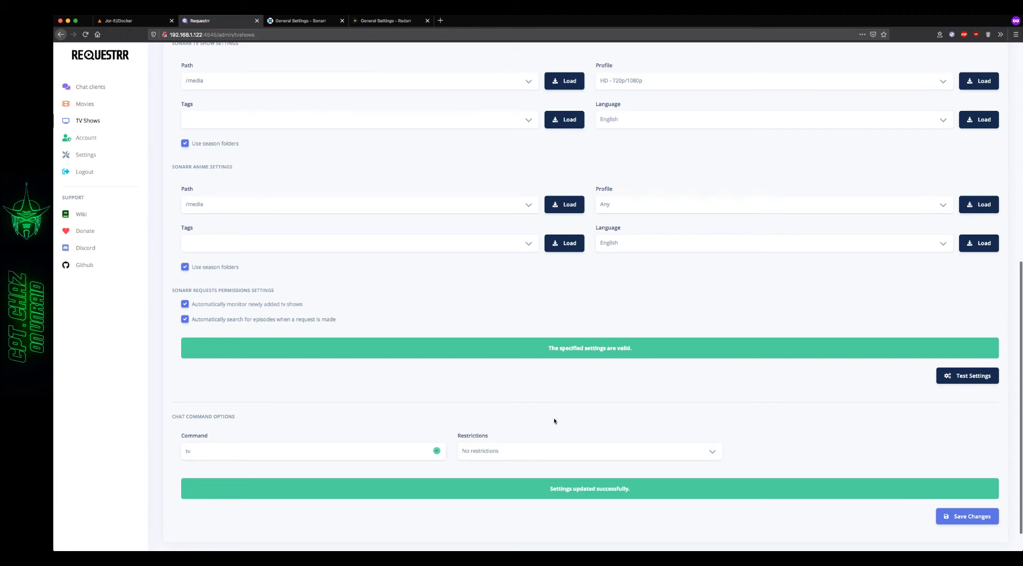
mouse_move(84, 103)
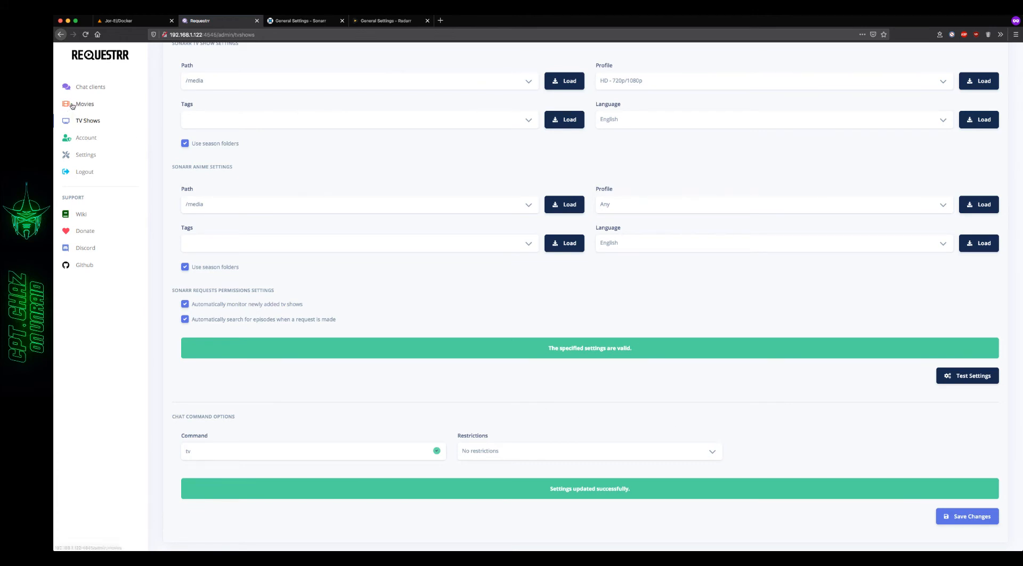
click(85, 104)
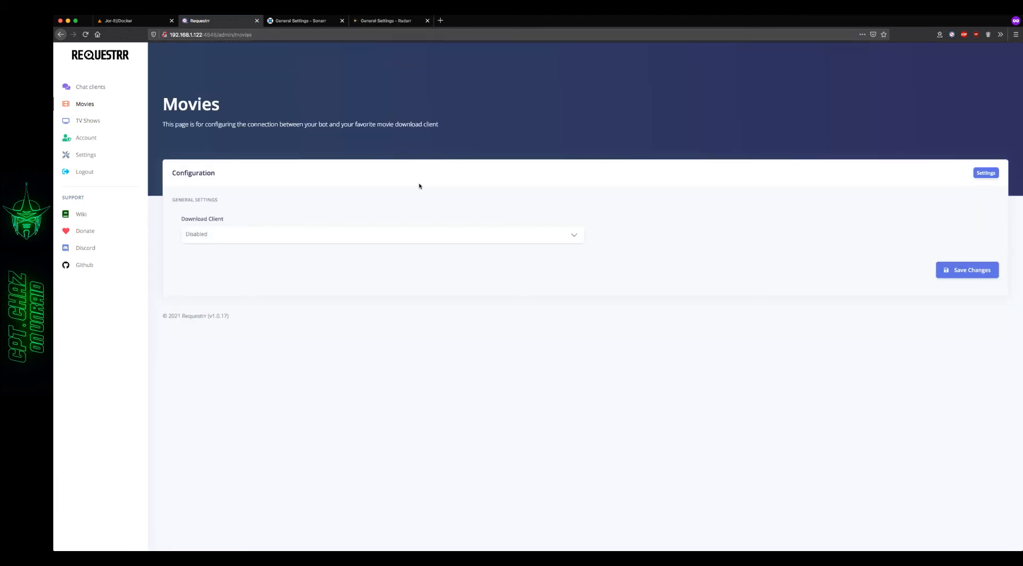
Set Radarr as the movie client with its API key and host 192.168.1.122.
click(382, 233)
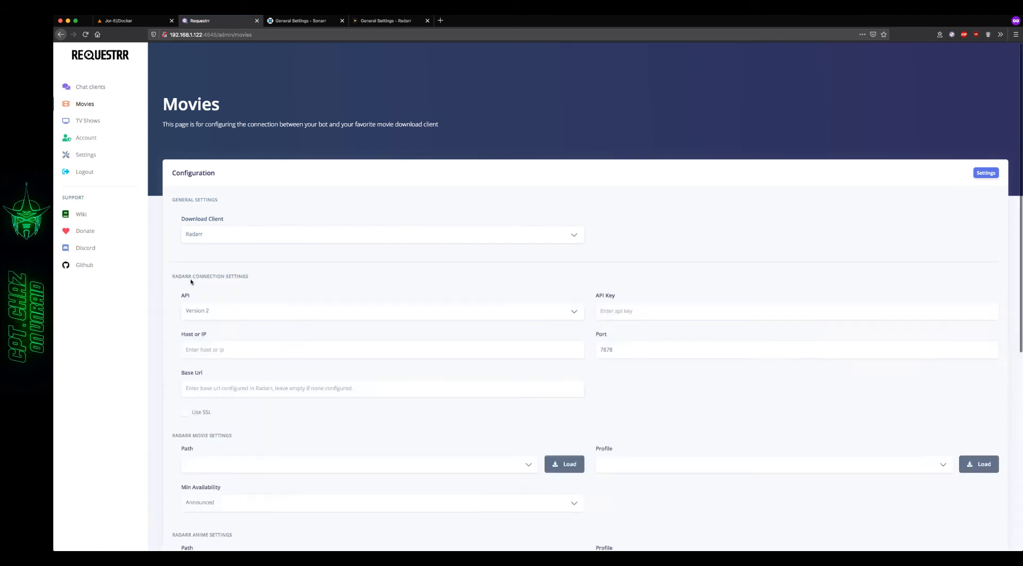
click(388, 20)
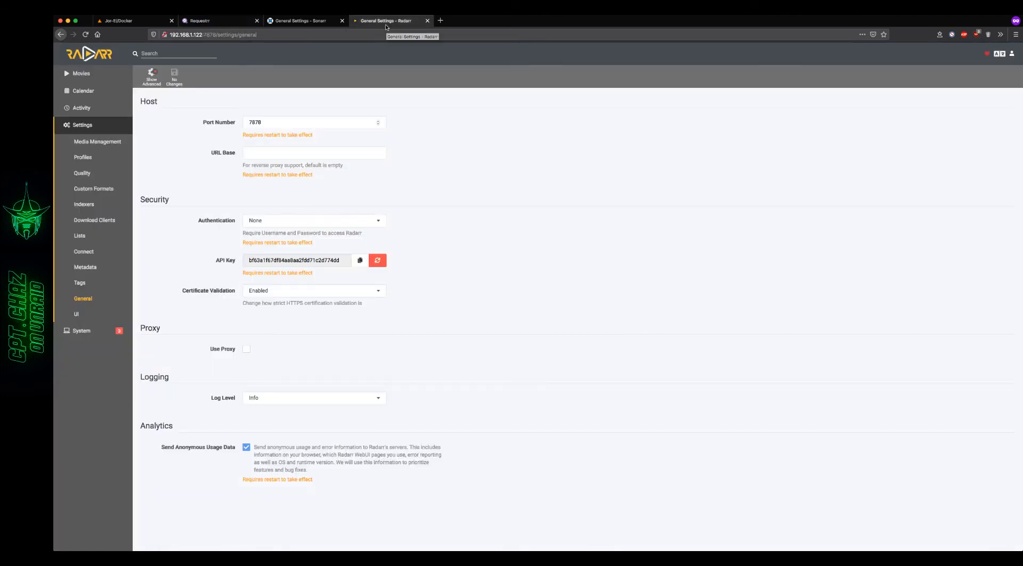
mouse_move(359, 260)
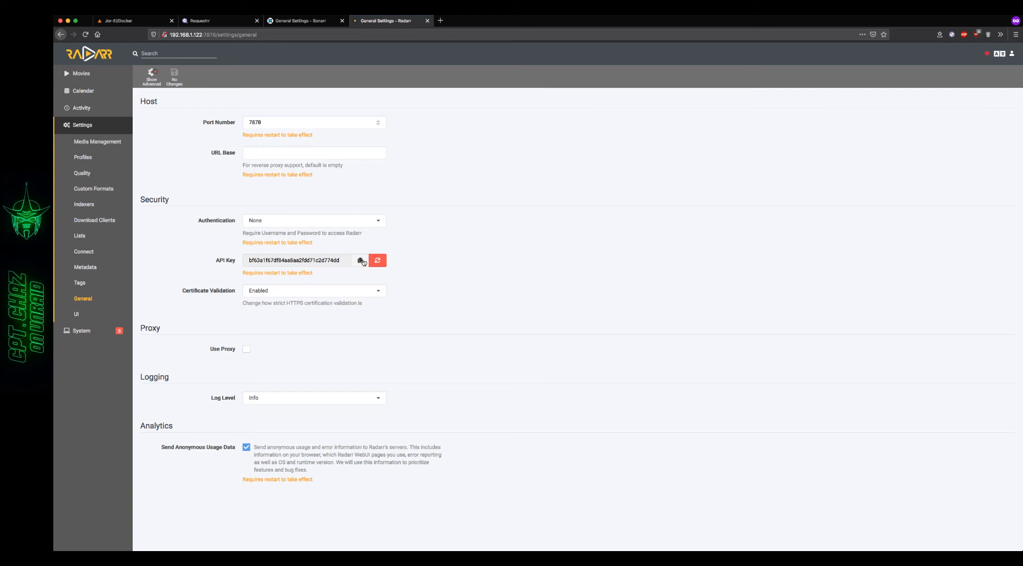
click(219, 20)
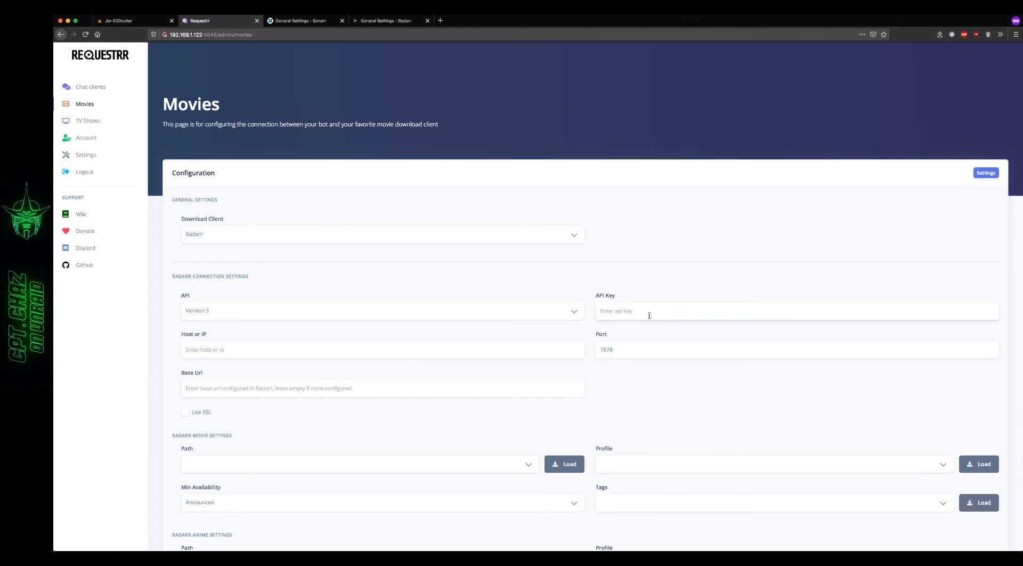
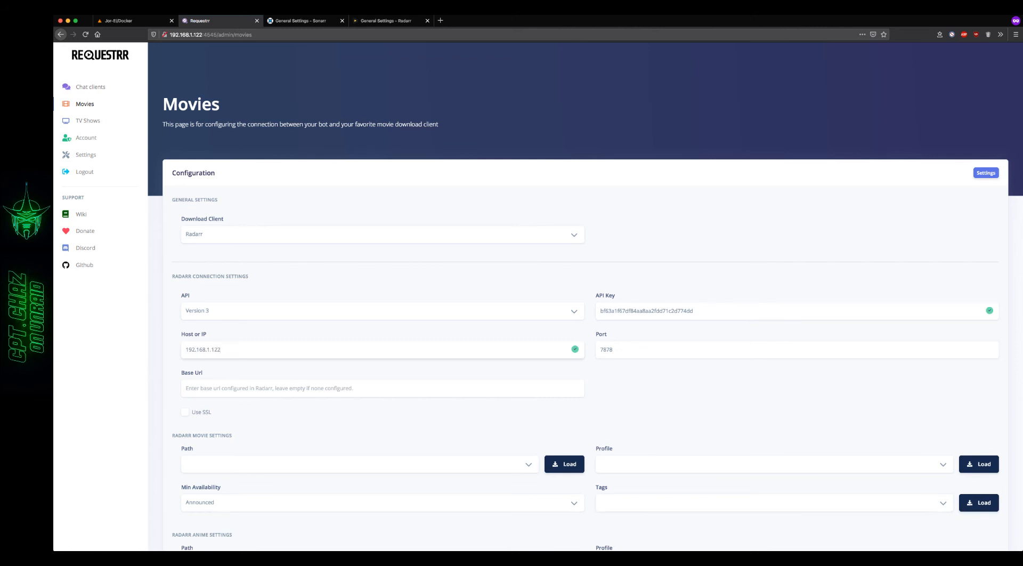
scroll(down, 3)
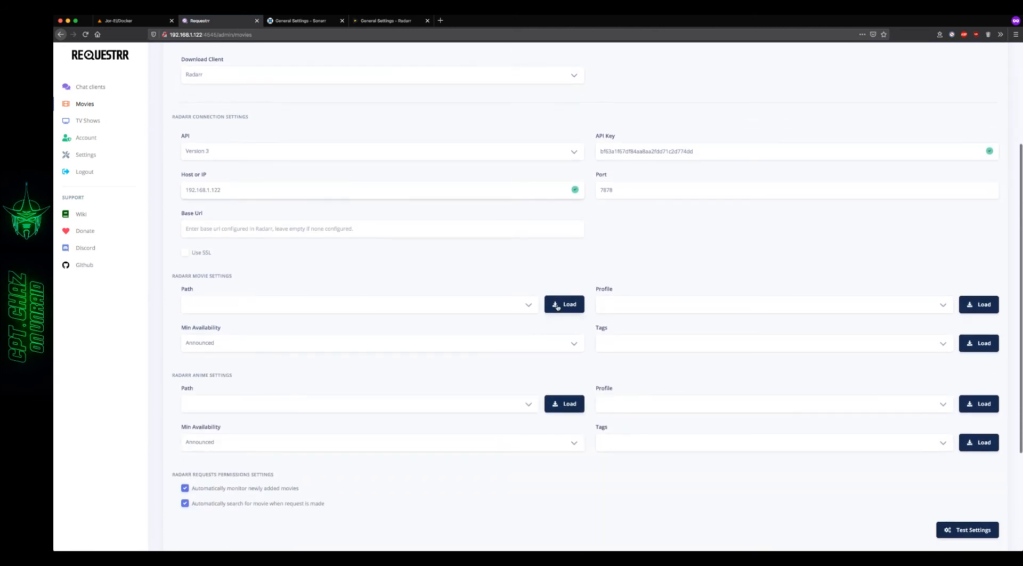
Load Radarr's /movies root folder and the HD - 720p/1080p movie profile.
click(563, 304)
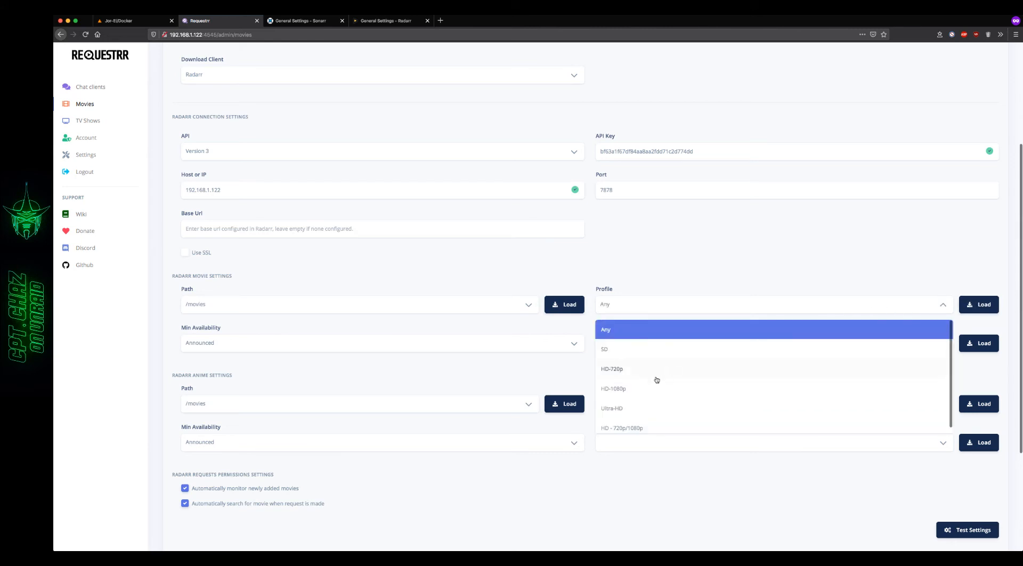
click(621, 427)
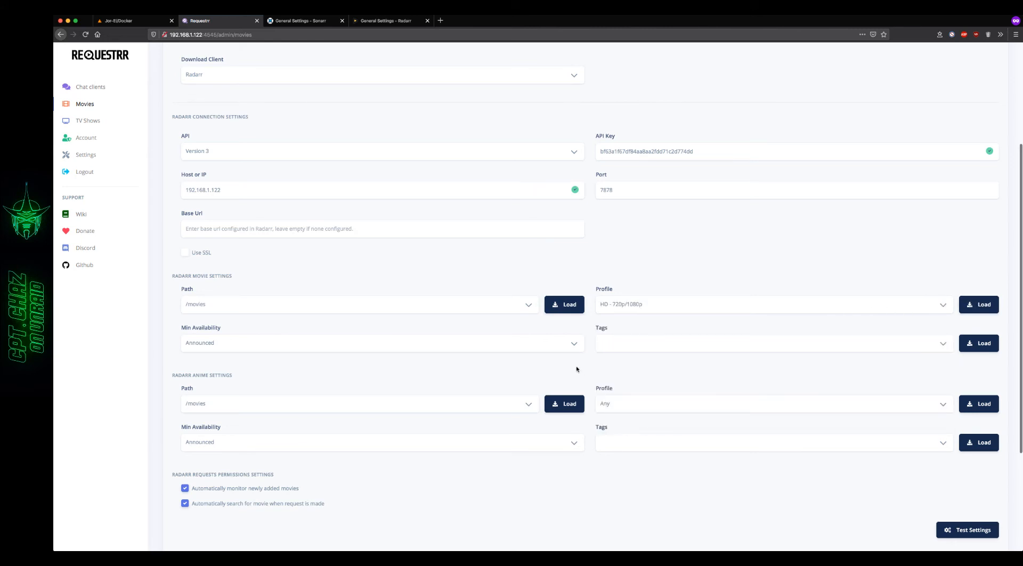
scroll(down, 3)
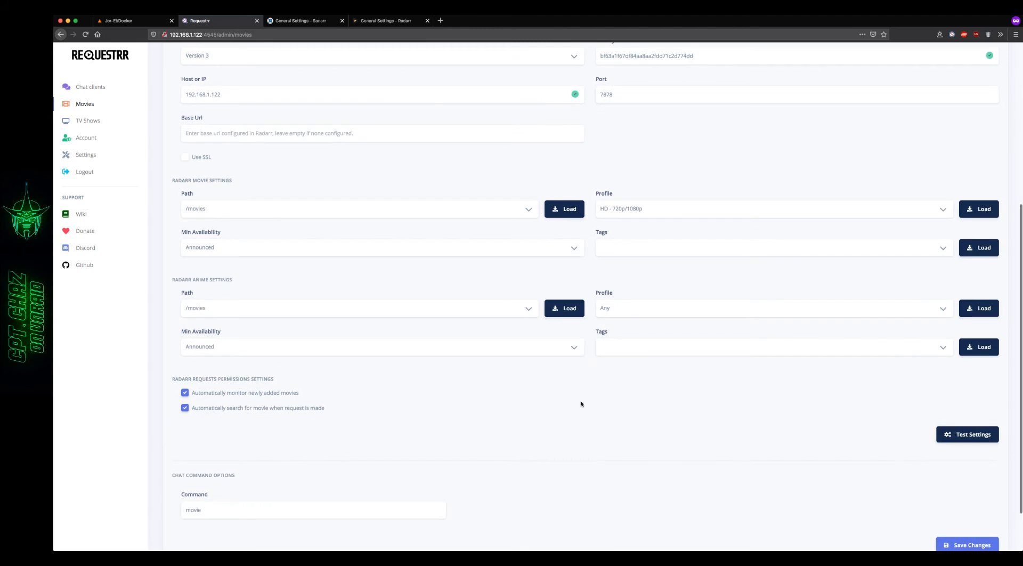
mouse_move(446, 297)
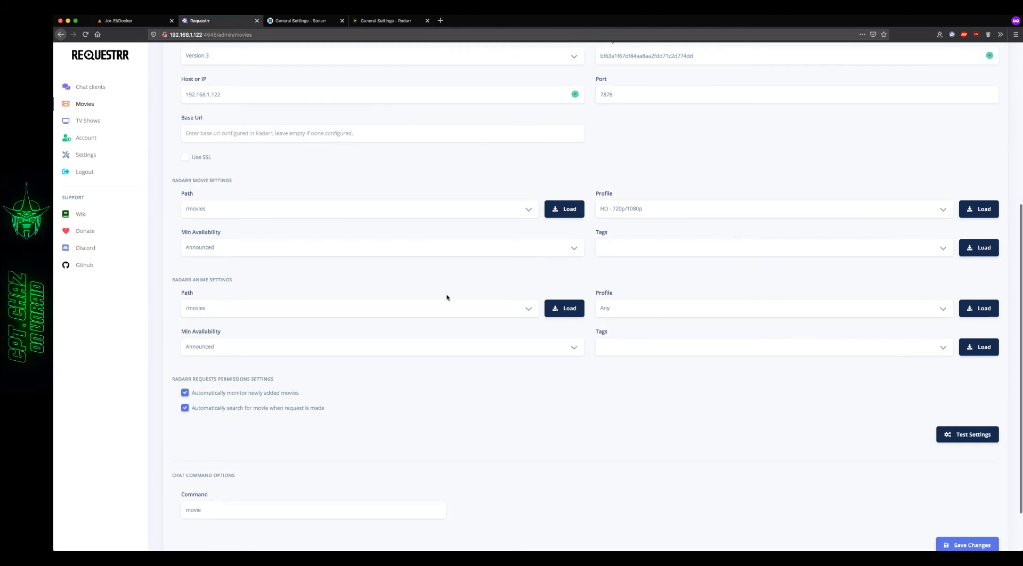
scroll(down, 3)
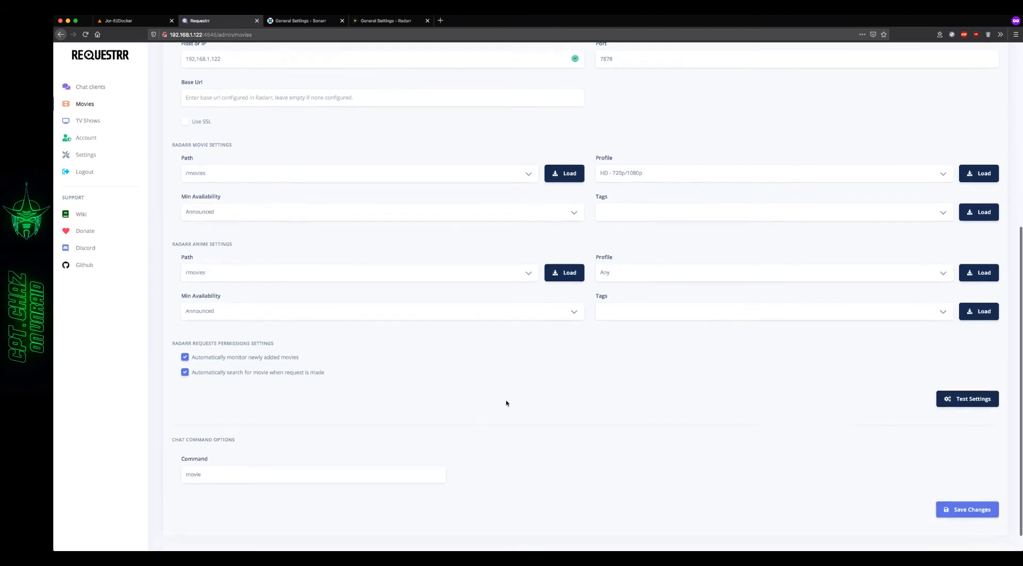
scroll(down, 3)
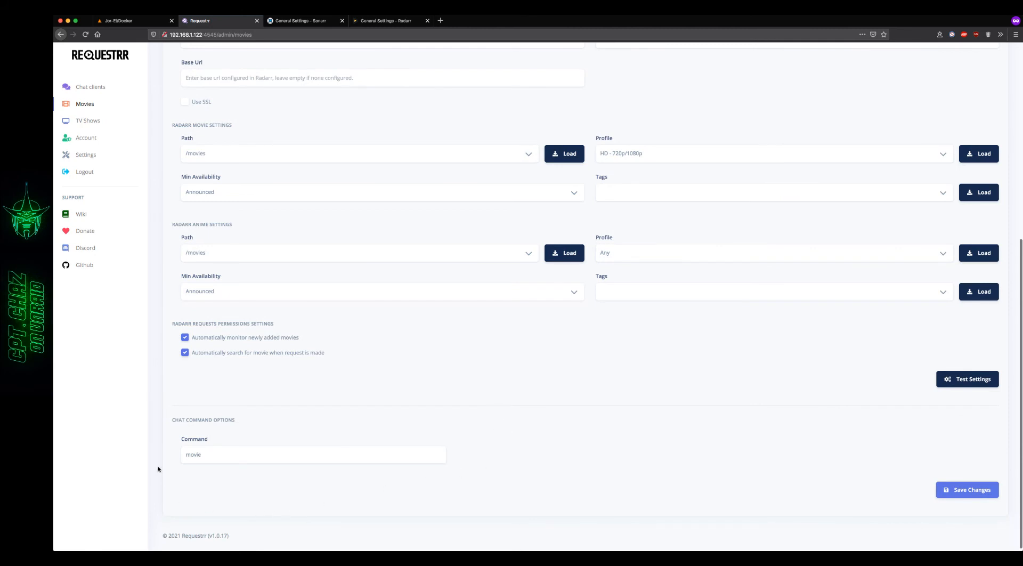
mouse_move(263, 482)
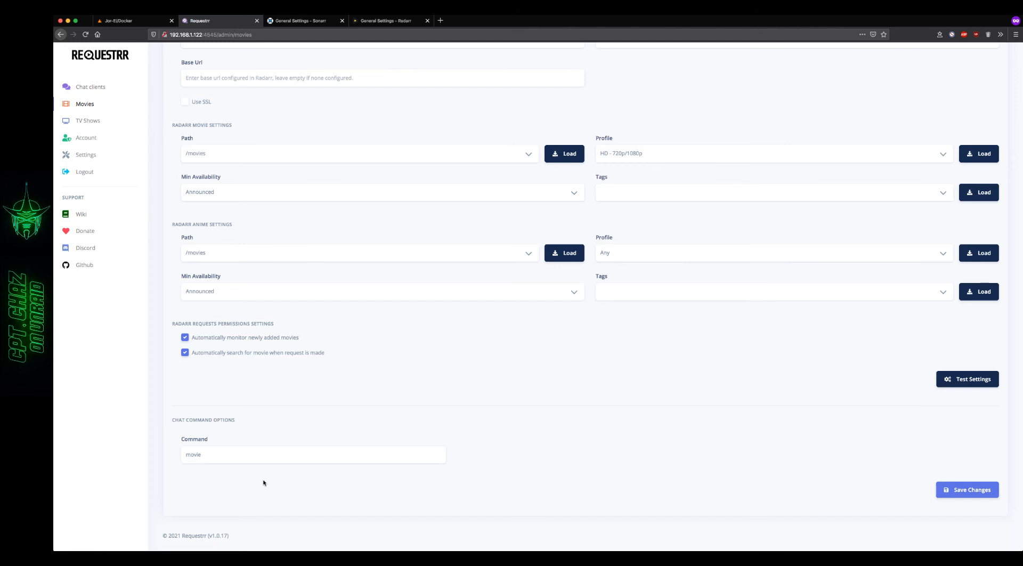
Keep movie as the chat command and save the Radarr settings.
click(314, 453)
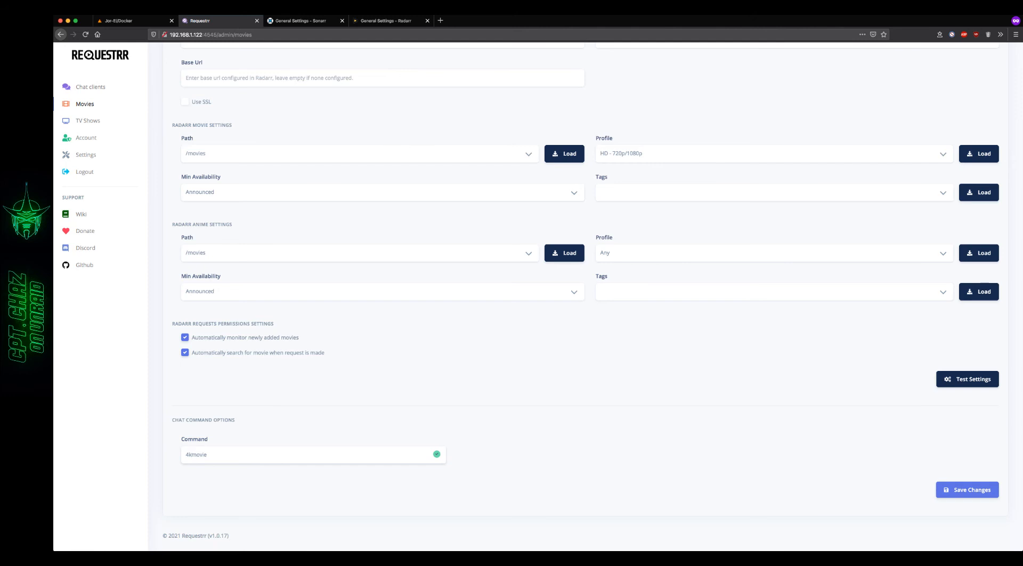
text(movie)
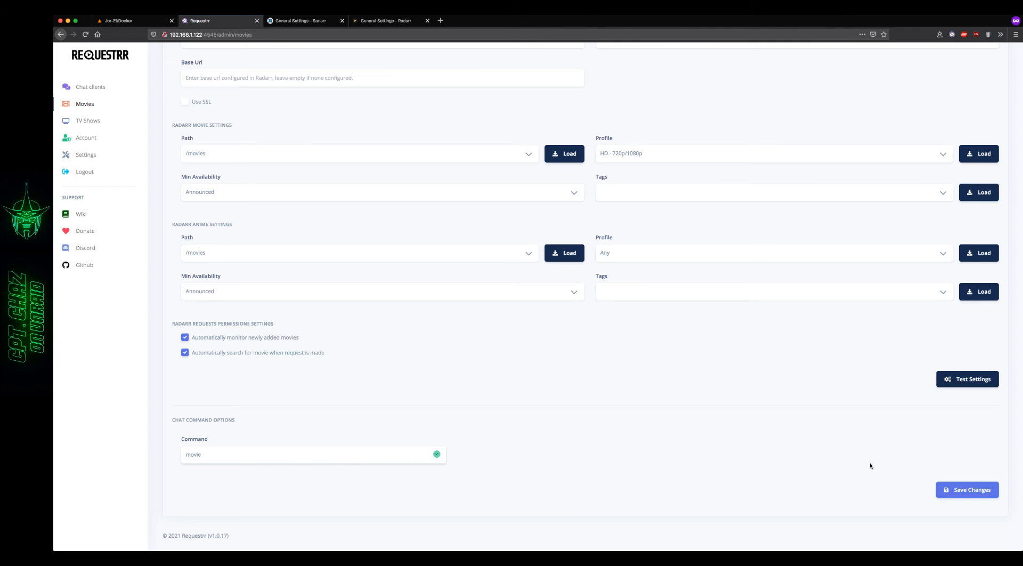
click(966, 489)
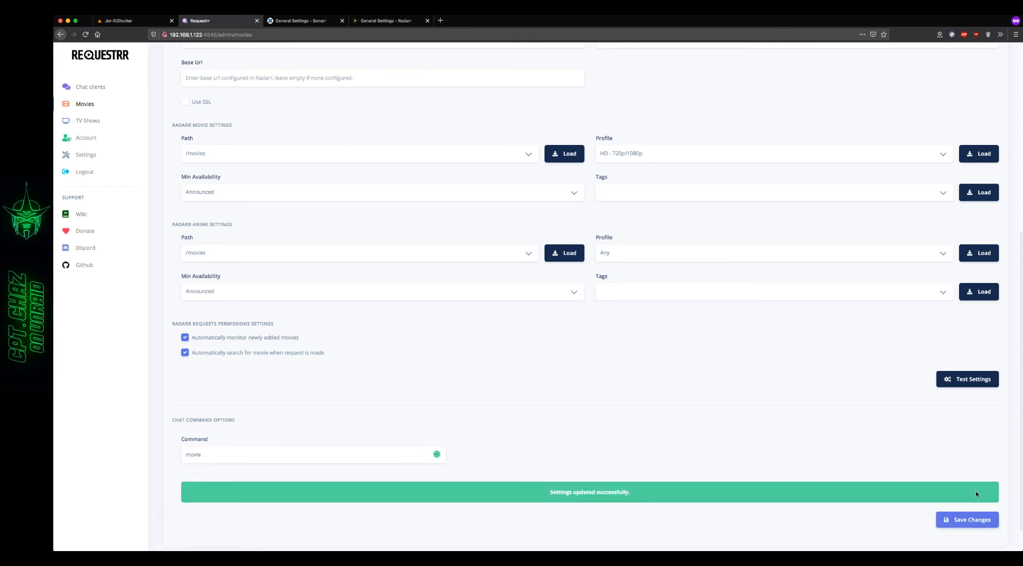
mouse_move(702, 384)
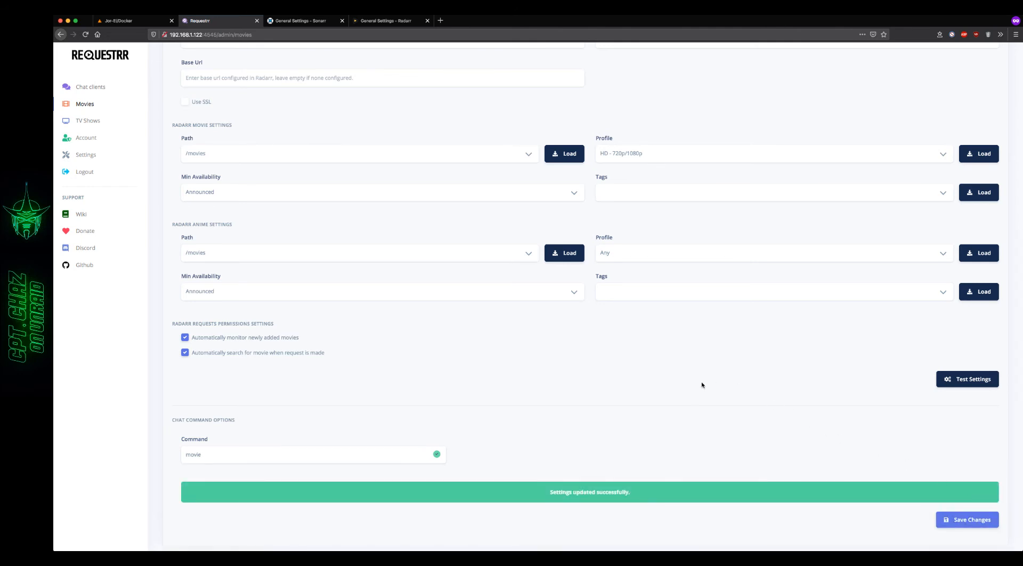
scroll(up, 3)
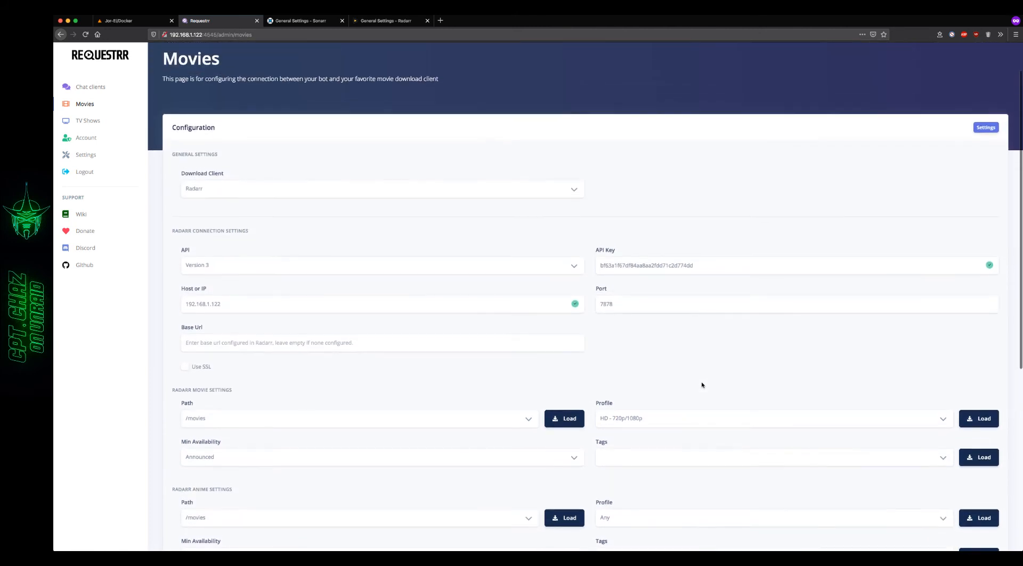
click(381, 188)
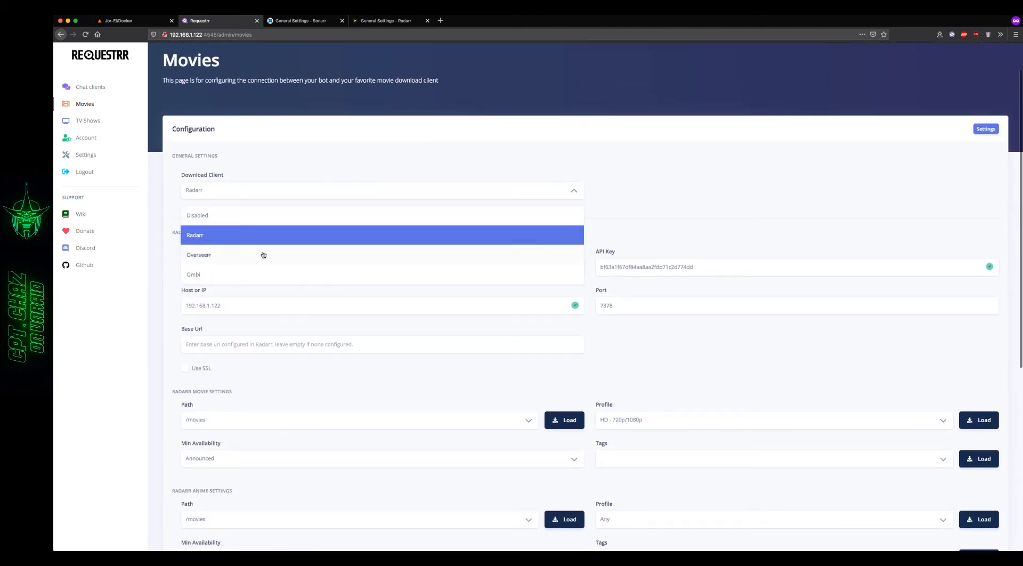
mouse_move(379, 170)
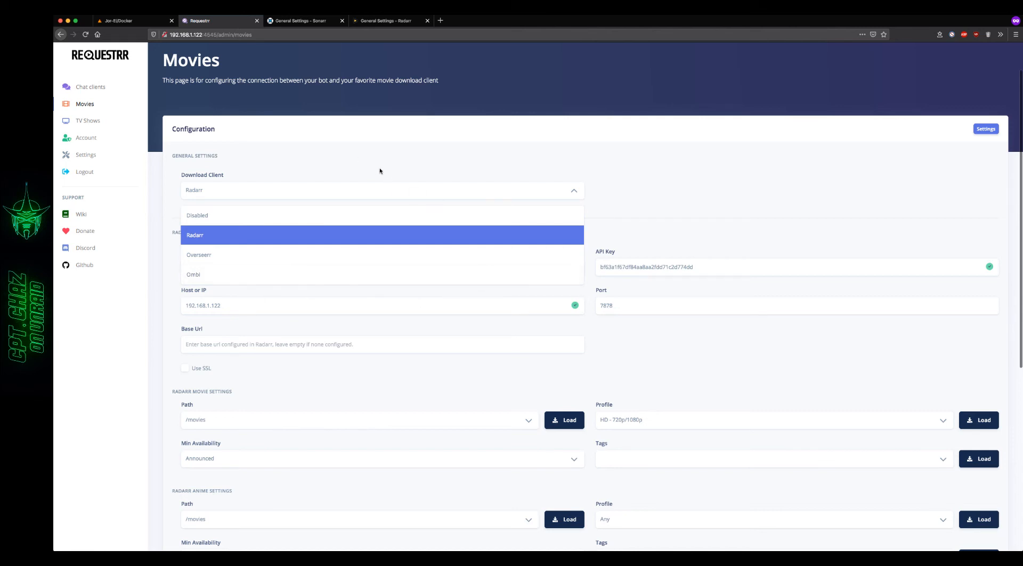
click(381, 234)
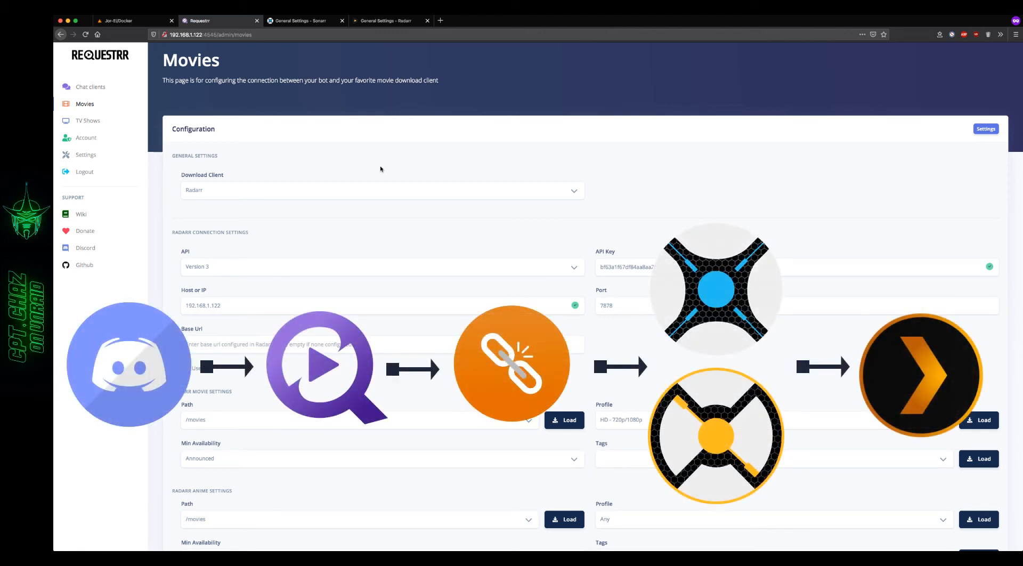
mouse_move(369, 180)
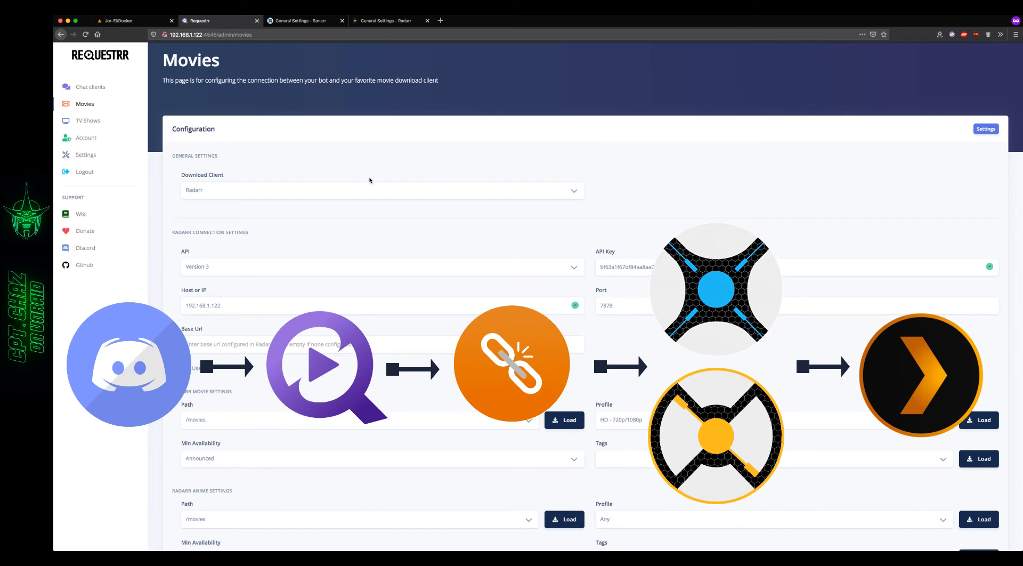
mouse_move(371, 190)
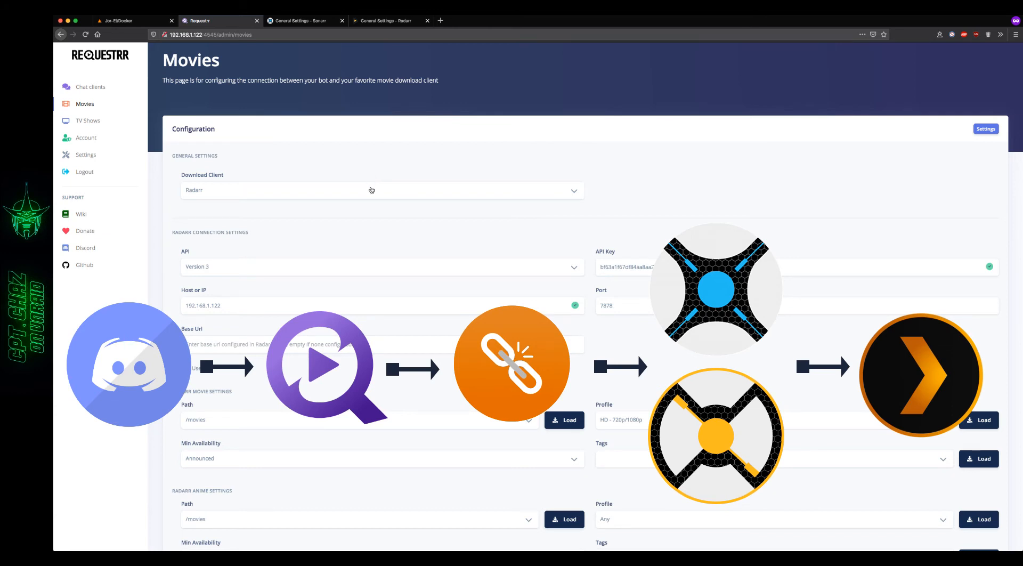
click(382, 190)
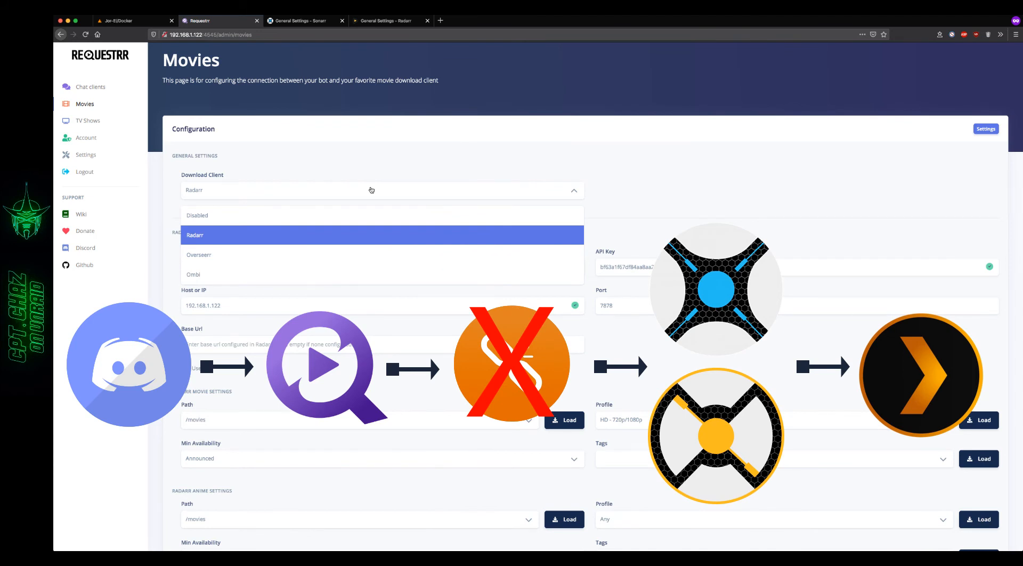
mouse_move(364, 168)
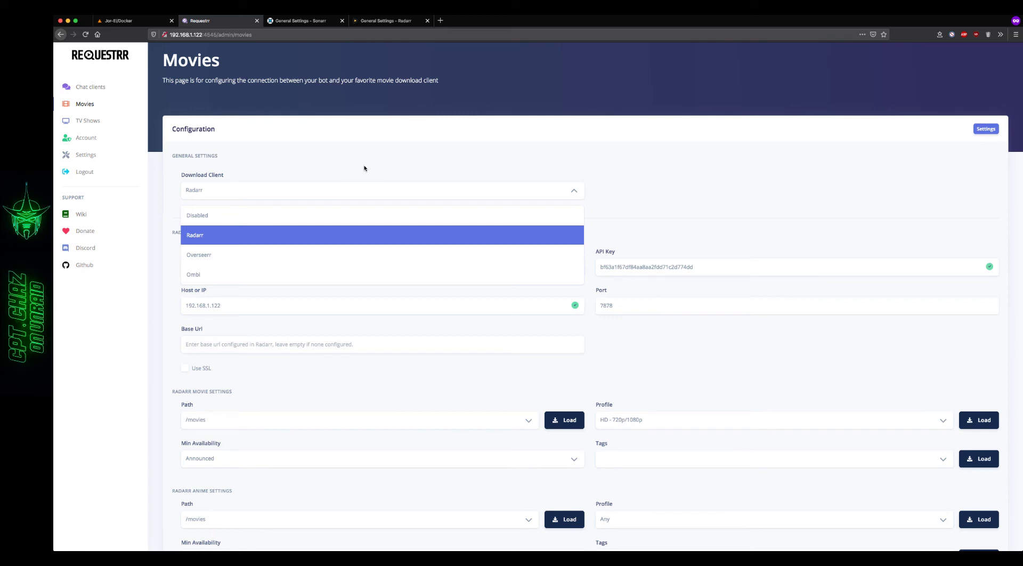
mouse_move(232, 240)
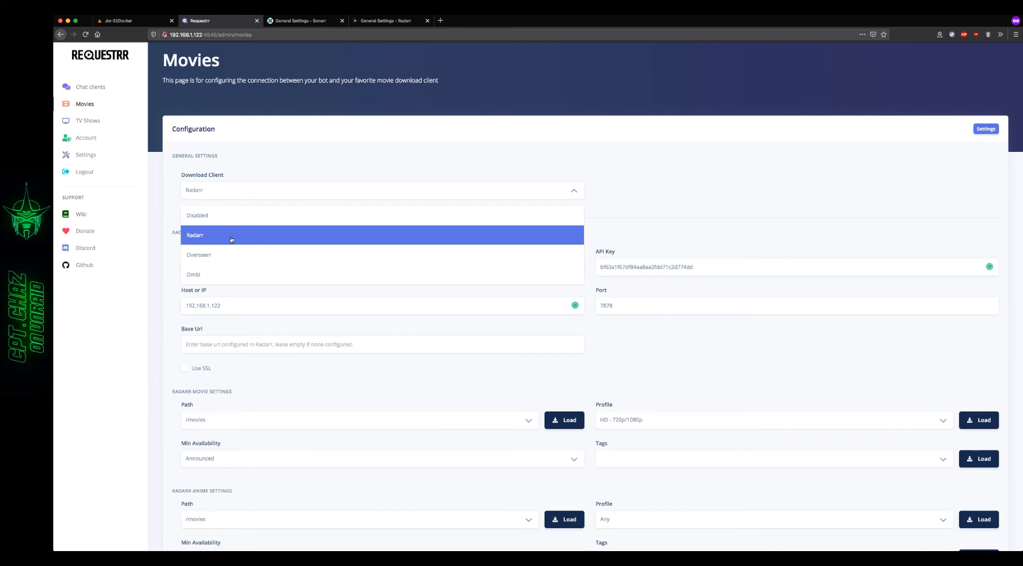
mouse_move(216, 236)
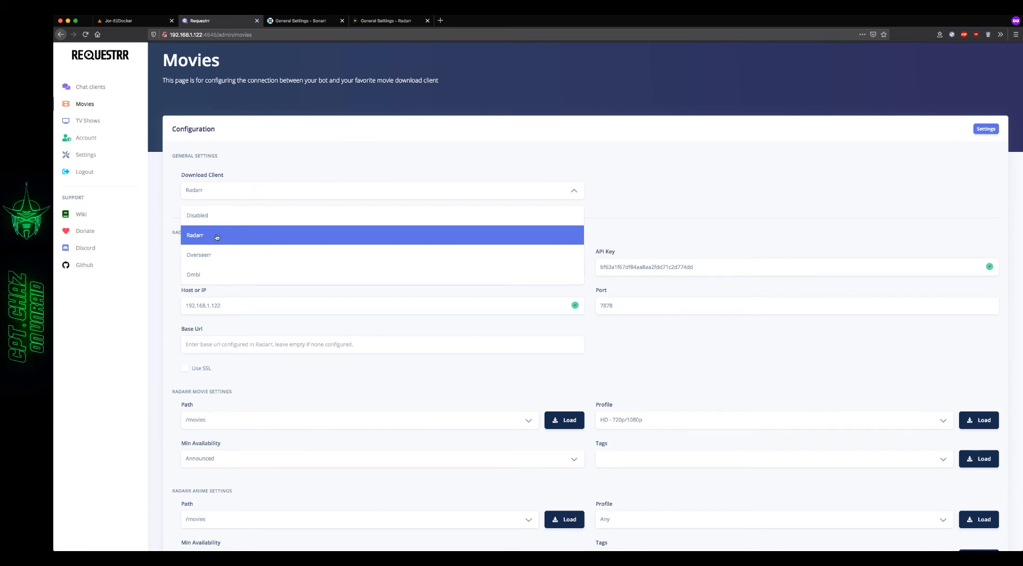
mouse_move(316, 234)
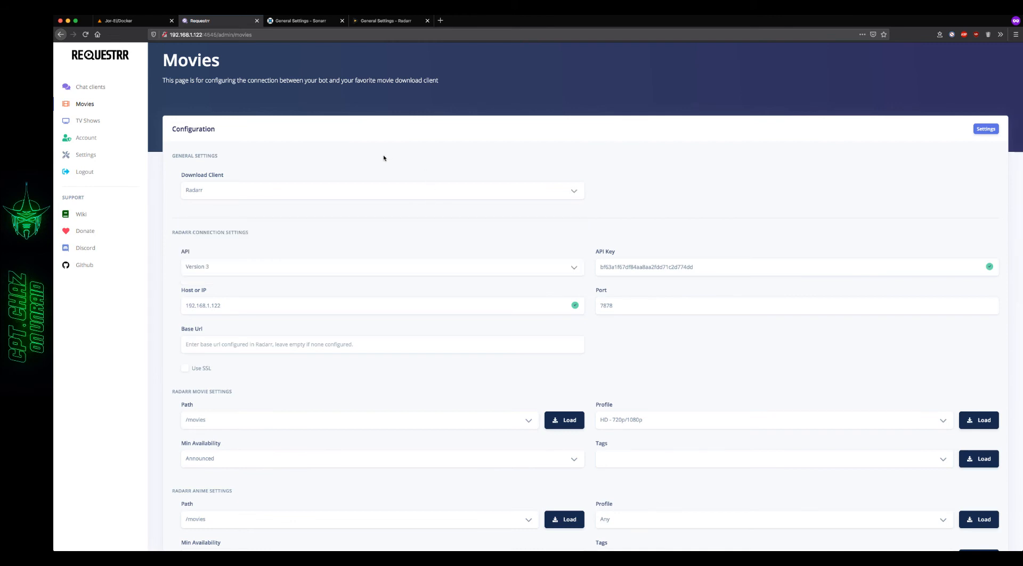
mouse_move(85, 157)
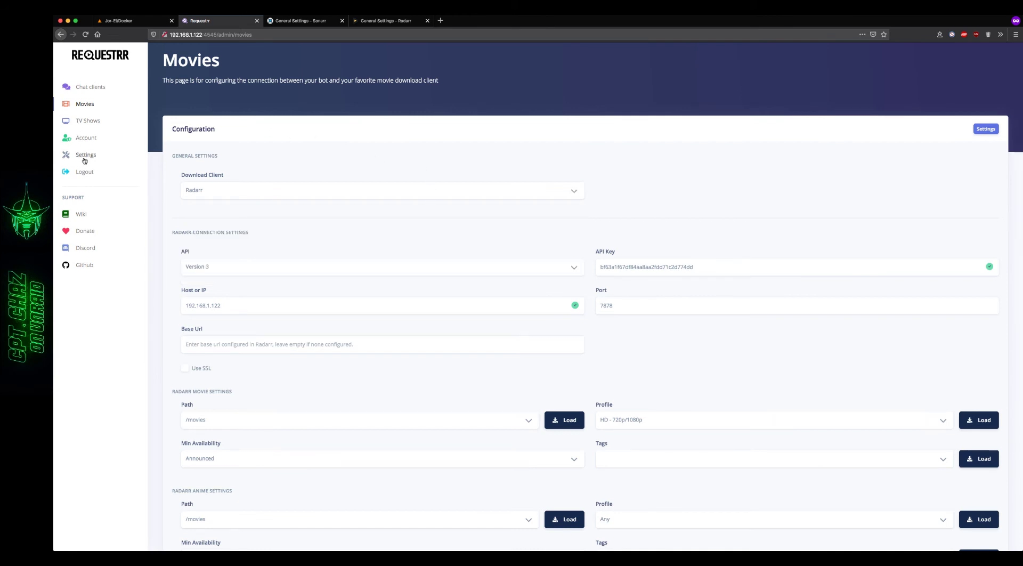
Show the general Settings page with web portal port 4545 and empty base URL.
click(85, 155)
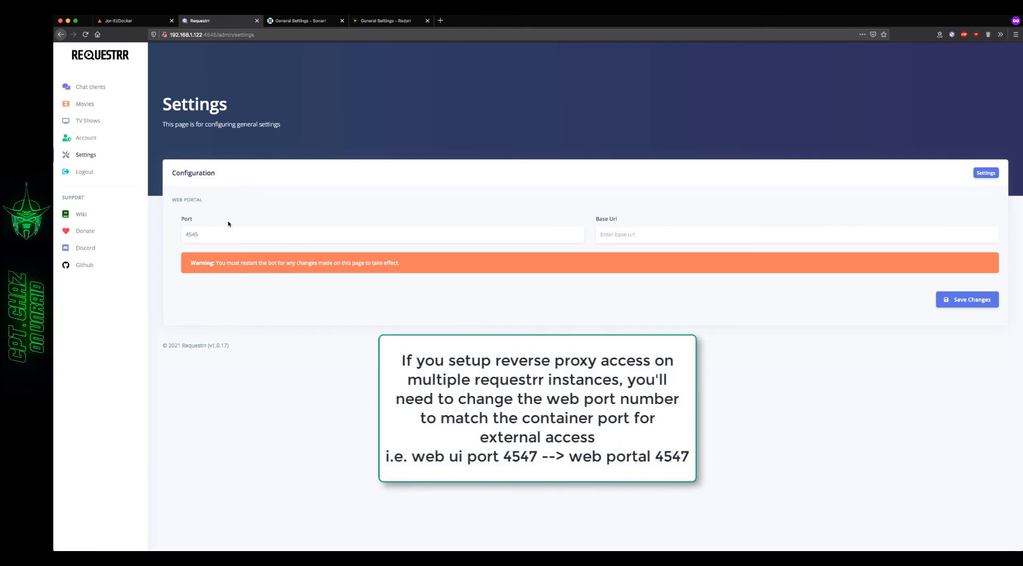
mouse_move(233, 224)
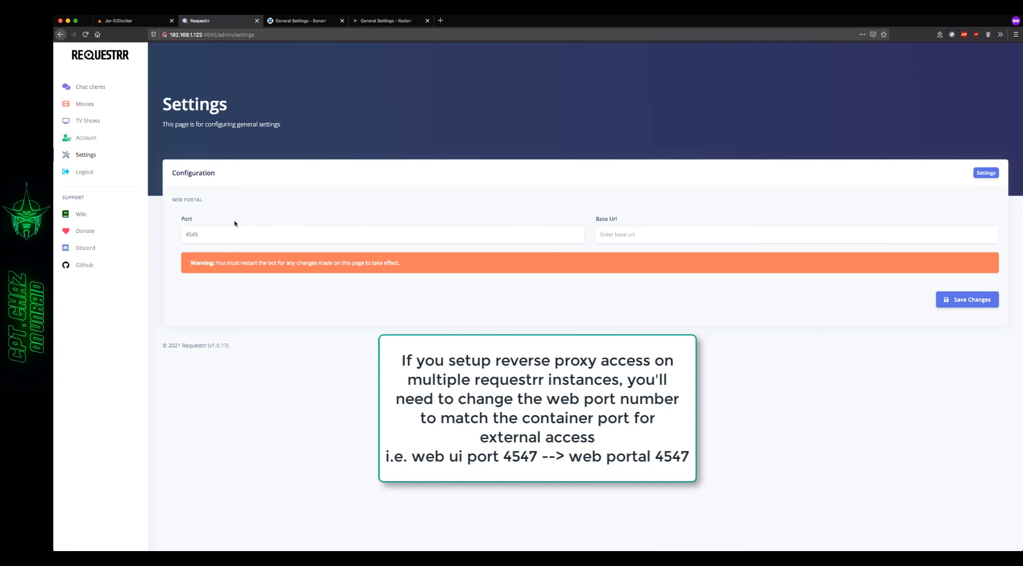
mouse_move(249, 226)
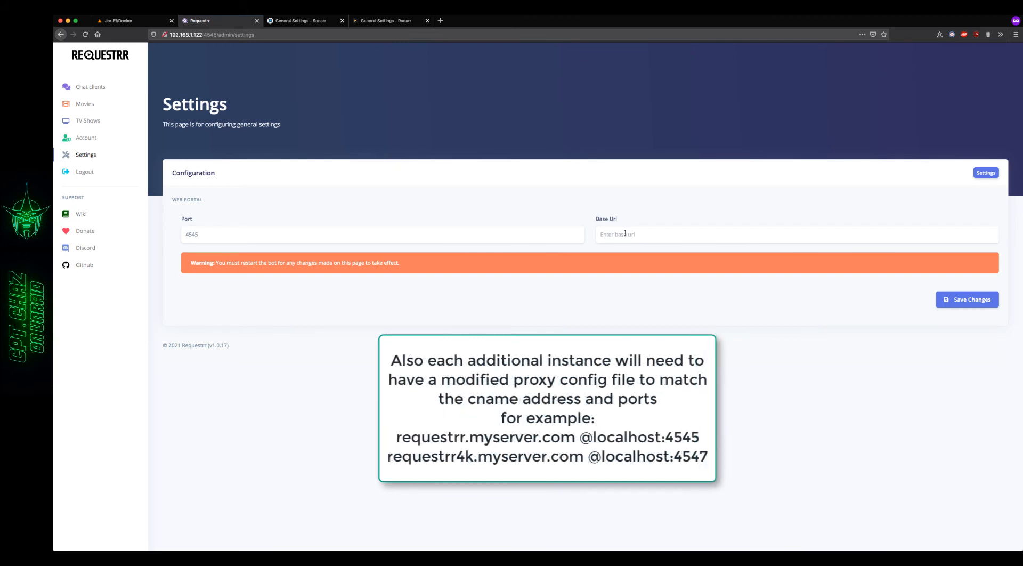
mouse_move(259, 198)
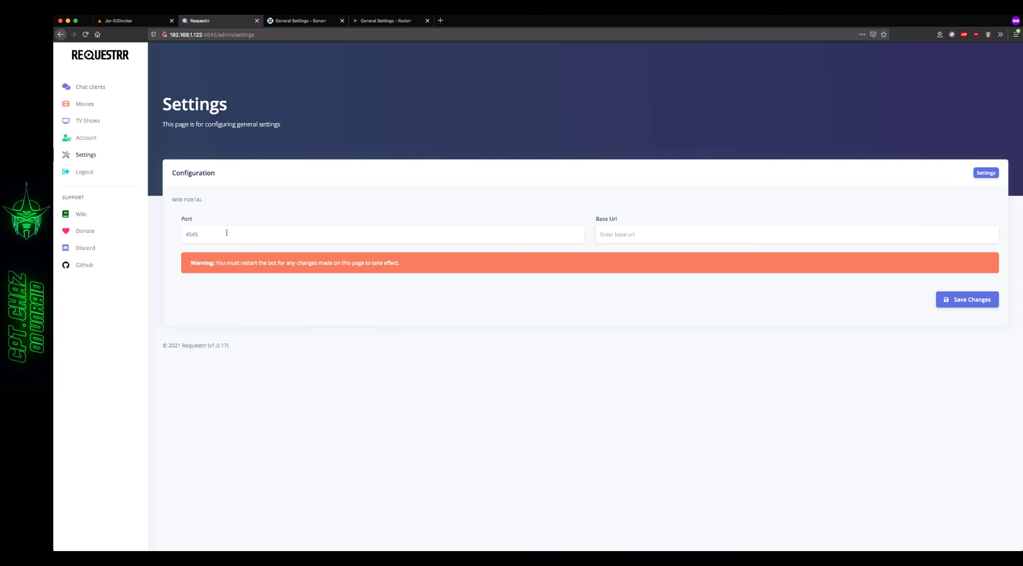
mouse_move(98, 93)
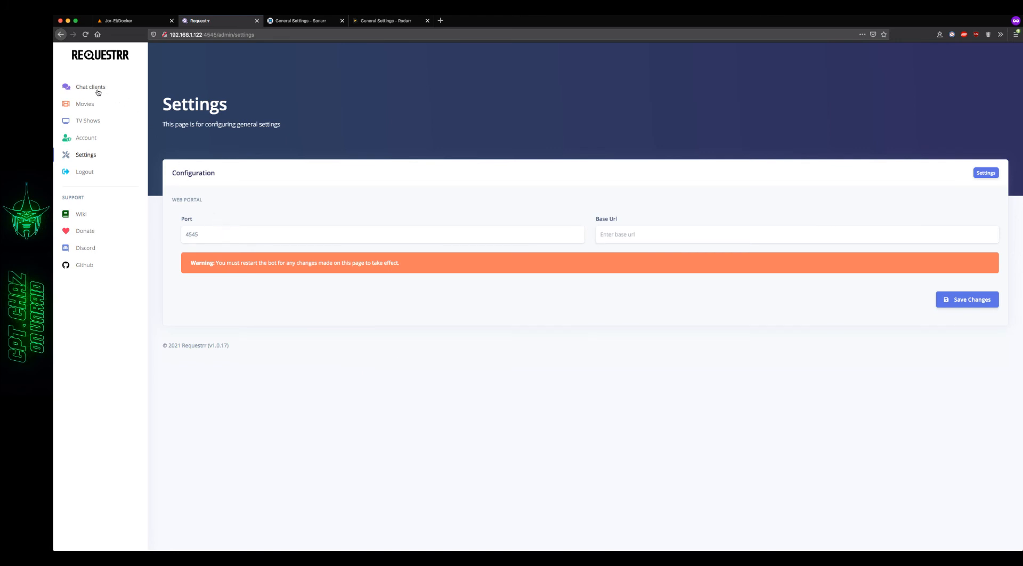
click(89, 86)
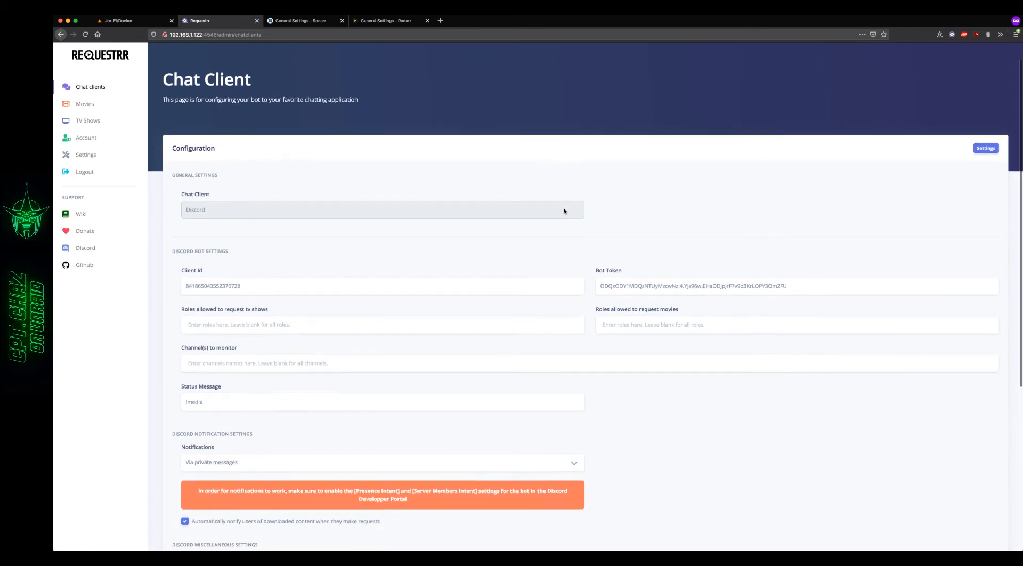
scroll(down, 3)
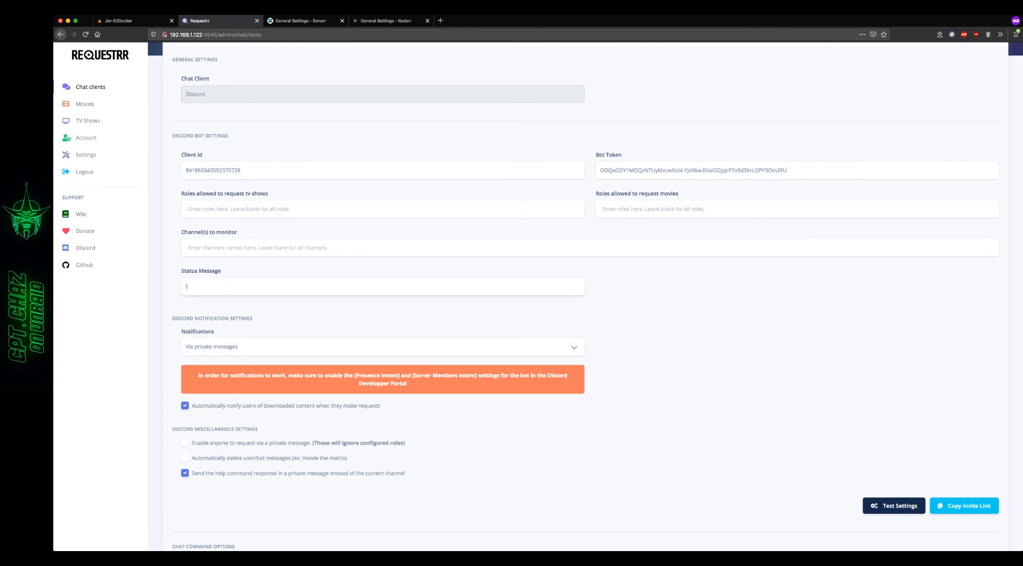
text(!help)
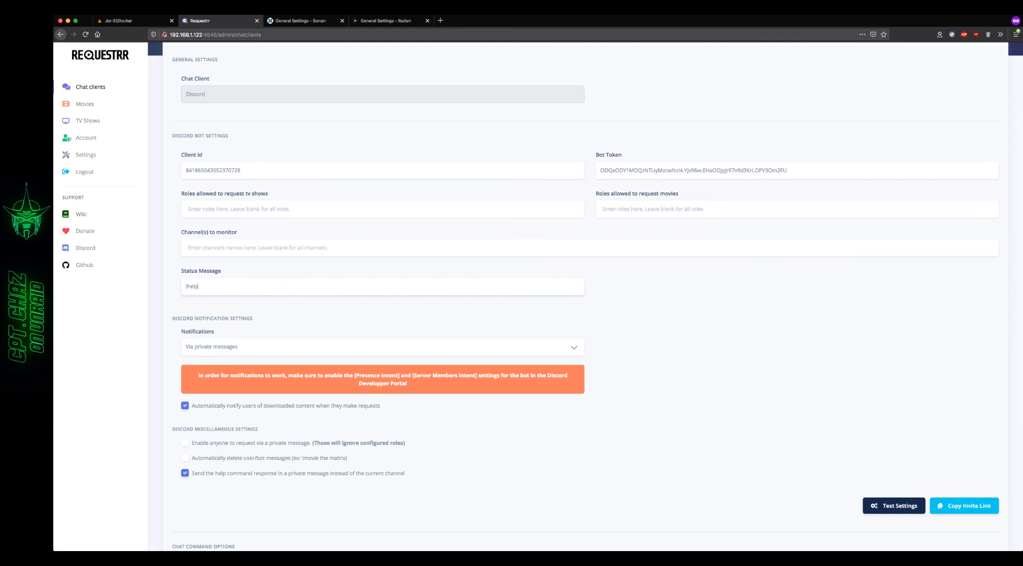
mouse_move(302, 321)
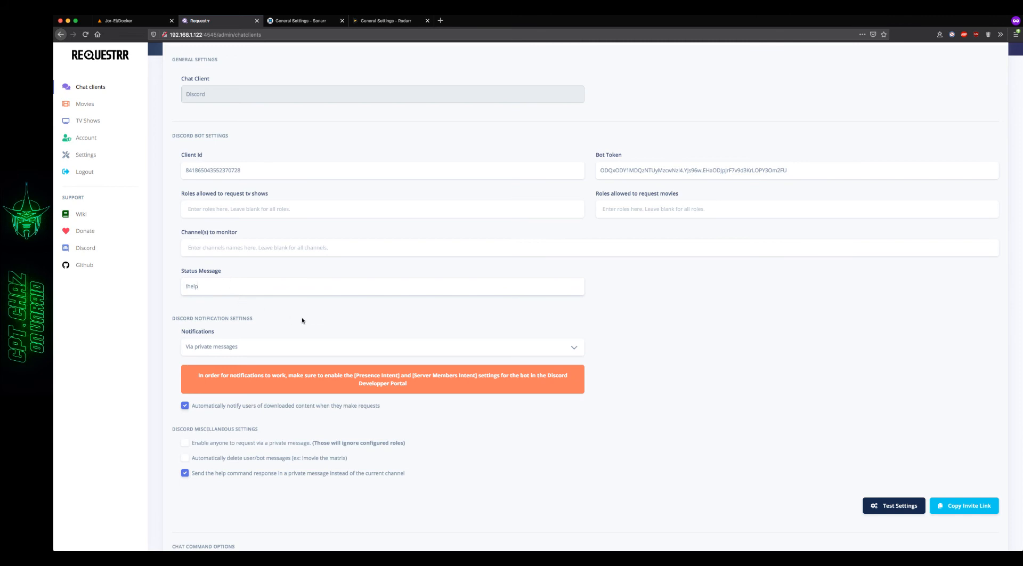
mouse_move(174, 346)
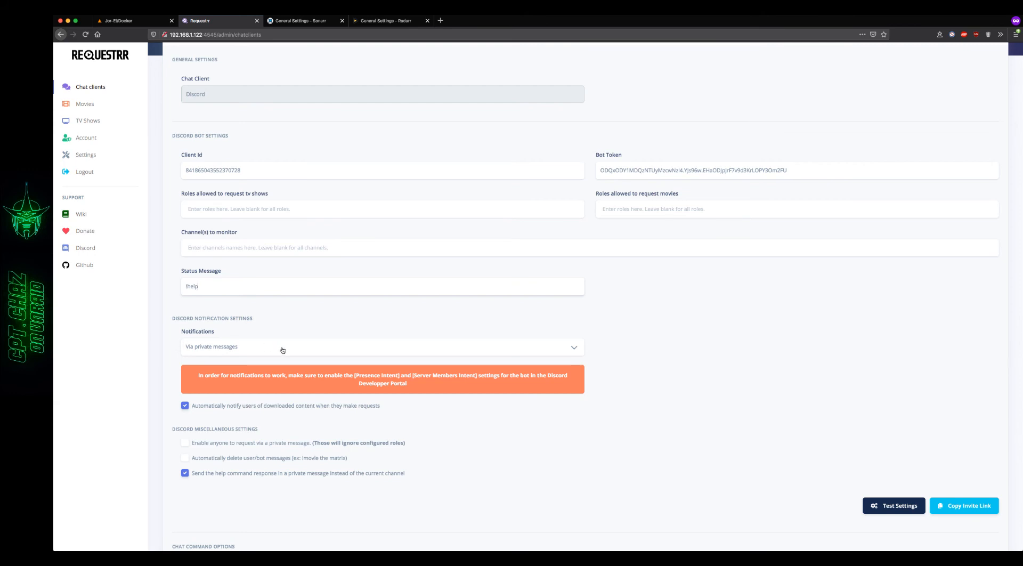
click(382, 346)
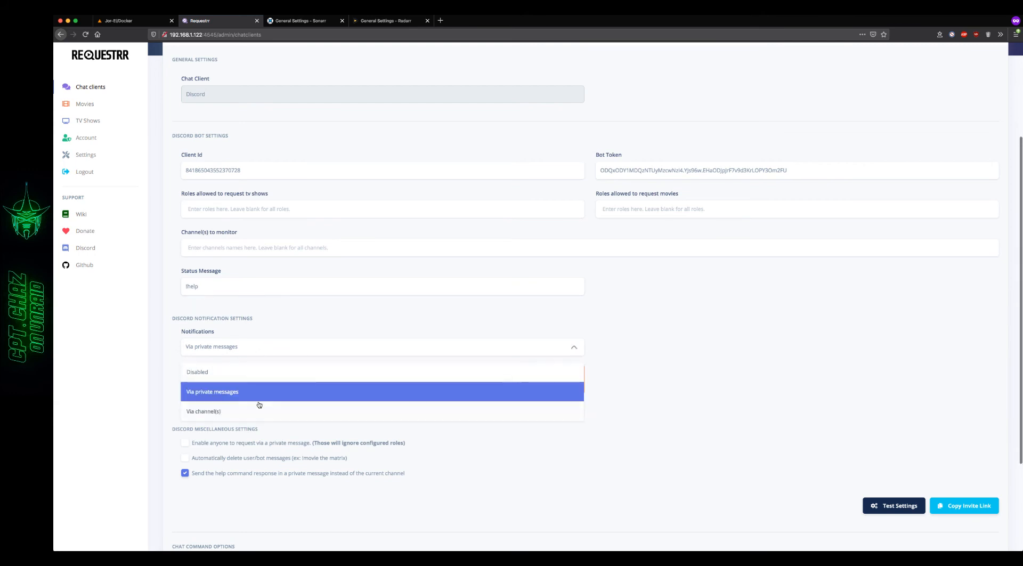
mouse_move(215, 411)
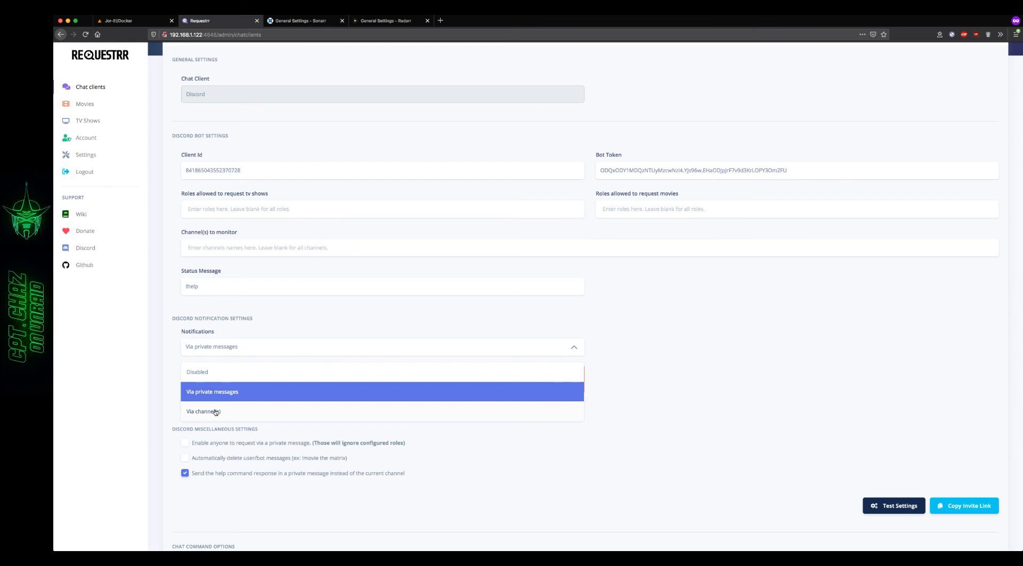
click(382, 391)
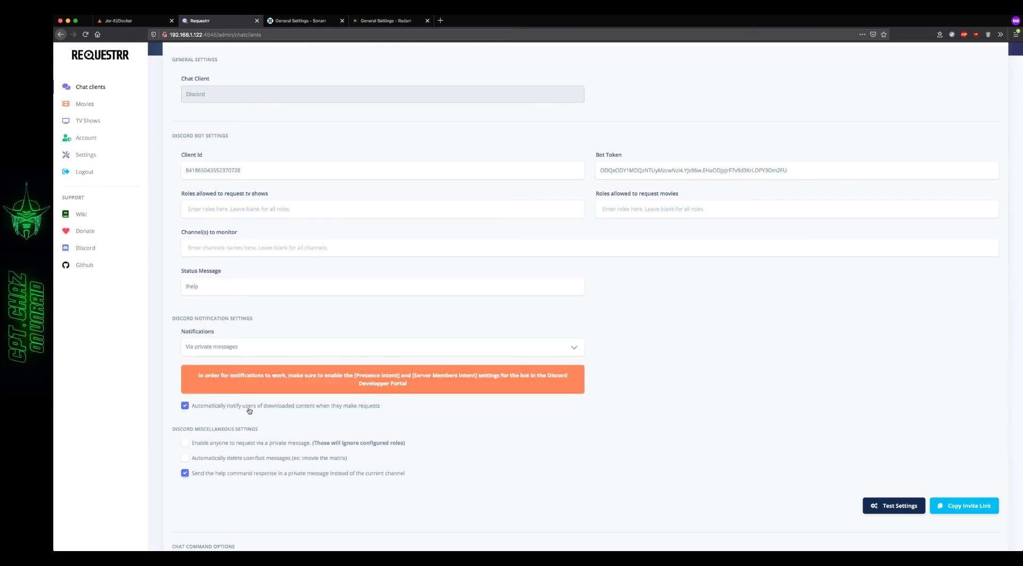
mouse_move(387, 410)
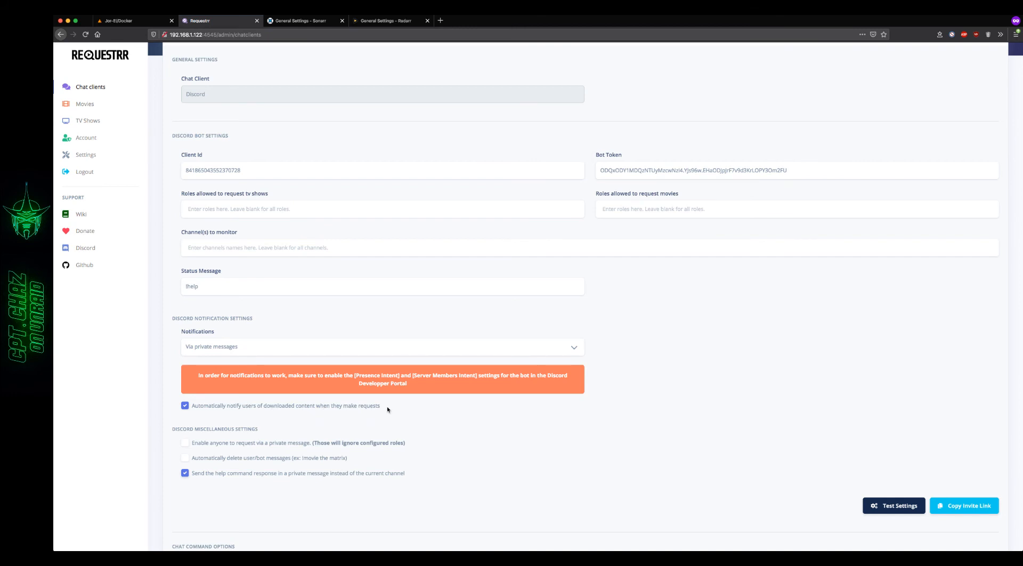
mouse_move(249, 415)
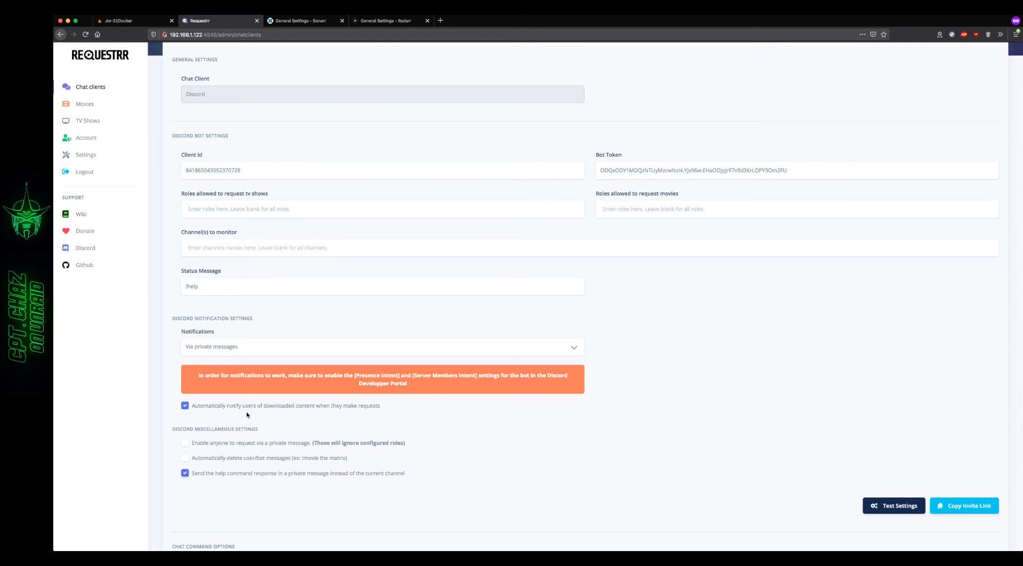
mouse_move(292, 424)
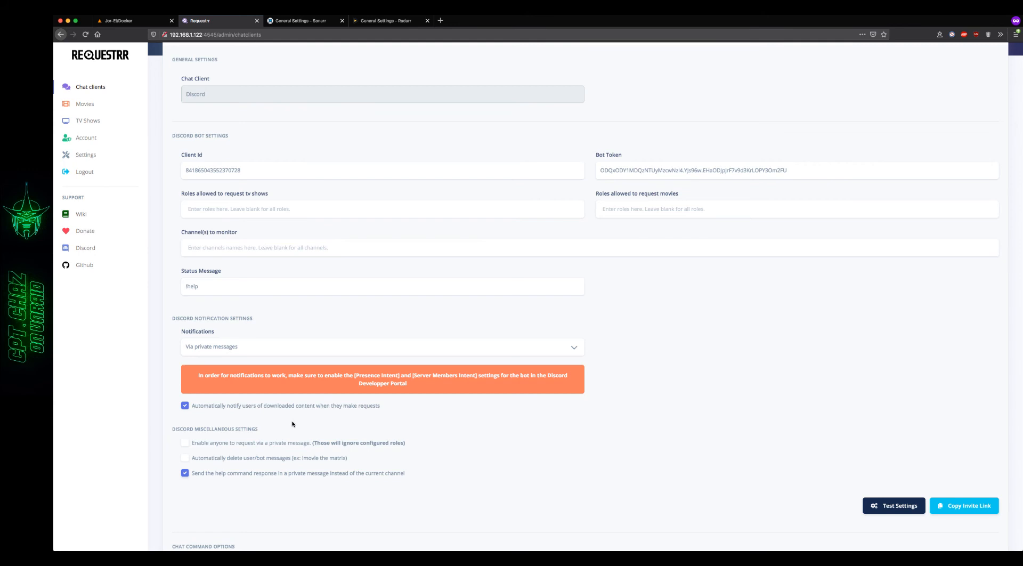
mouse_move(177, 436)
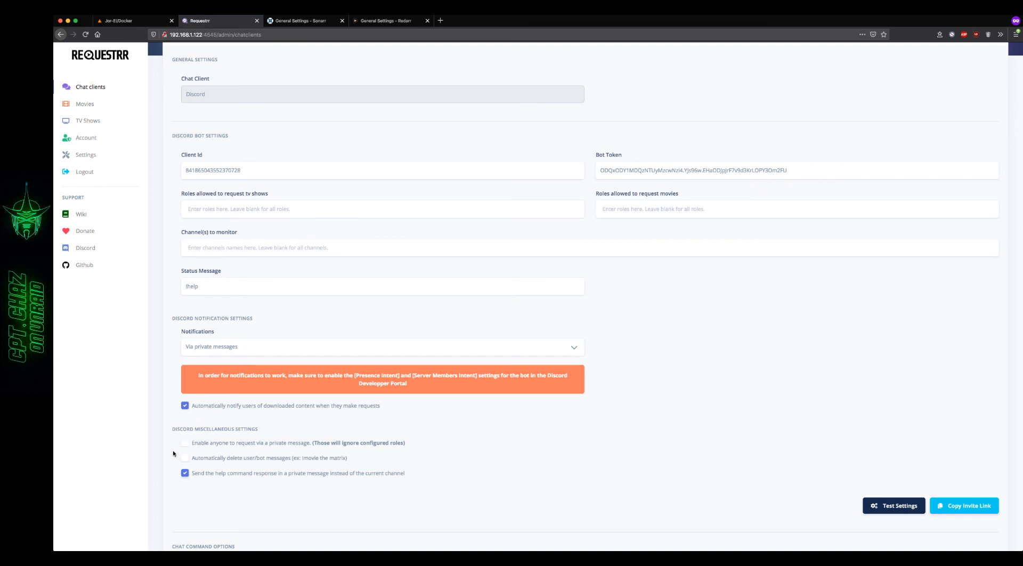
Untick private help responses and clear the Command Prefix field.
scroll(down, 3)
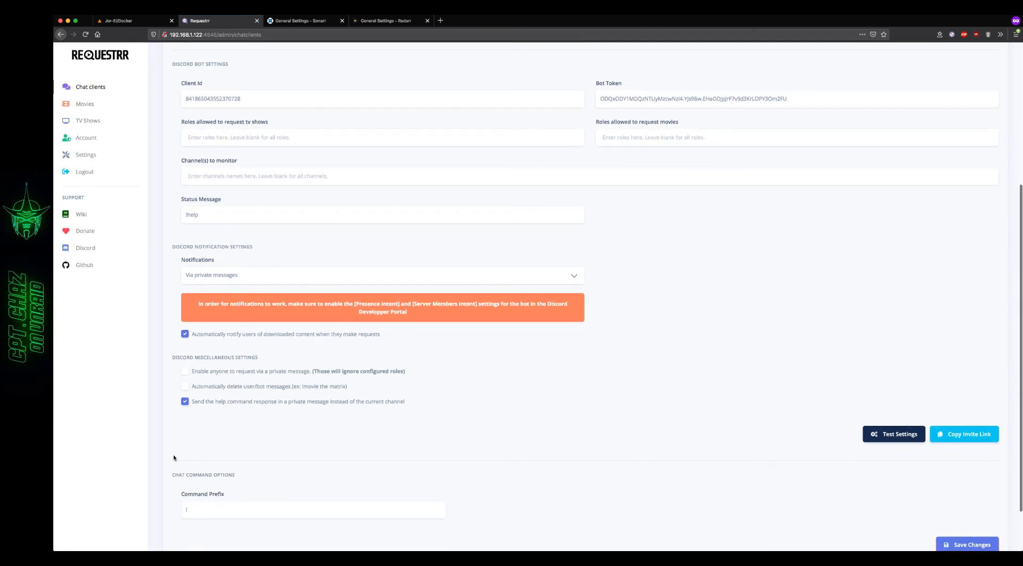
mouse_move(188, 419)
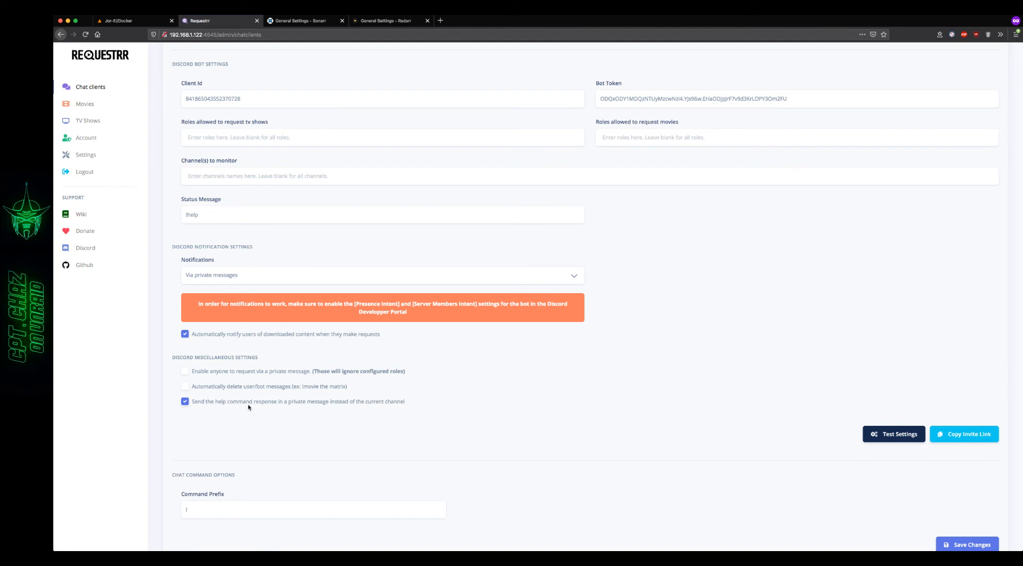
mouse_move(301, 405)
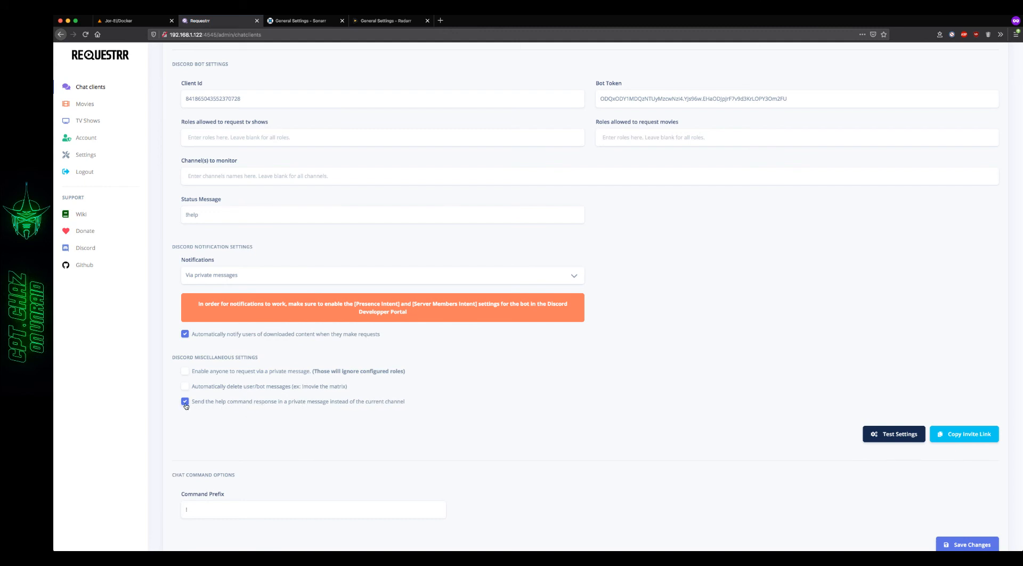
click(185, 400)
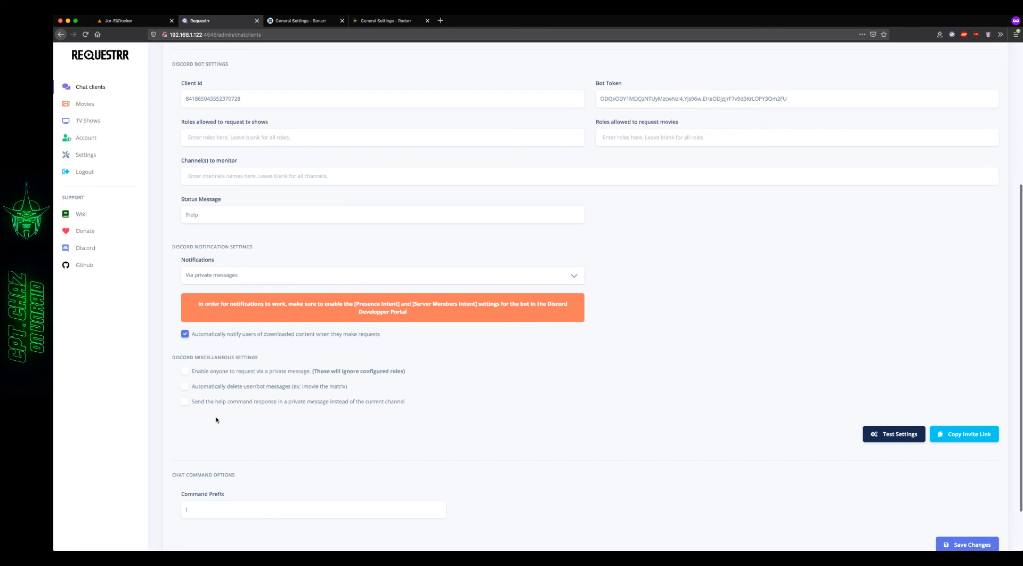
scroll(down, 3)
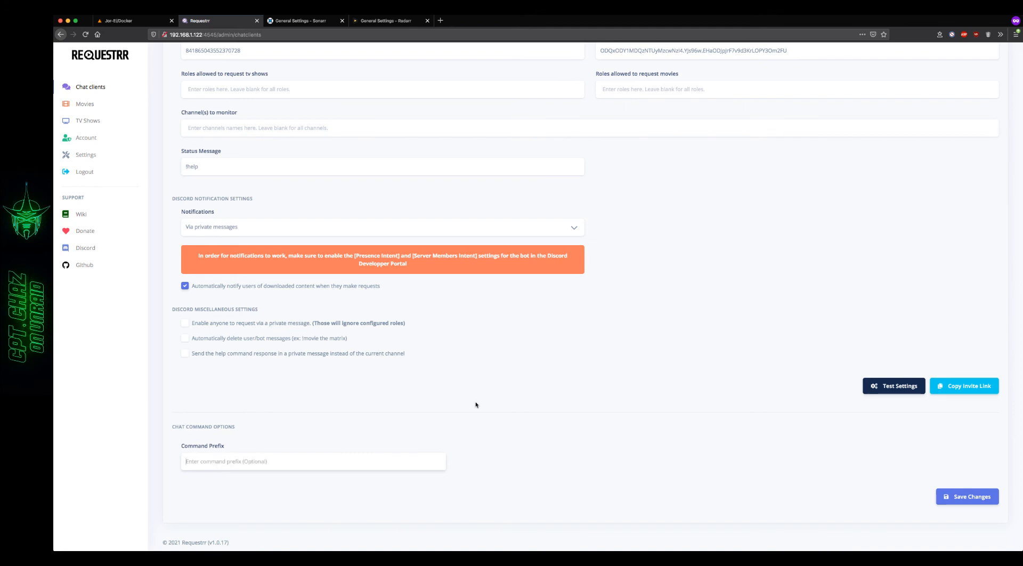
mouse_move(495, 350)
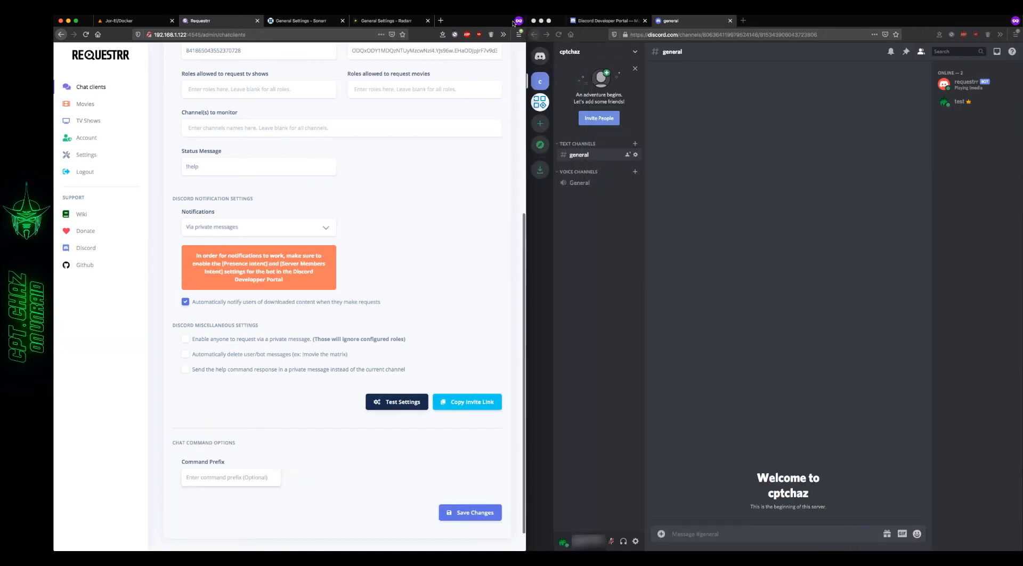
mouse_move(703, 400)
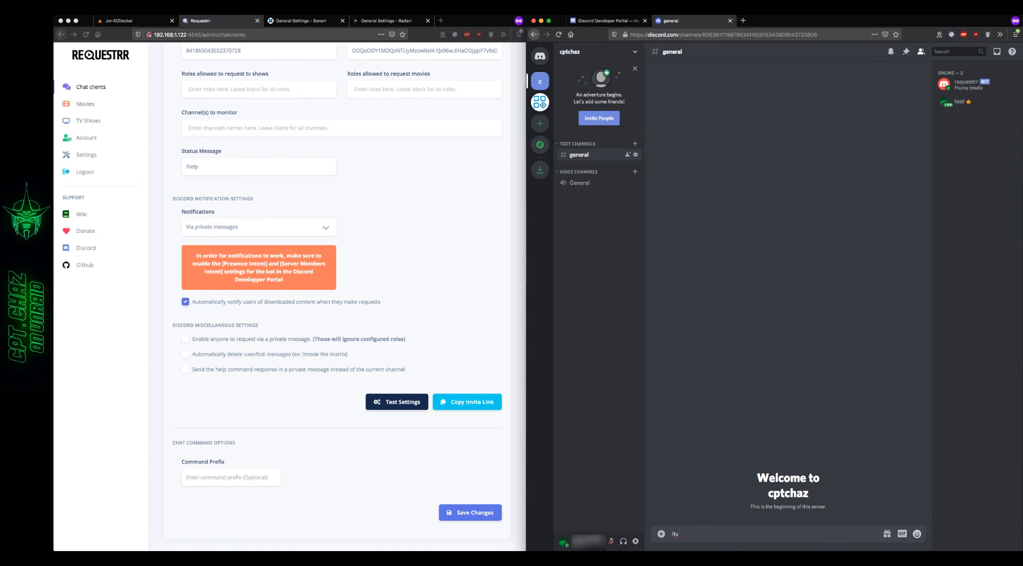
Request '!tv dexter', choose result 1 (Dexter 2006) and answer '!0' for all seasons.
text(dexter)
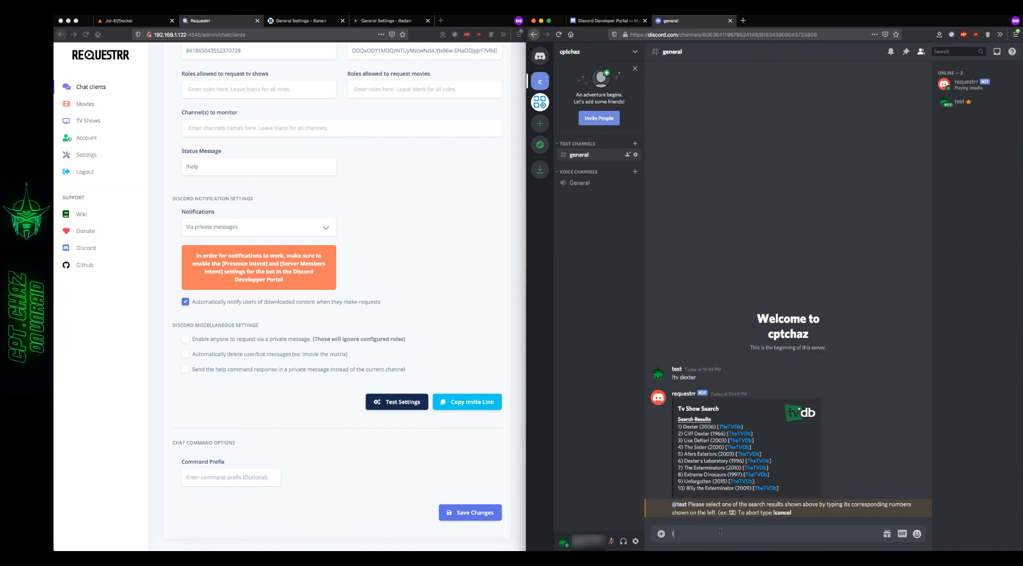
text(1)
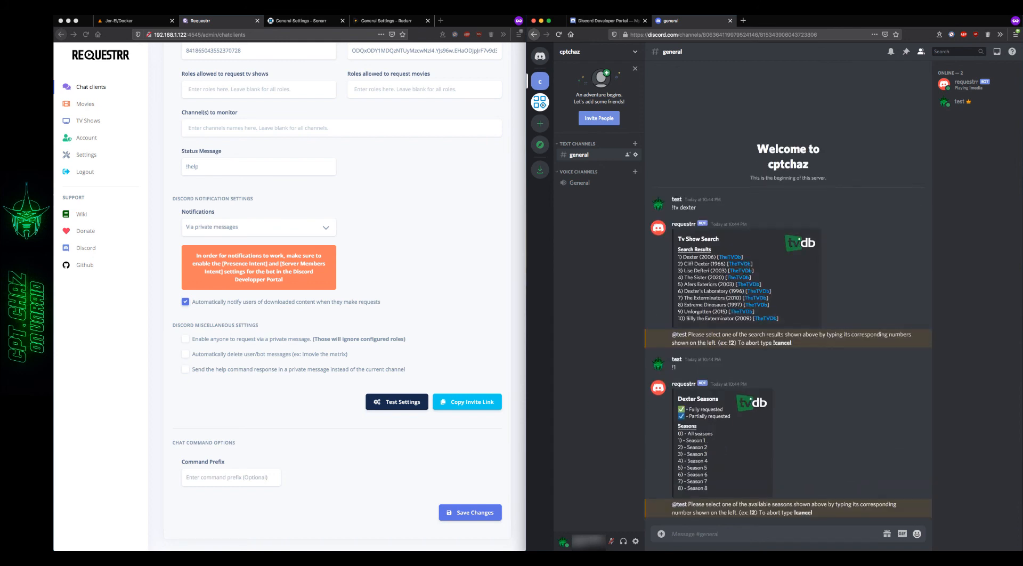
text(!0)
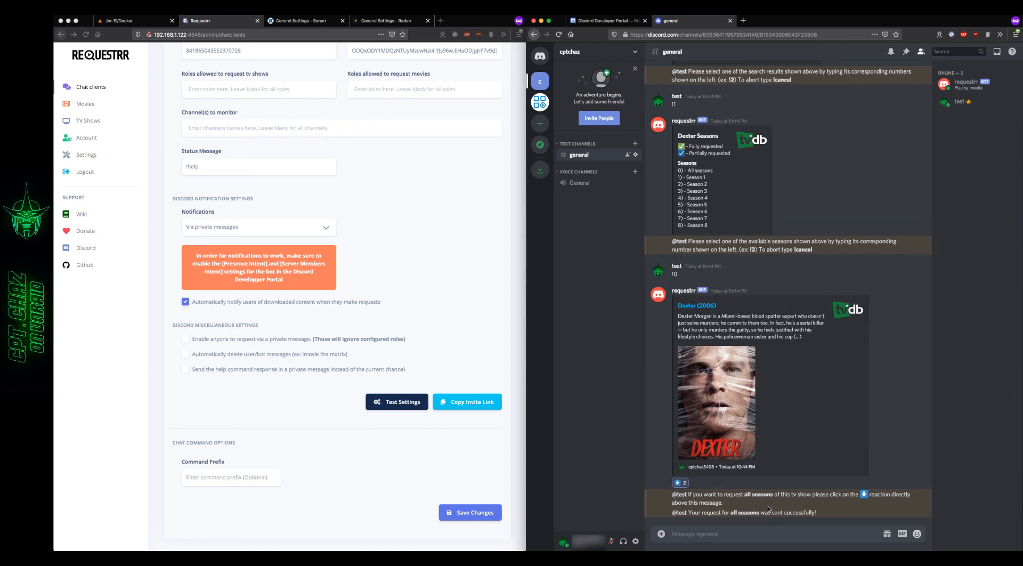
mouse_move(620, 361)
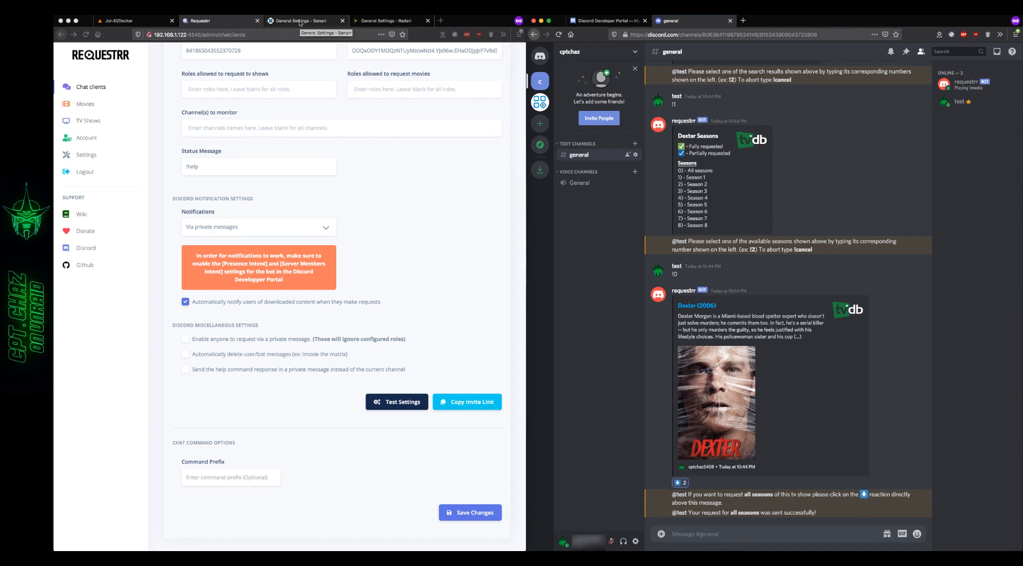
Check Dexter's details and seasons in Sonarr's Series library, glance at Settings, and return to Series.
click(304, 20)
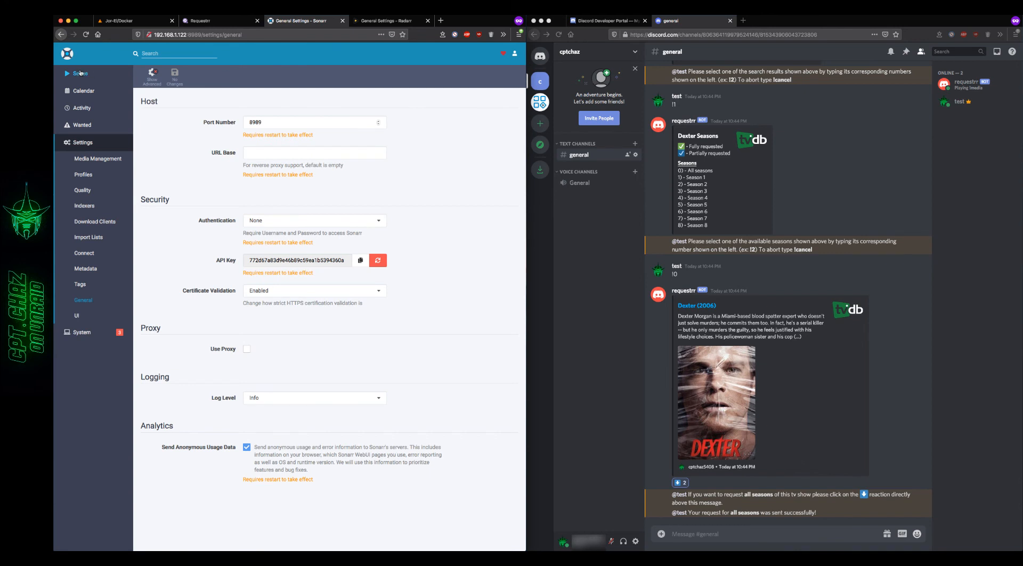
click(79, 74)
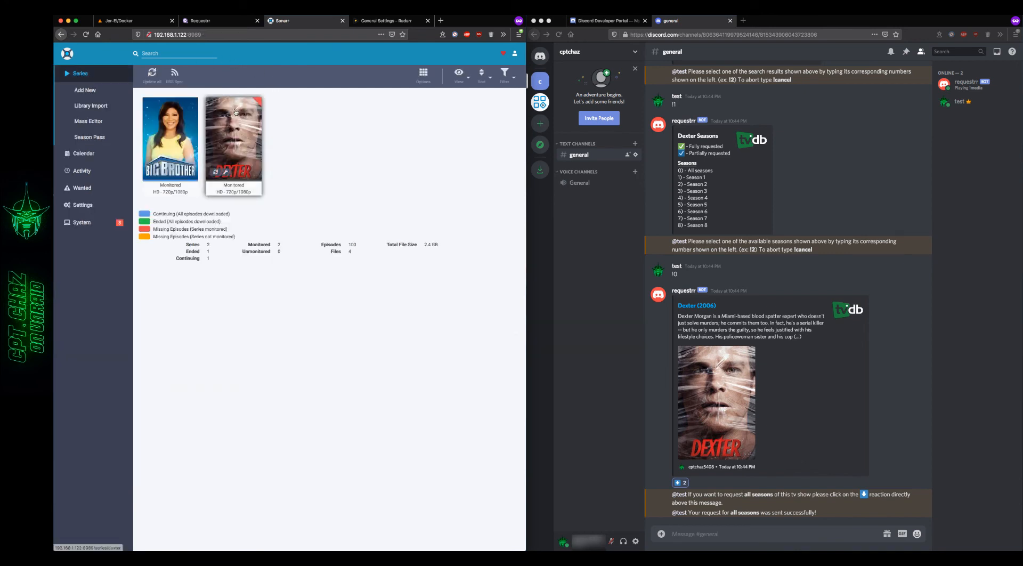
click(234, 139)
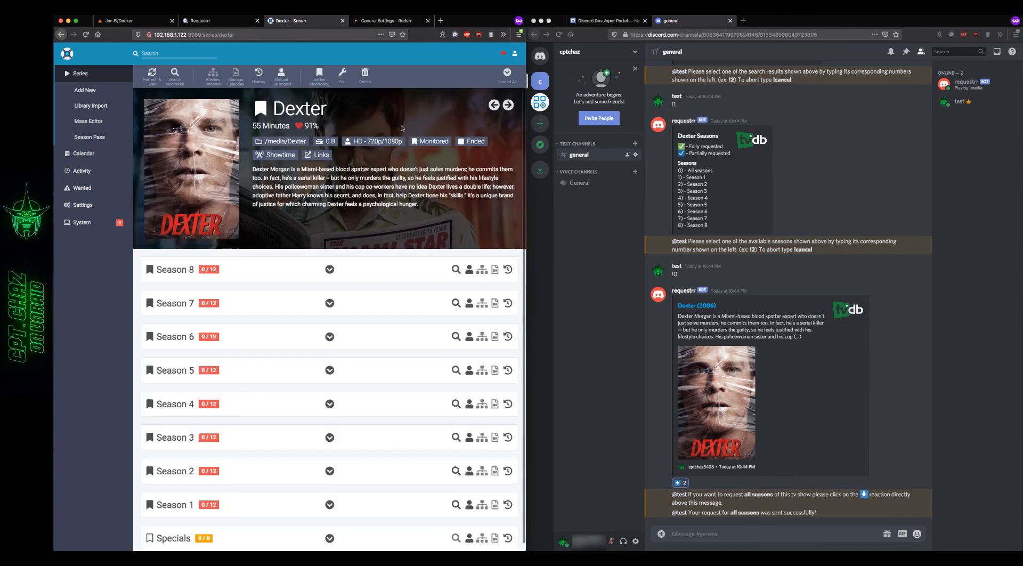
mouse_move(362, 228)
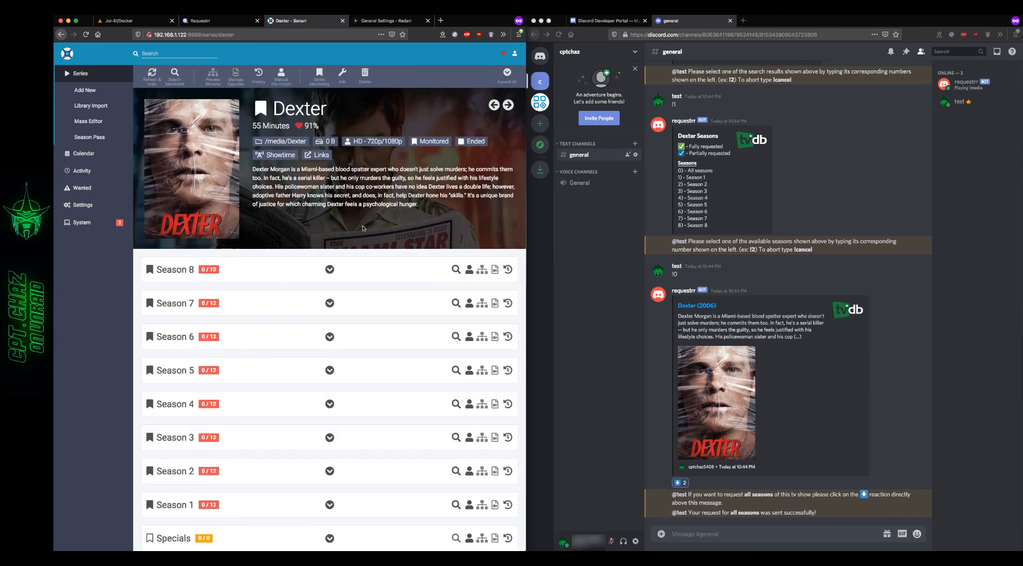
mouse_move(82, 187)
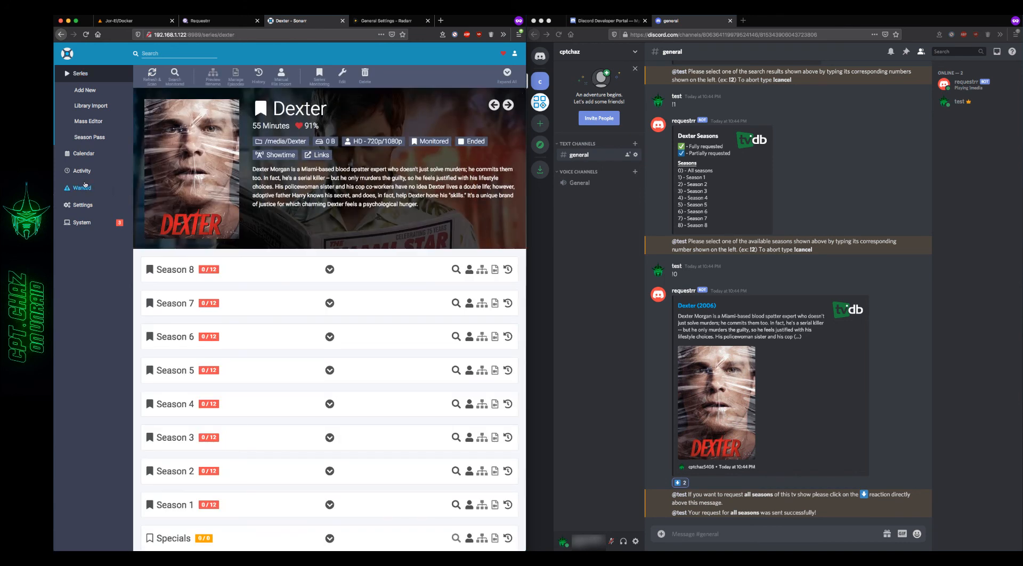
click(82, 204)
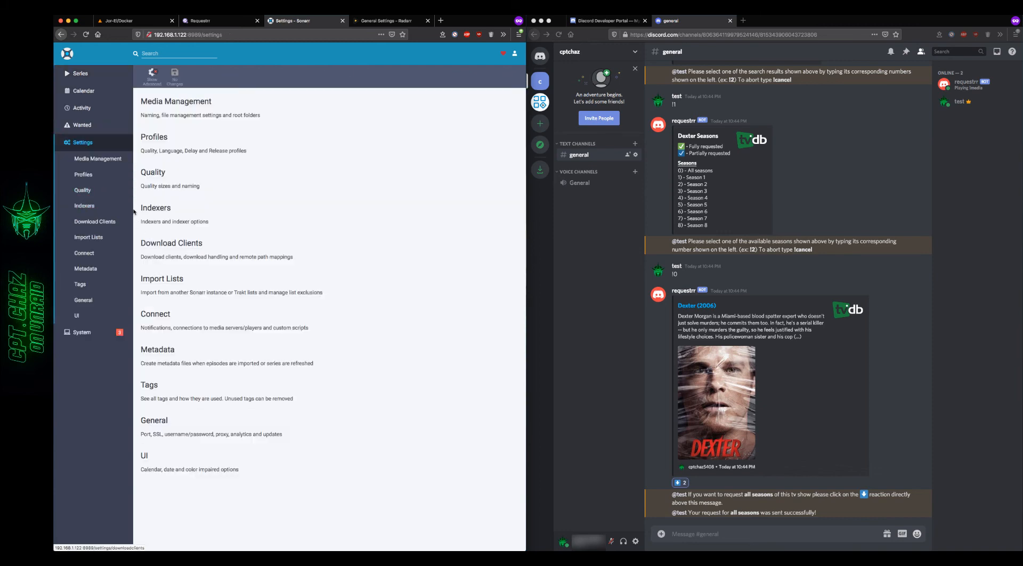
click(80, 74)
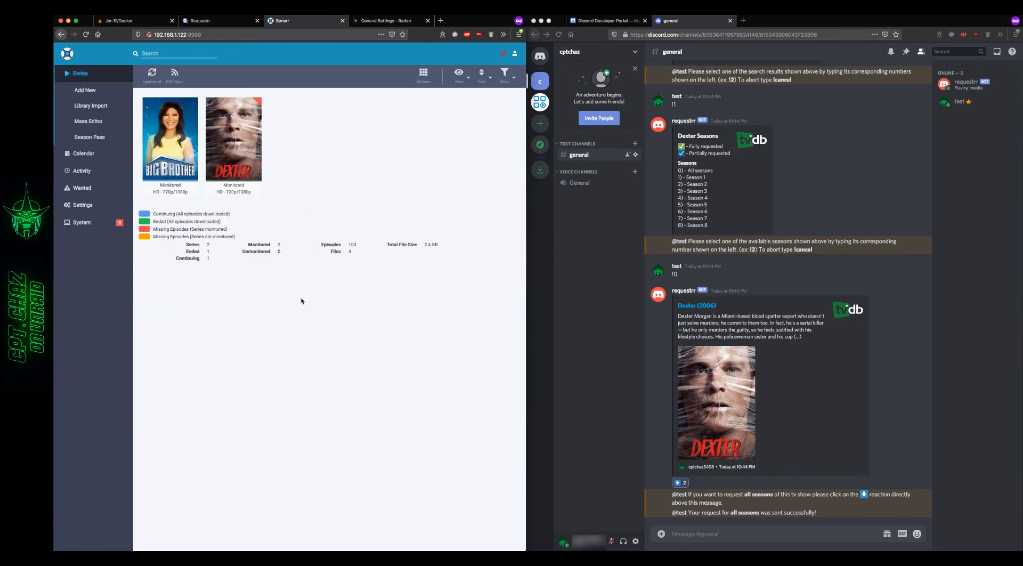
mouse_move(373, 325)
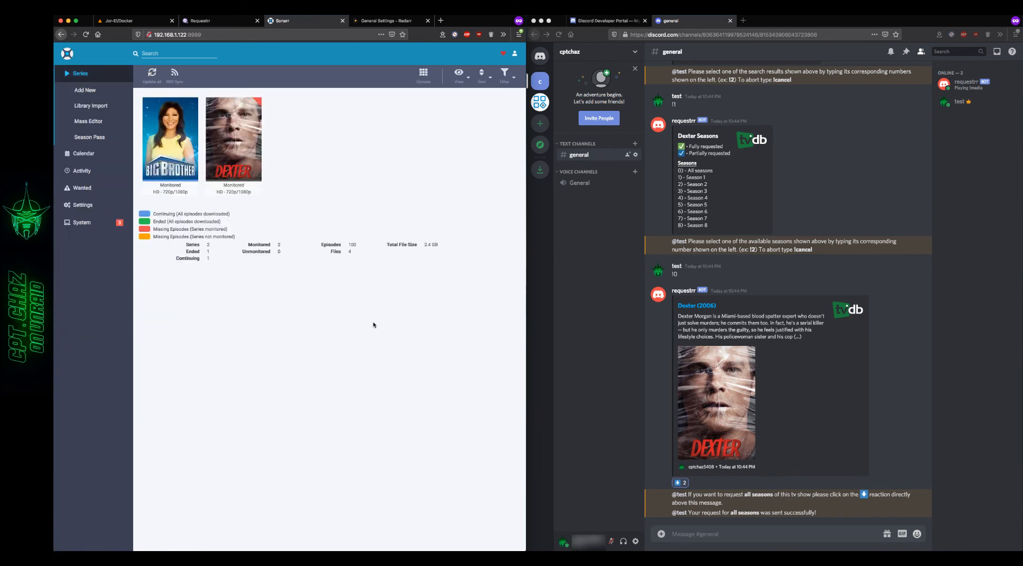
mouse_move(504, 415)
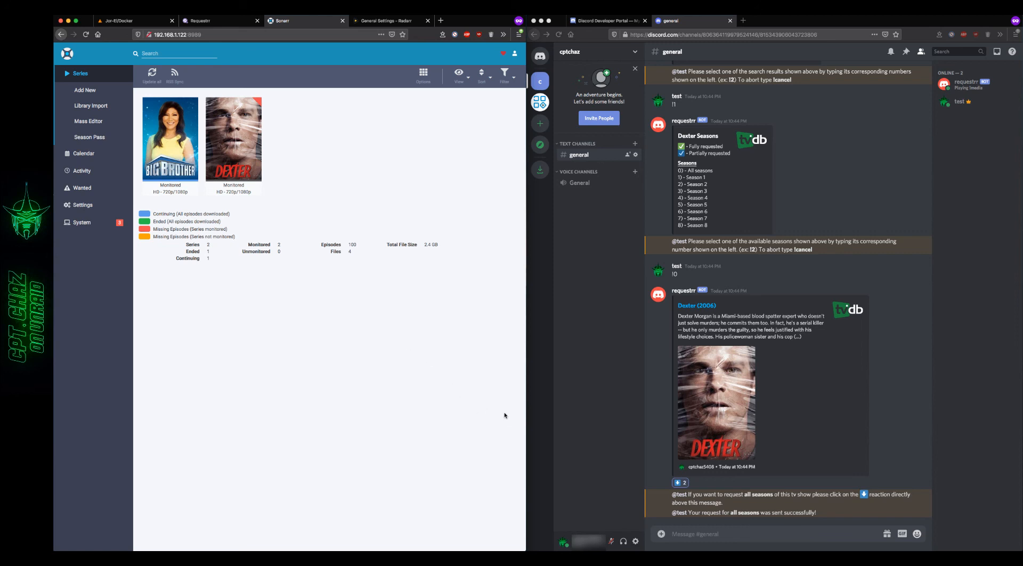
mouse_move(664, 407)
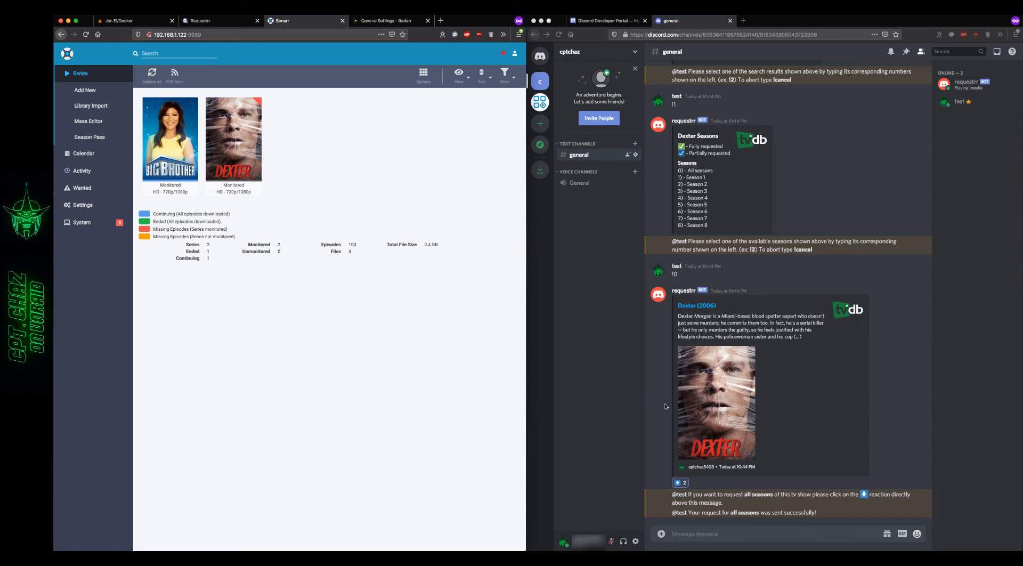
mouse_move(286, 335)
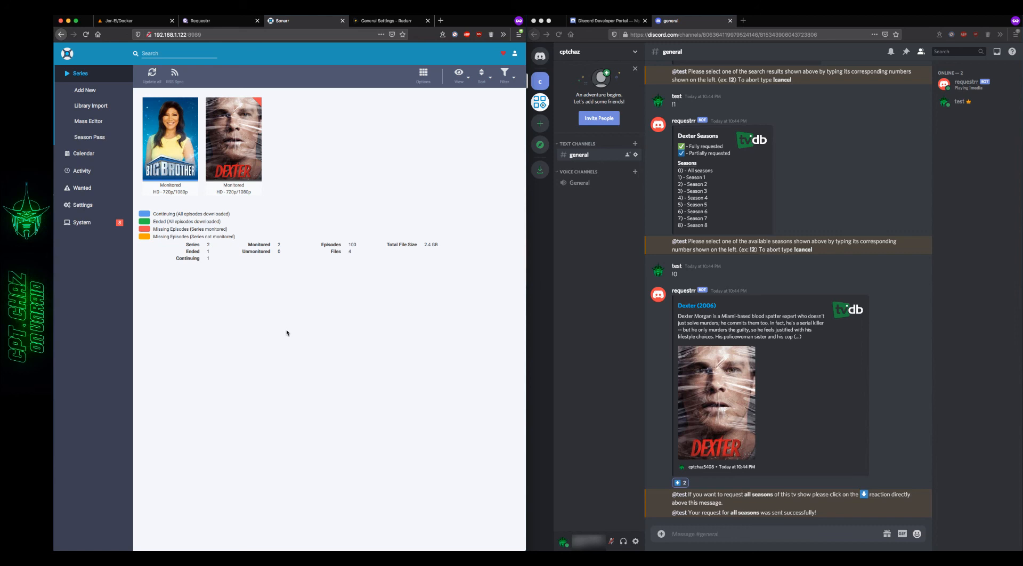
mouse_move(729, 534)
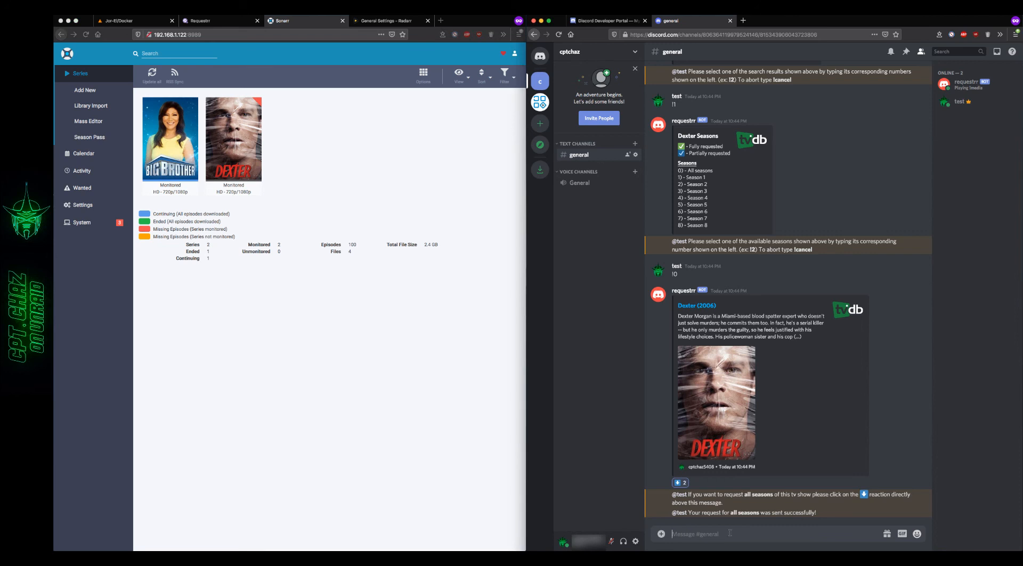
Send '!movie', then '!movie iron man' to get the bot's Iron Man search results.
text(!movie)
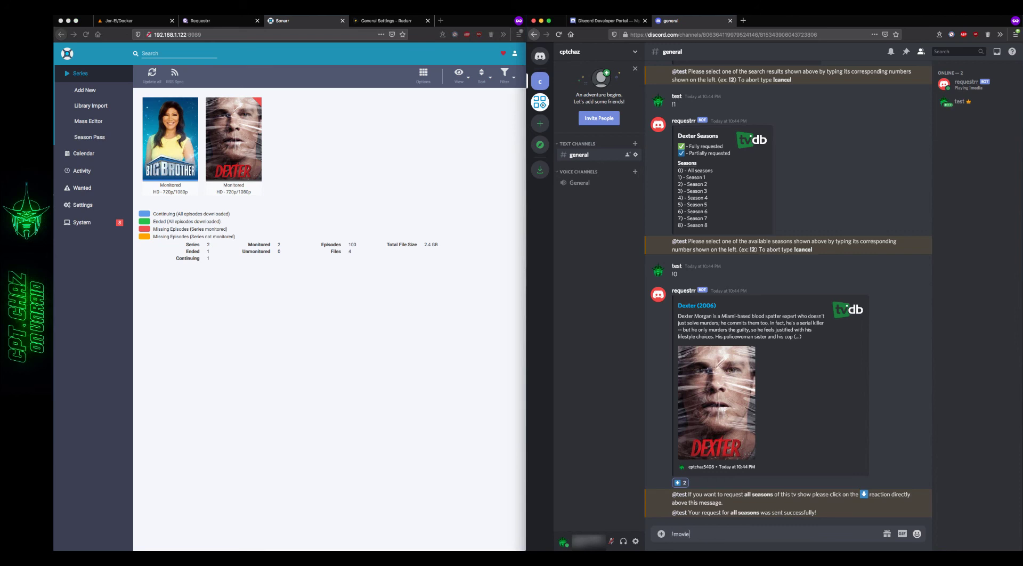
key(Return)
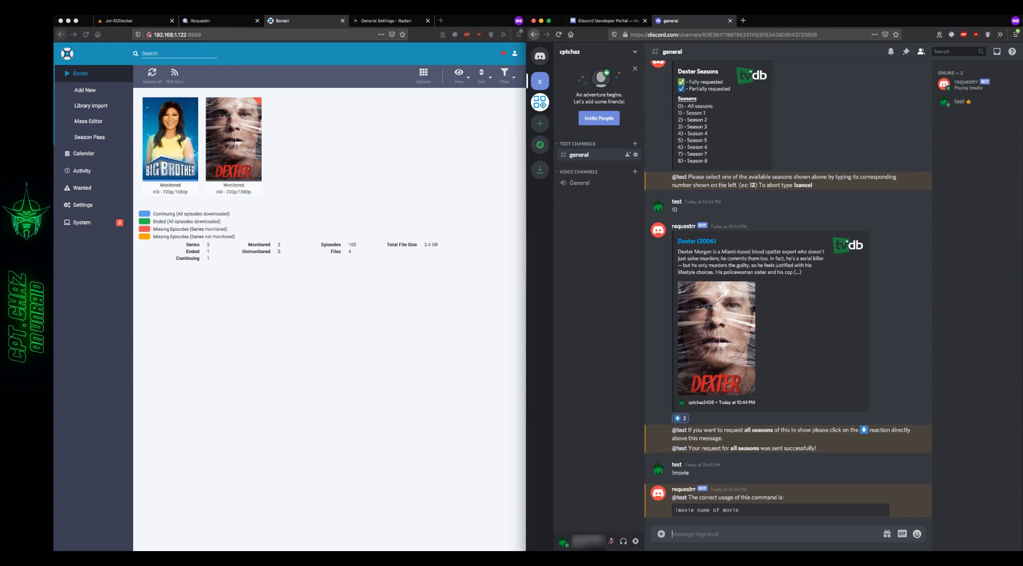
text(!movie)
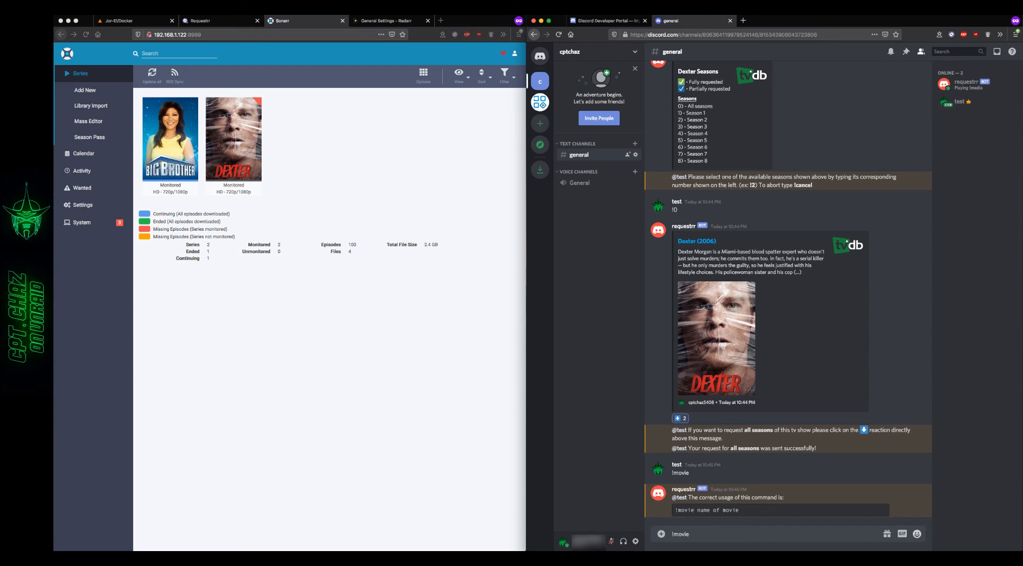
text(iron)
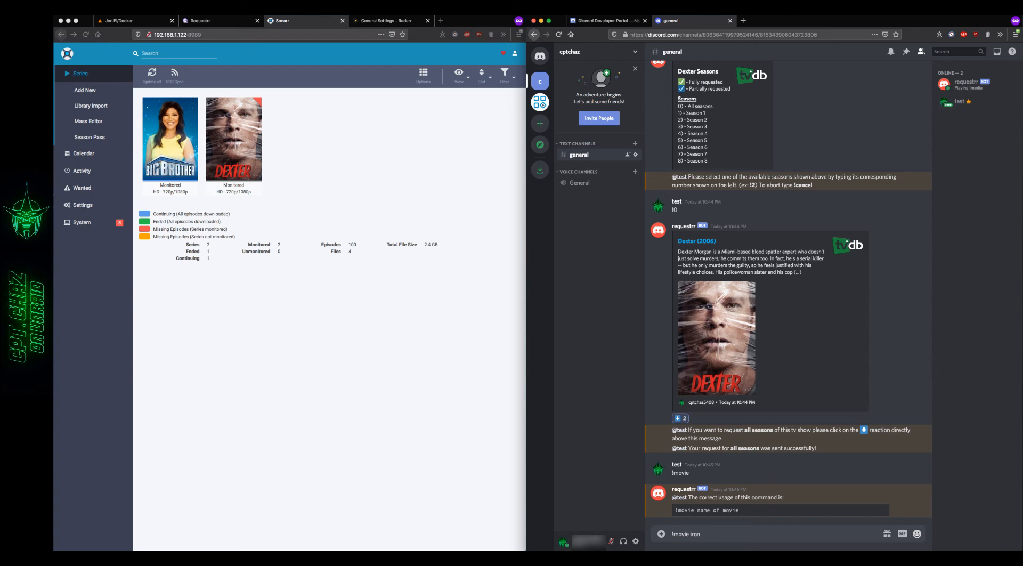
text(man)
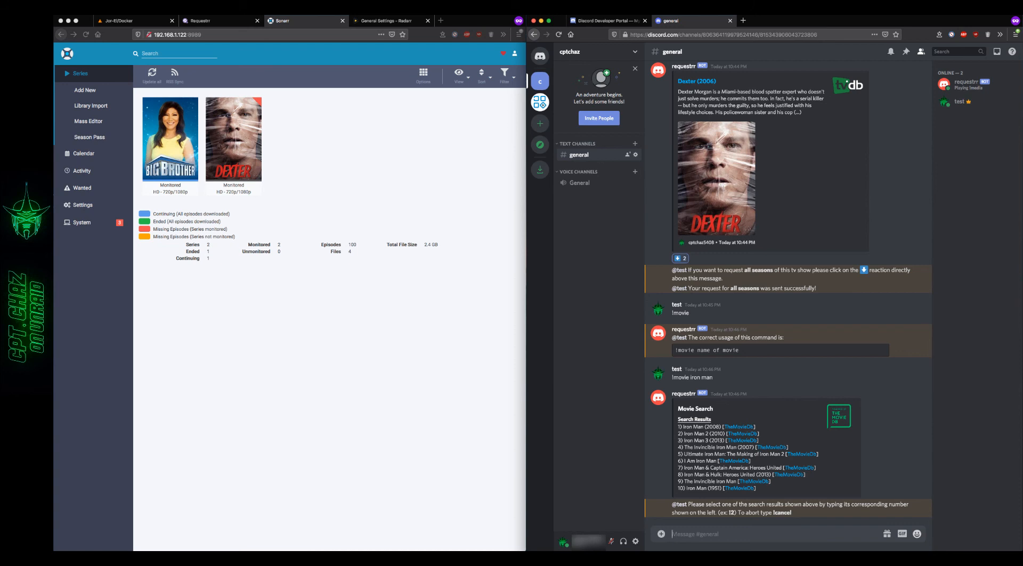
Cancel the Iron Man movie request and switch back to the Unraid tab.
click(769, 533)
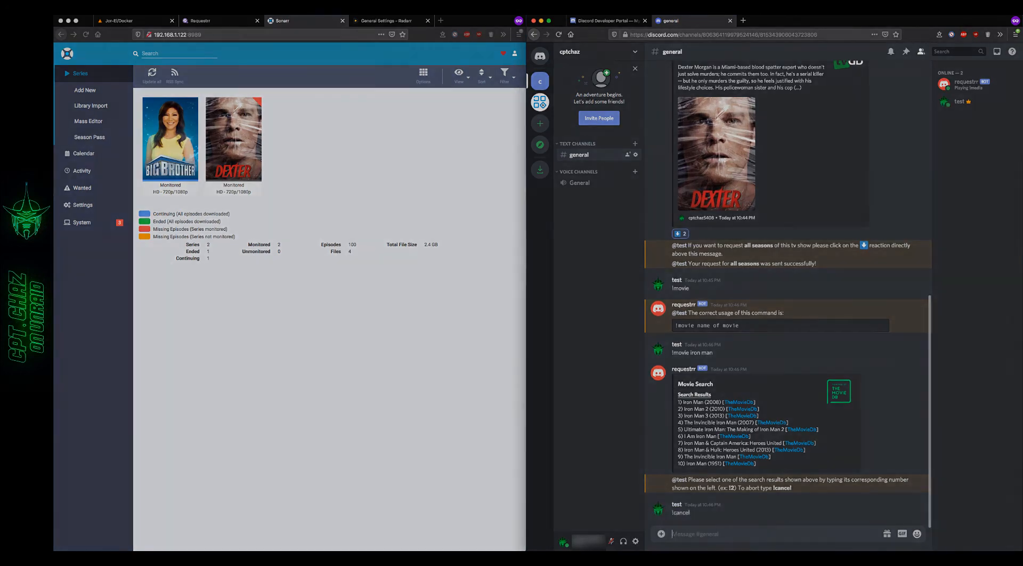
click(127, 20)
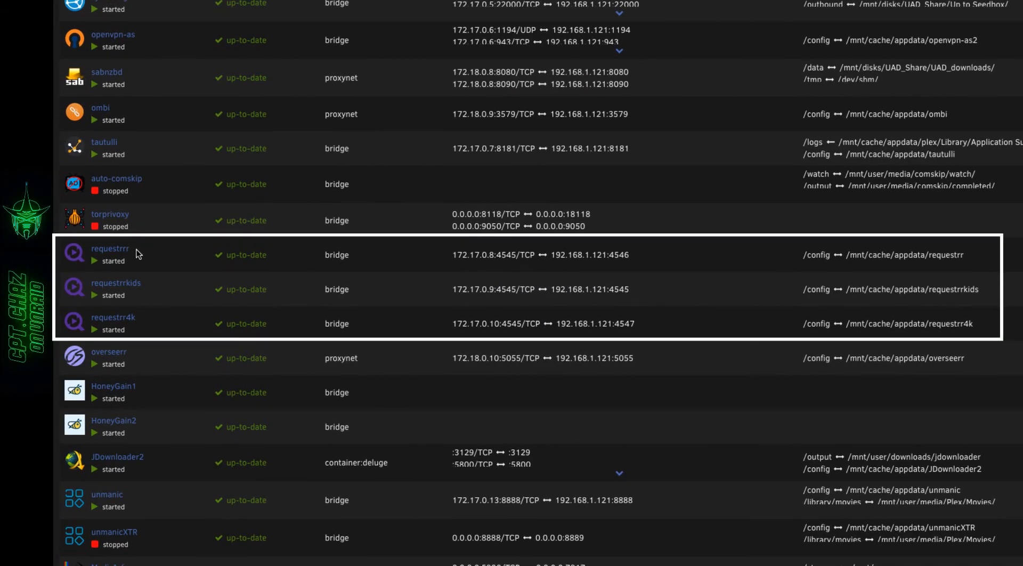
mouse_move(562, 263)
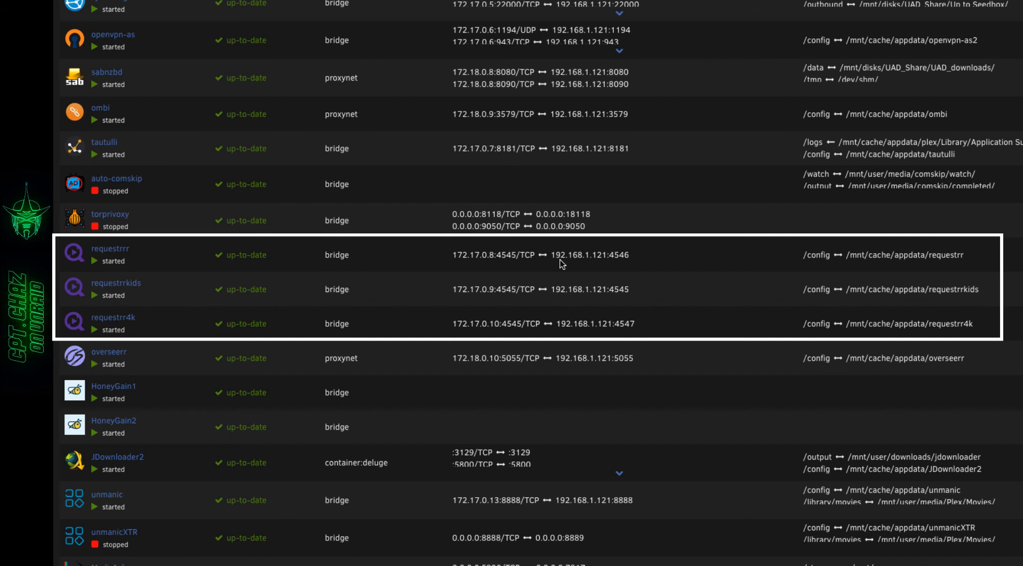
mouse_move(620, 265)
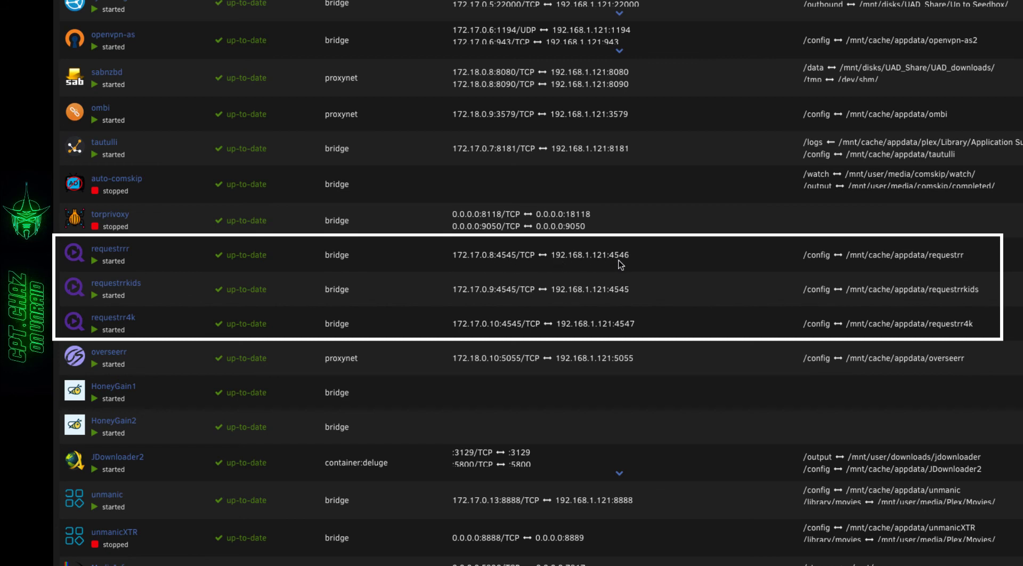
mouse_move(650, 260)
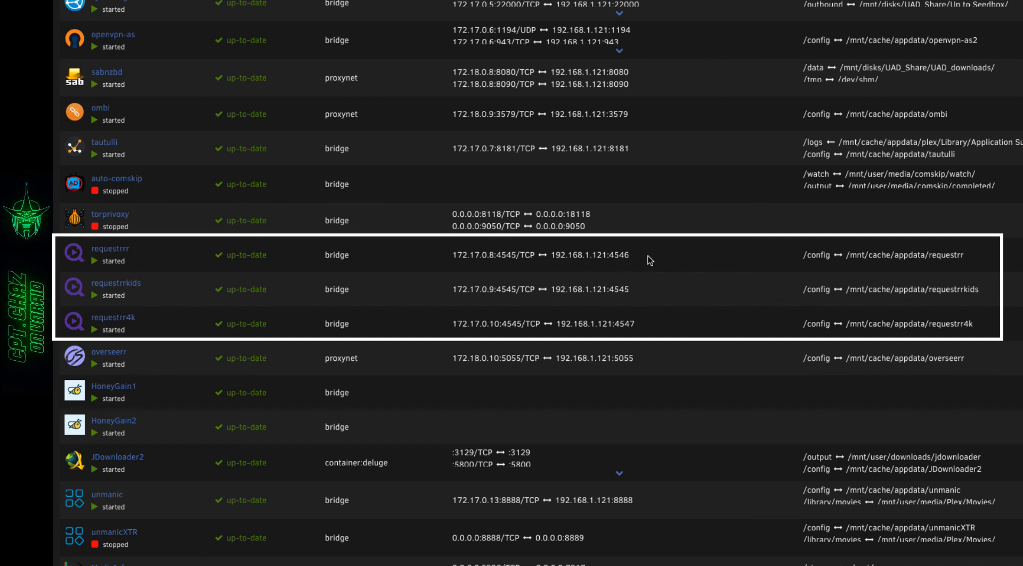
mouse_move(941, 266)
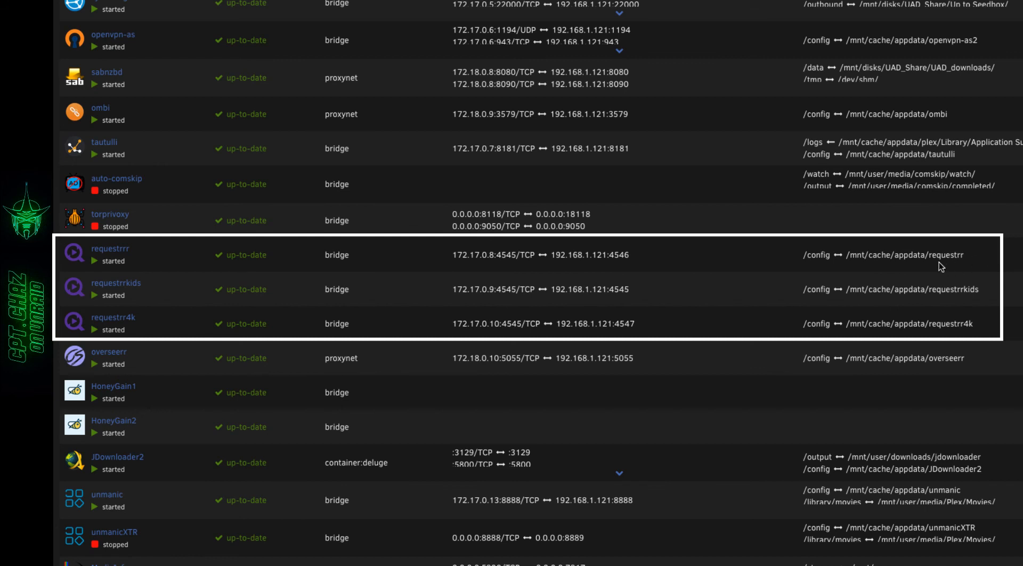
mouse_move(957, 265)
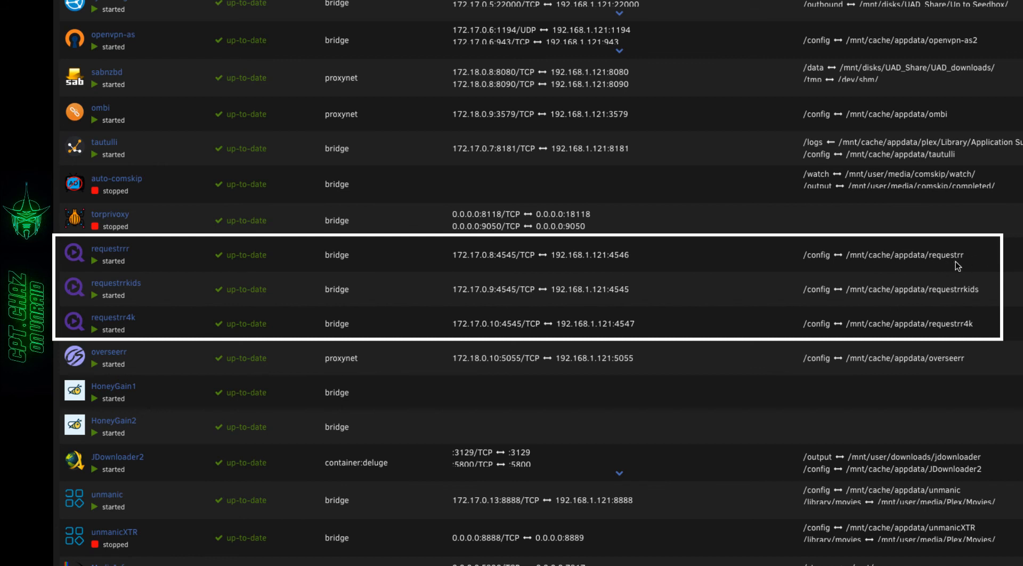
mouse_move(486, 243)
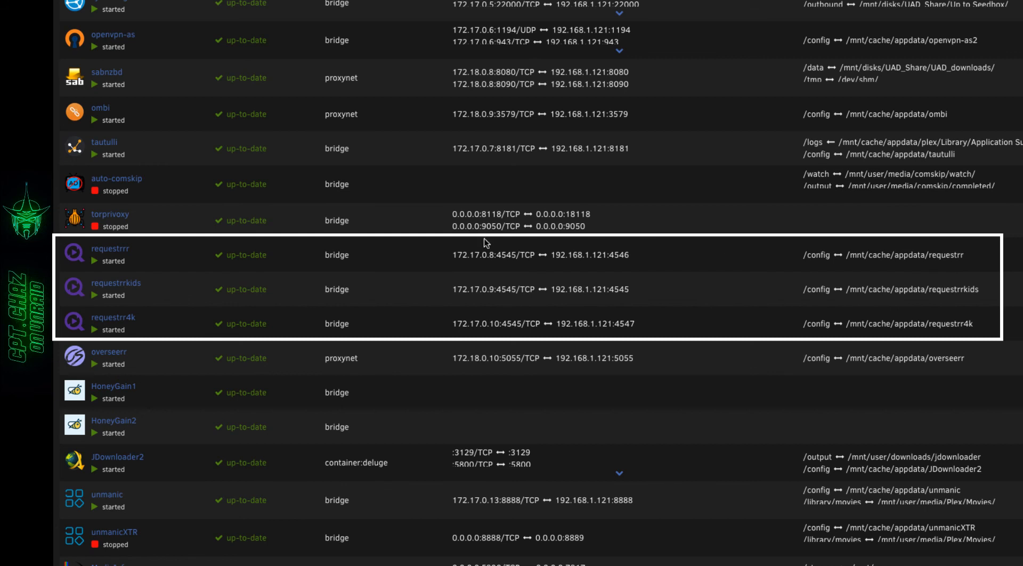
mouse_move(155, 291)
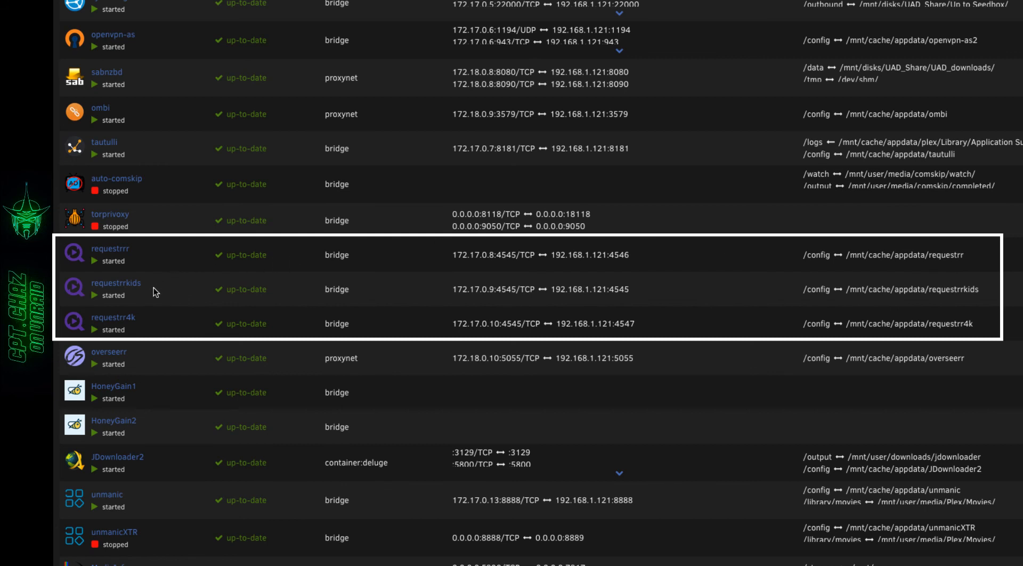
mouse_move(623, 301)
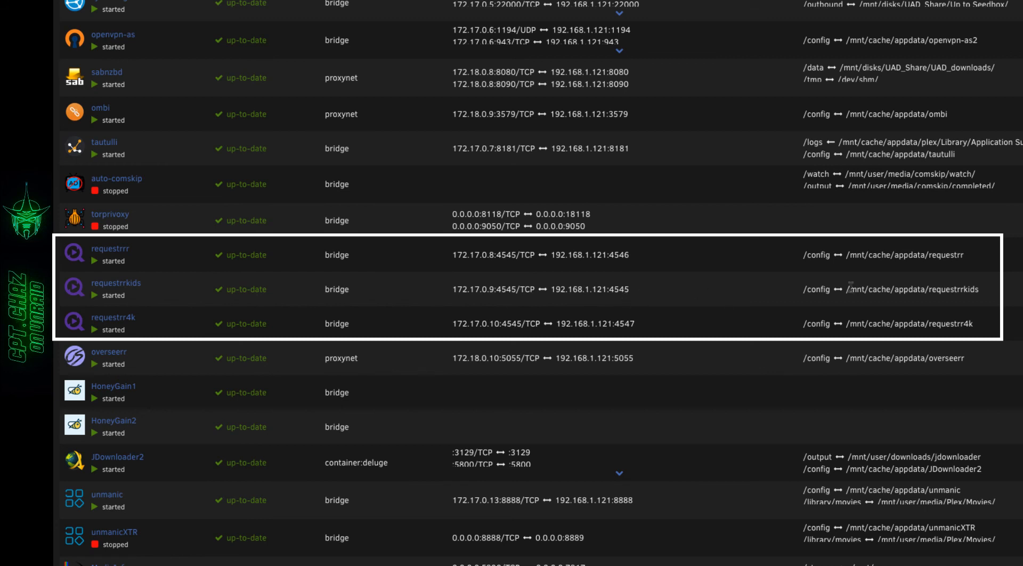
mouse_move(933, 300)
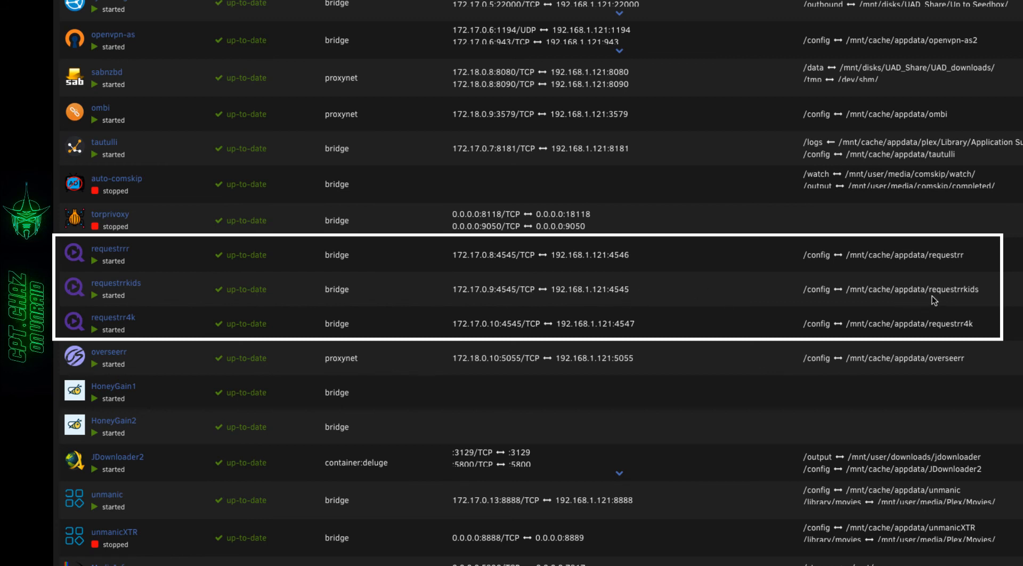
mouse_move(988, 297)
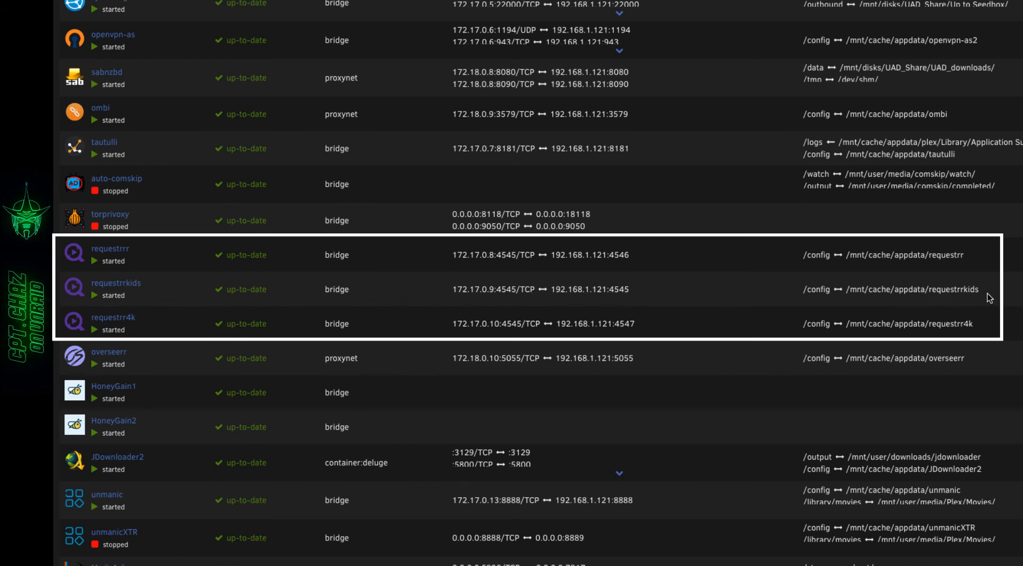
mouse_move(141, 331)
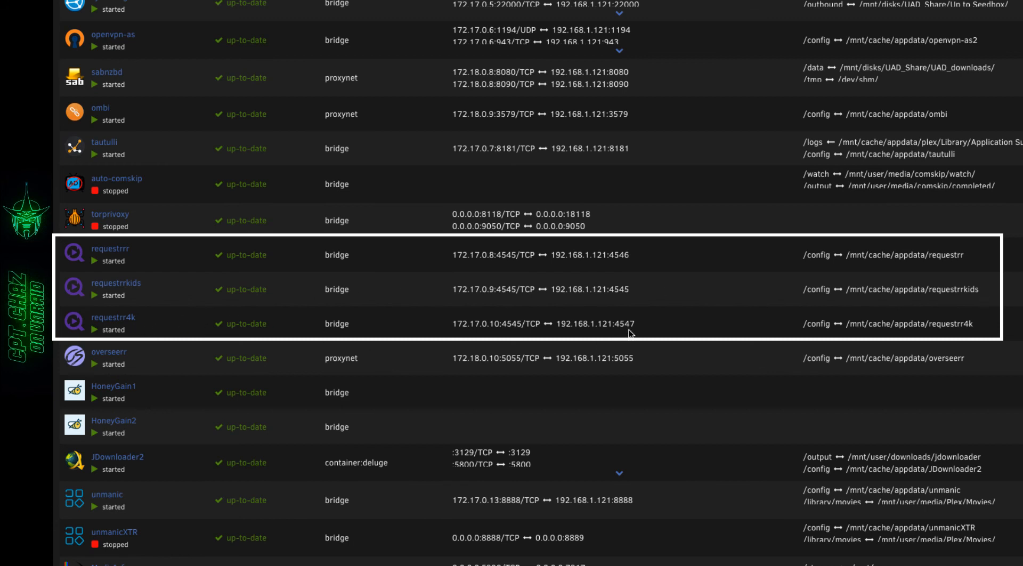
mouse_move(929, 332)
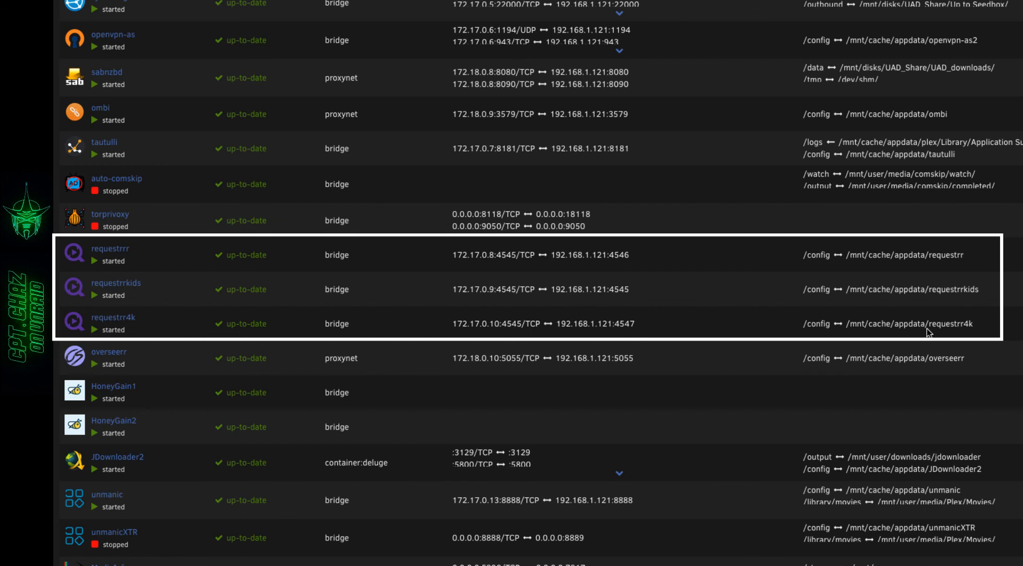
mouse_move(108, 317)
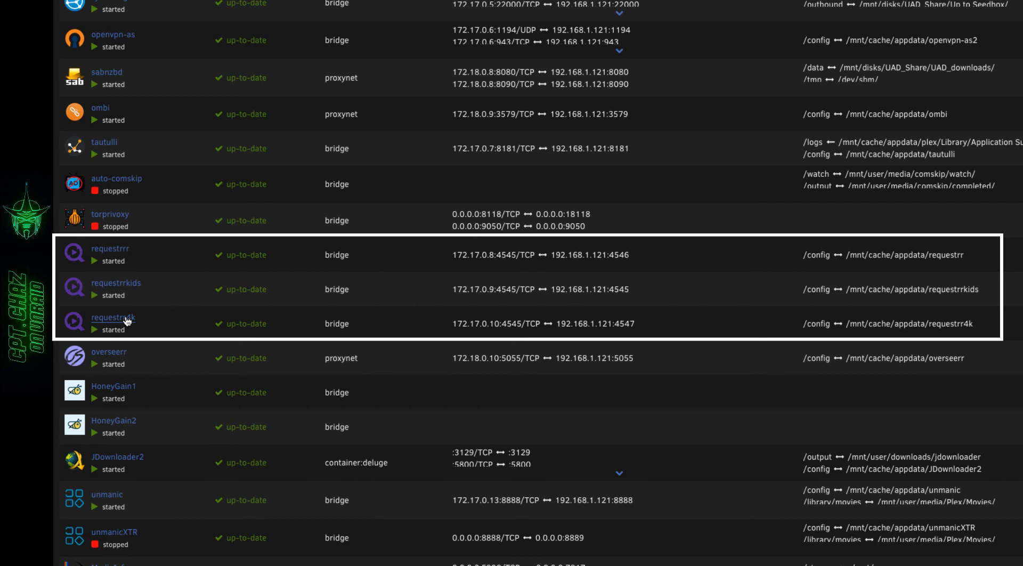
click(113, 318)
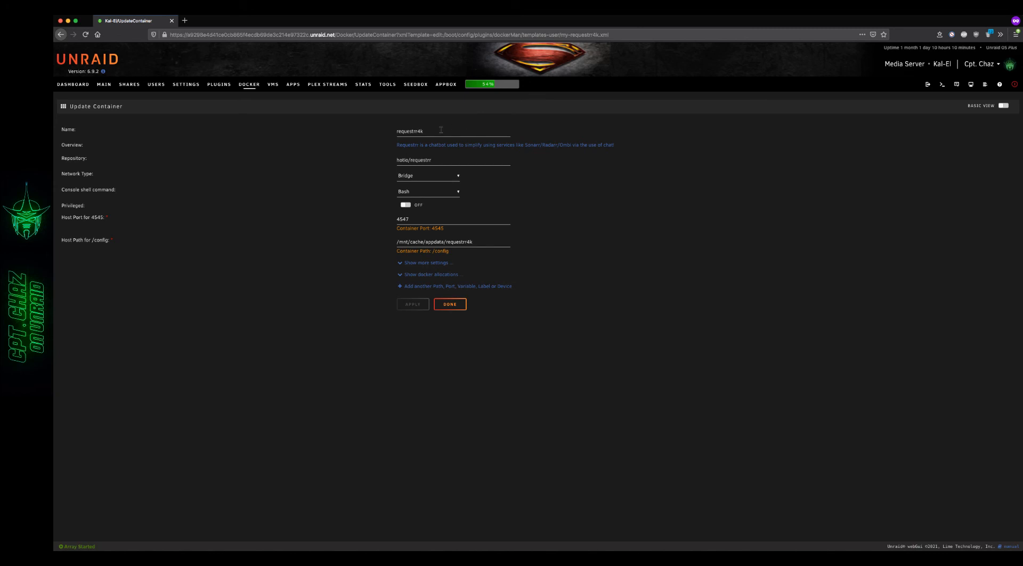
mouse_move(489, 219)
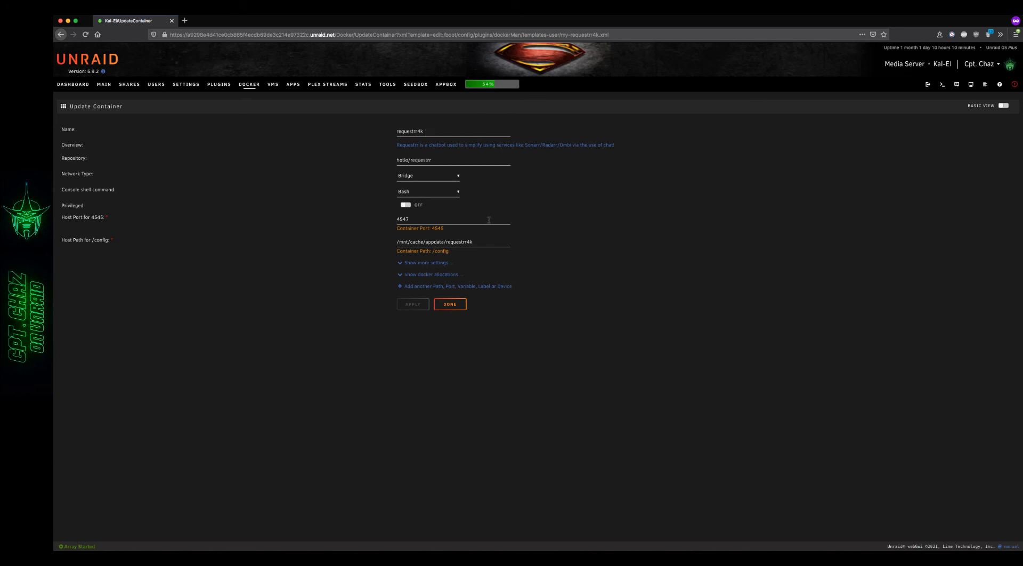
mouse_move(478, 242)
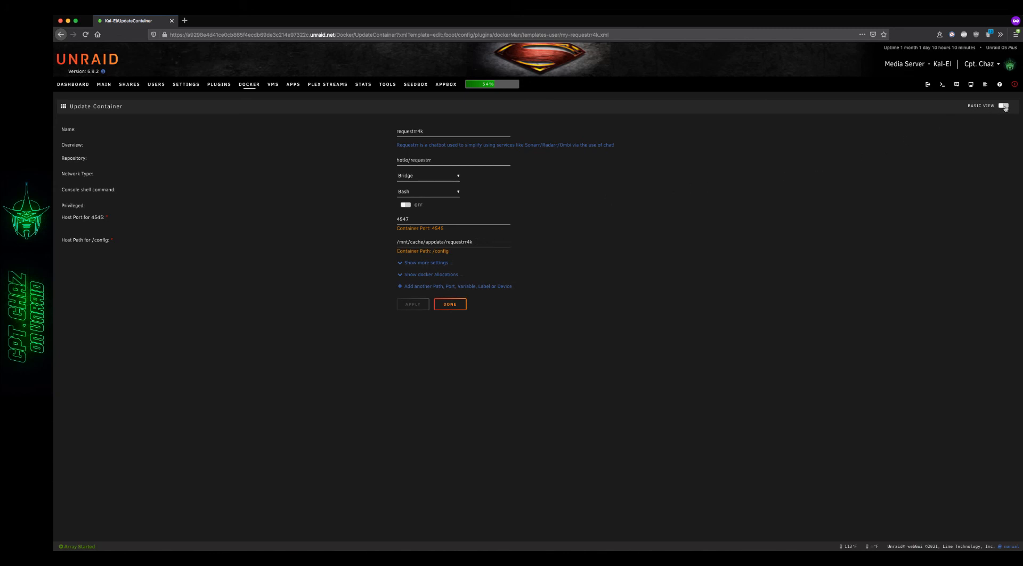
Show the requestrr4k container's advanced fields with host port 4547 and config path /mnt/cache/appdata/requestrr4k.
click(1004, 106)
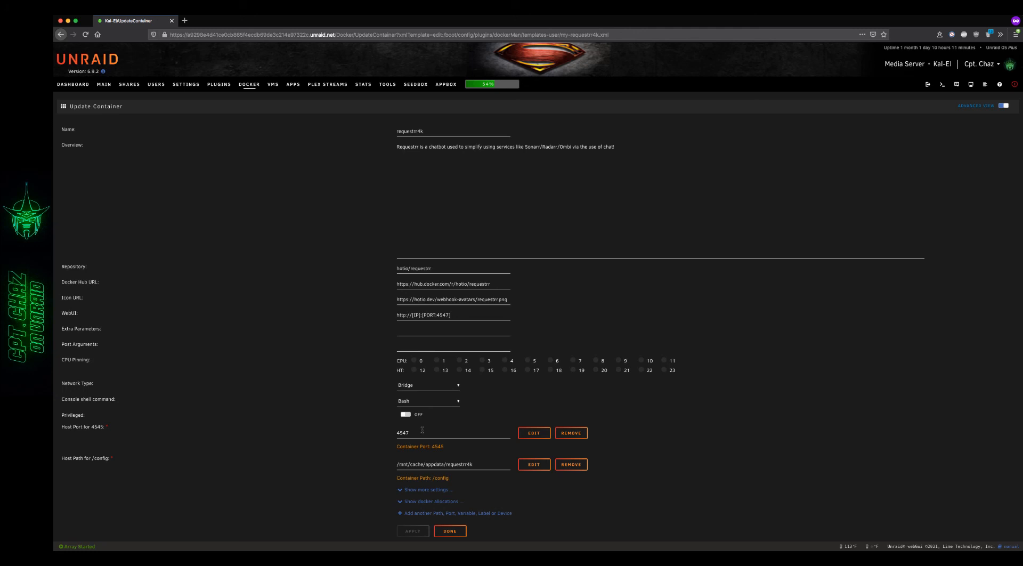
mouse_move(567, 313)
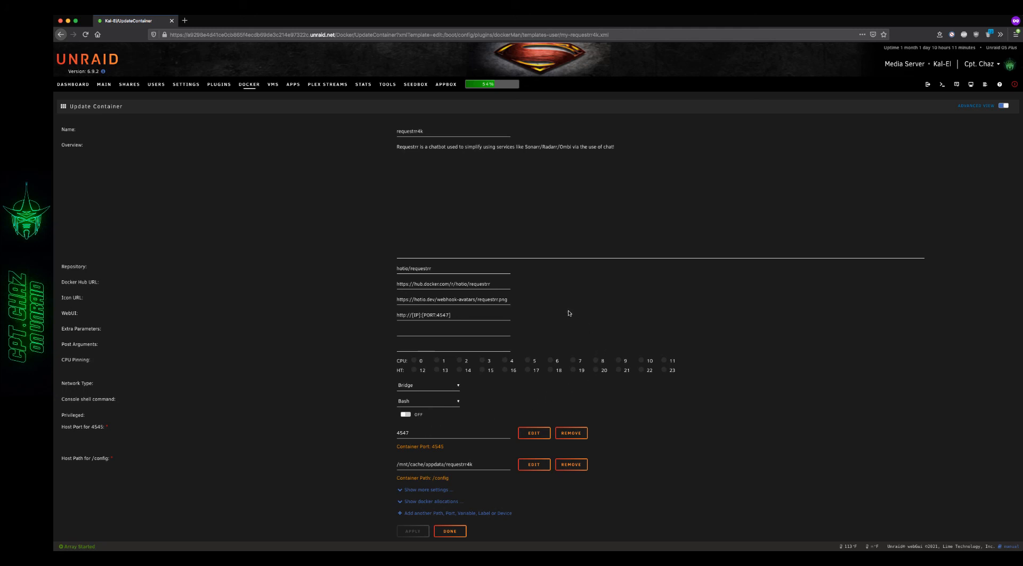
mouse_move(557, 303)
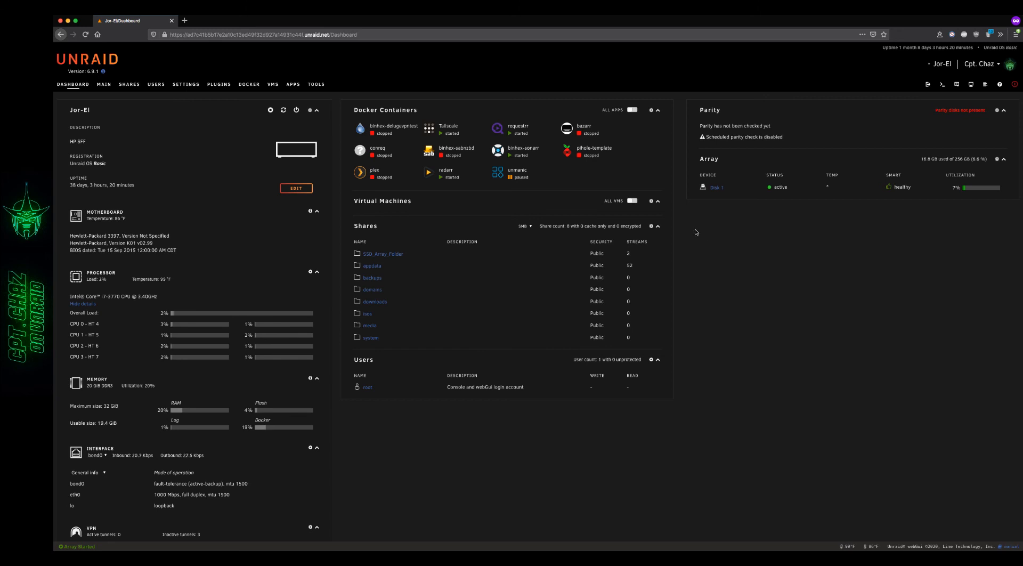
mouse_move(669, 231)
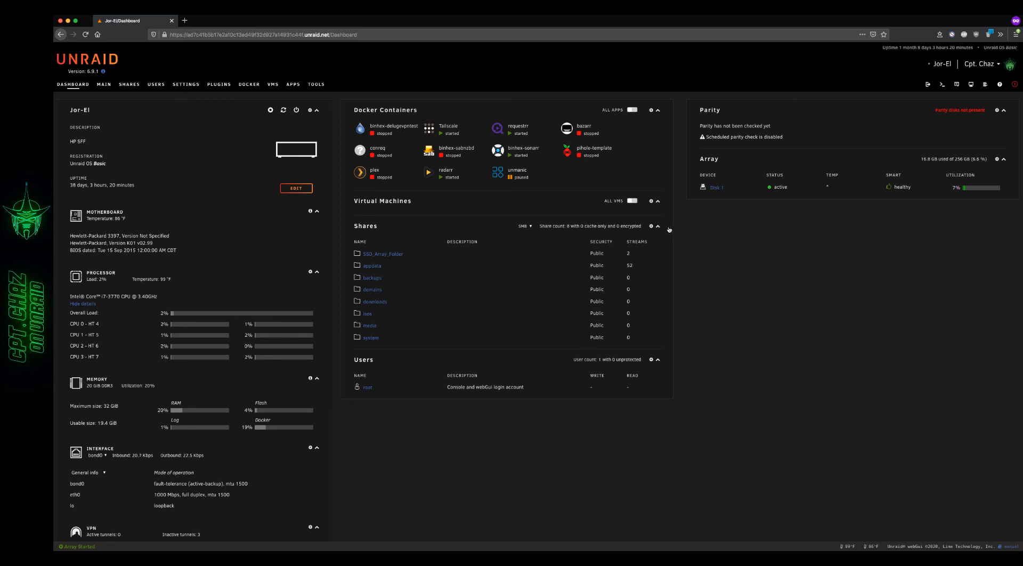
mouse_move(590, 222)
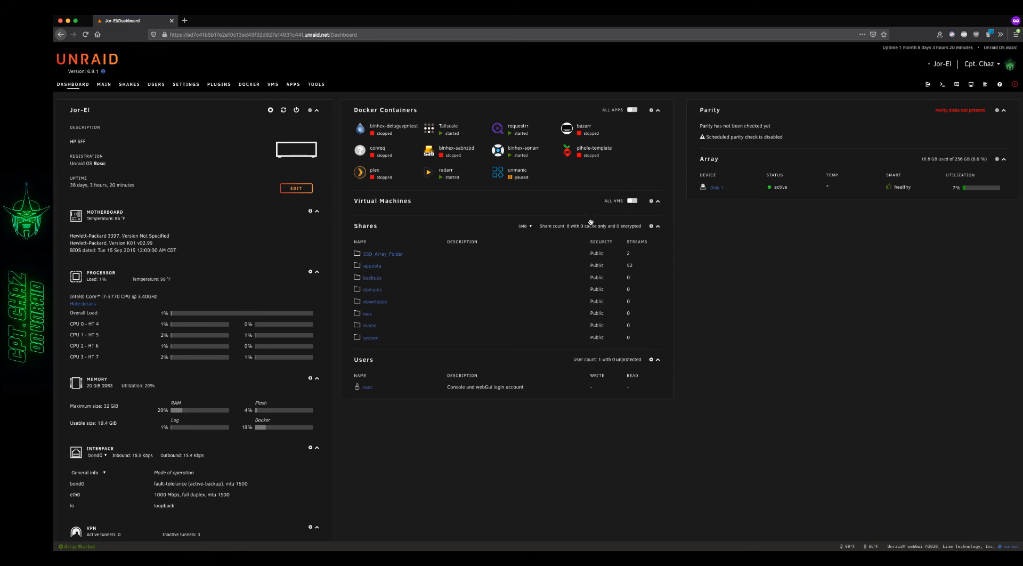